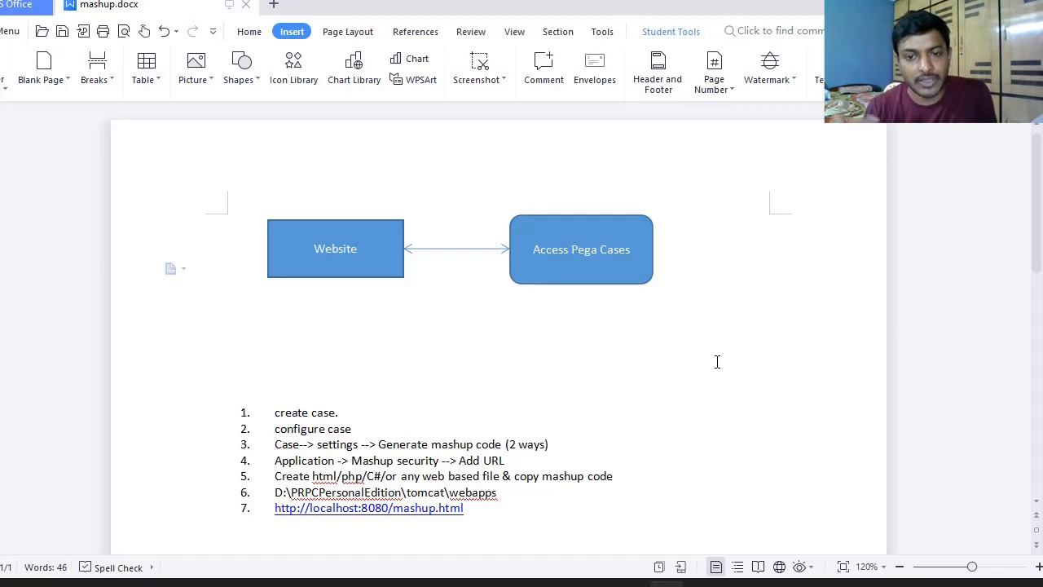
- Browse down the Dev Studio explorer toward the Register case type
click(228, 269)
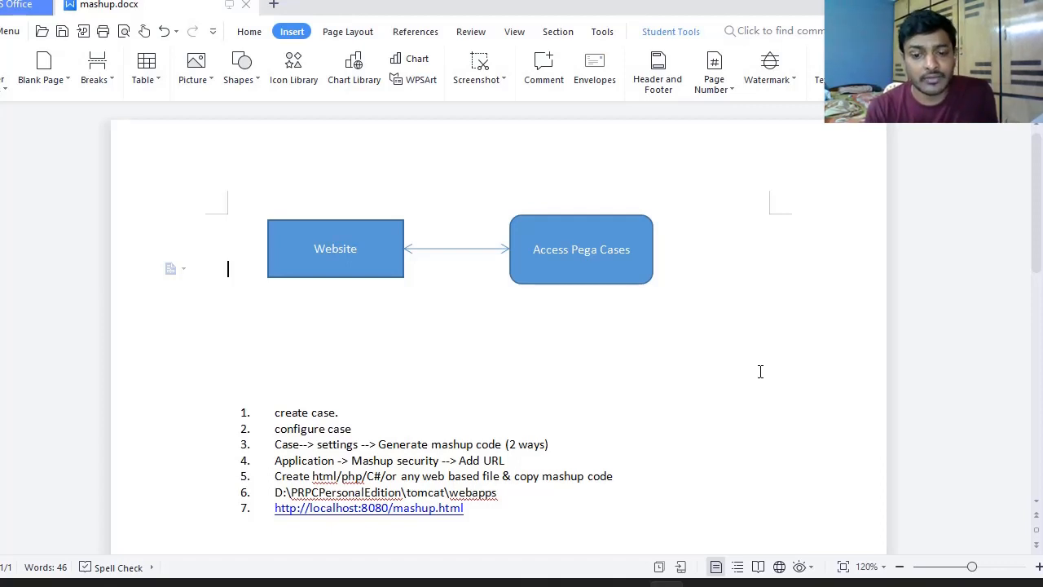
mouse_move(753, 374)
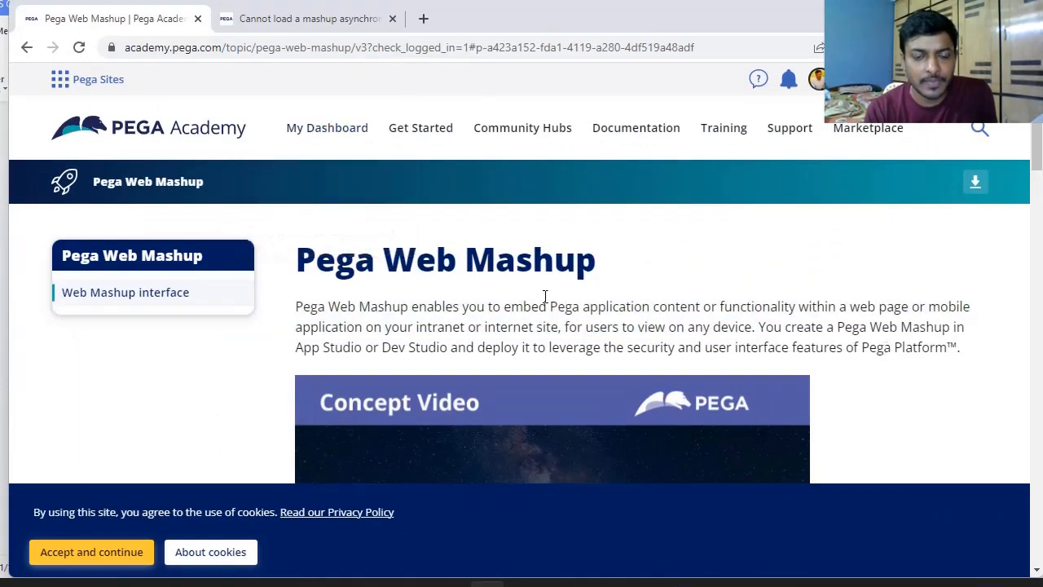
scroll(down, 3)
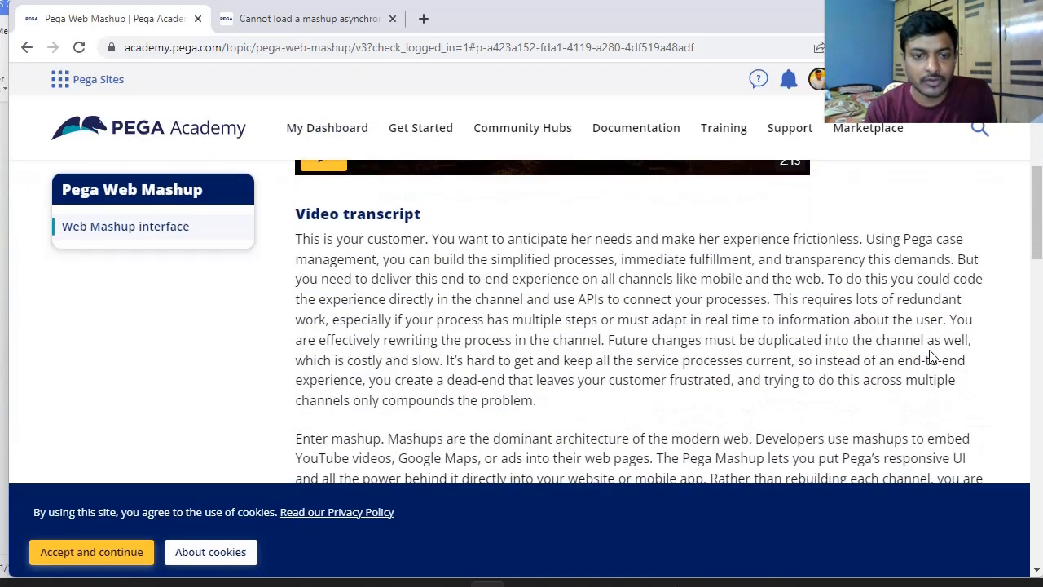
scroll(down, 3)
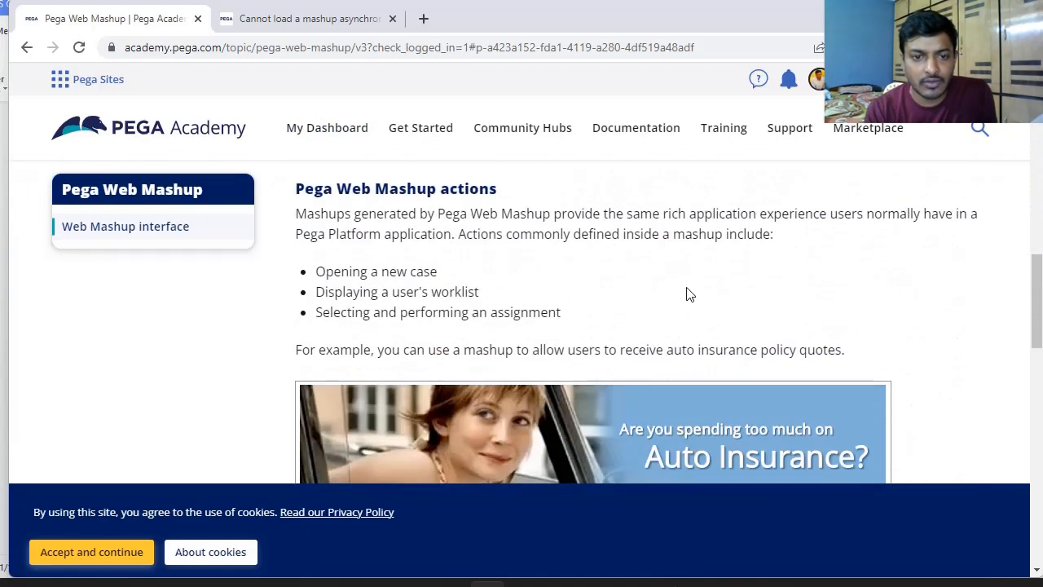
mouse_move(890, 319)
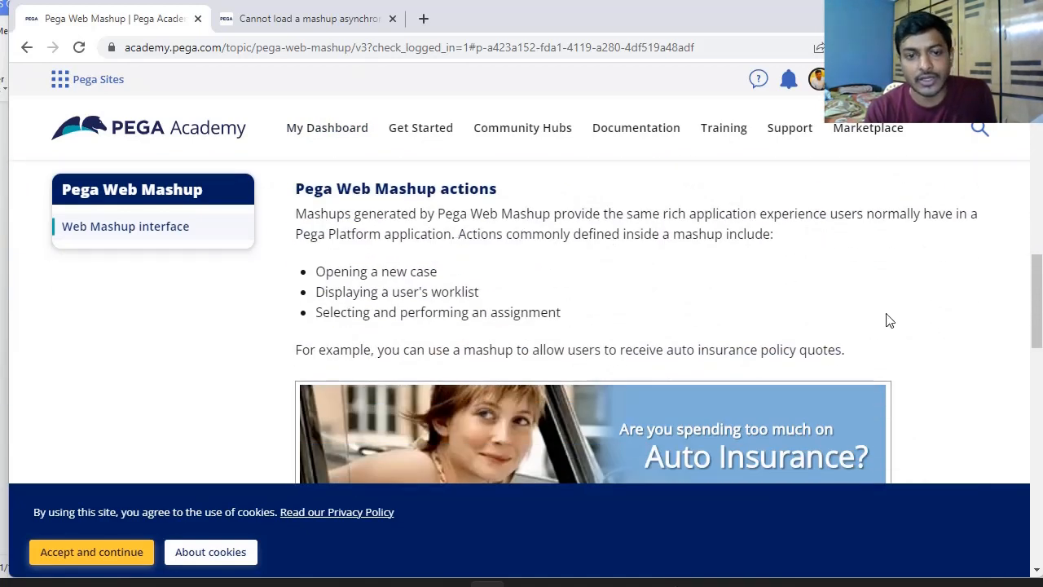
scroll(down, 3)
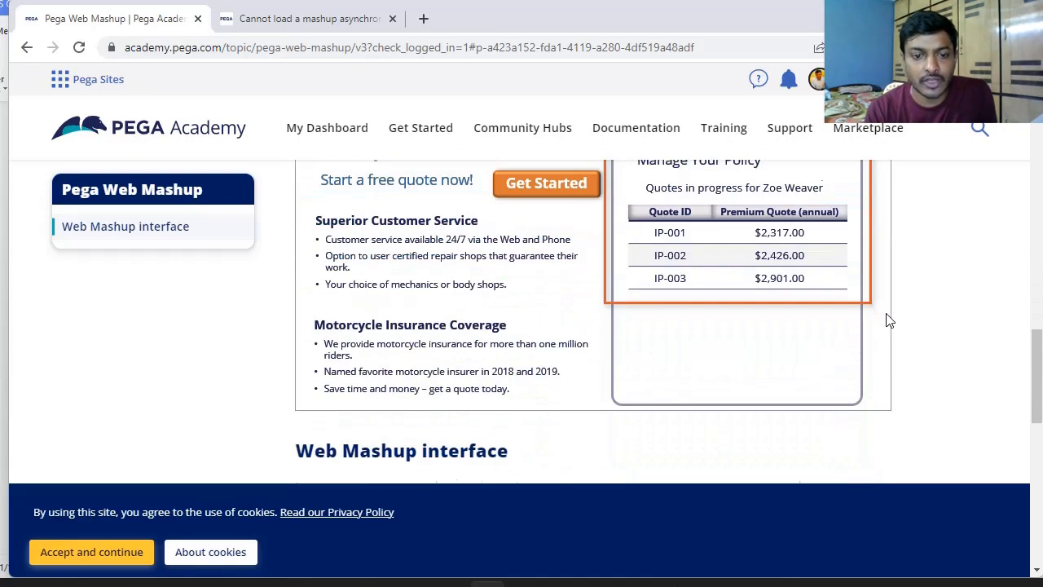
scroll(down, 3)
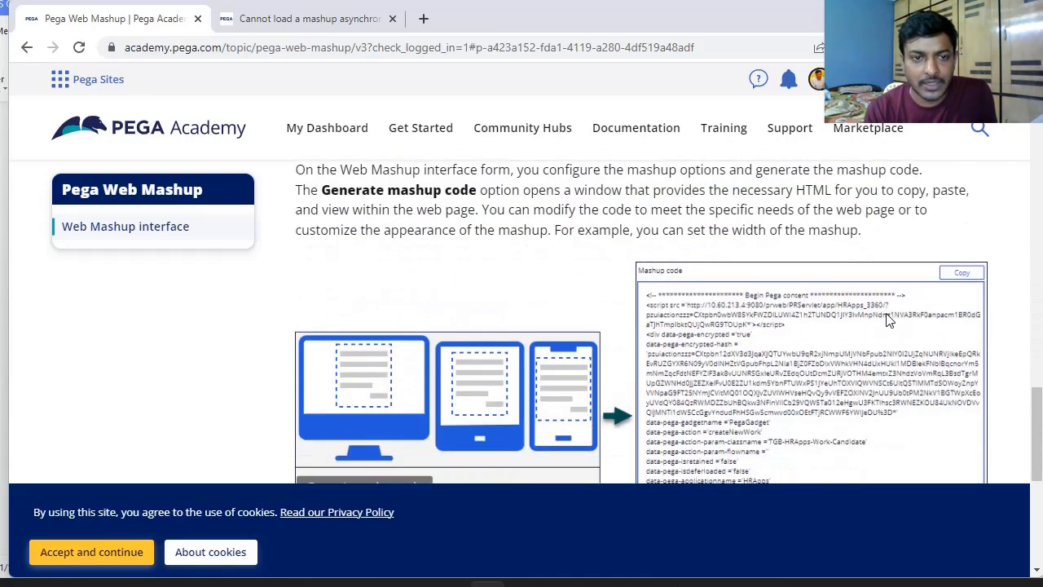
scroll(down, 3)
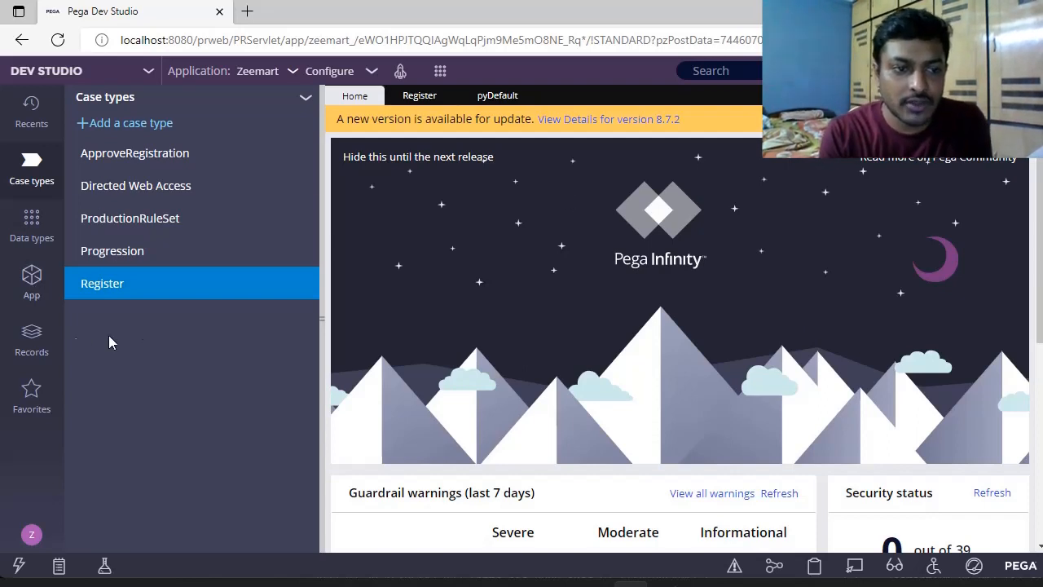
- In the Register case type's Settings > Integration, generate mashup code for the localhost Pega URL
click(101, 284)
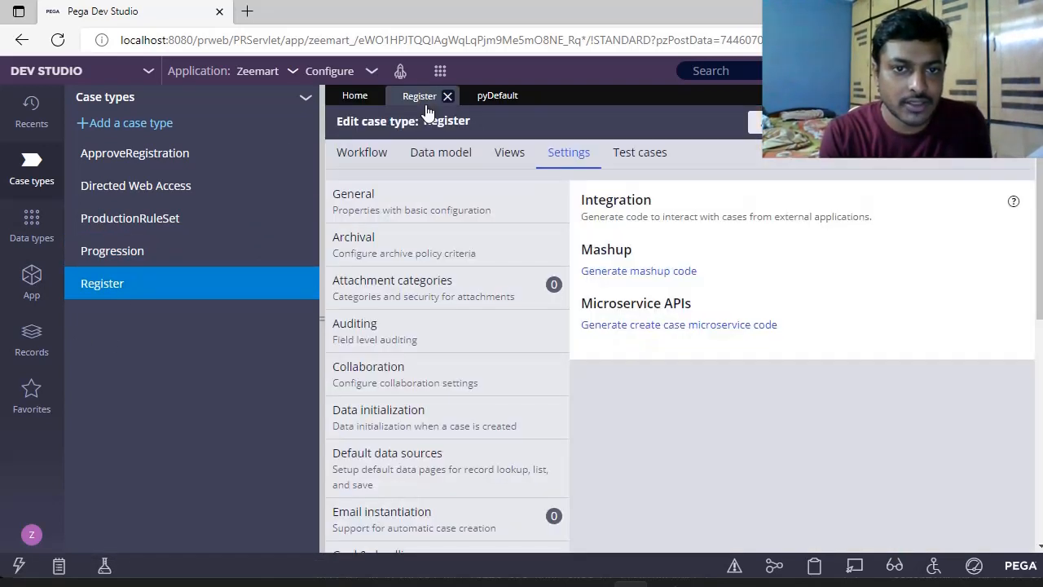
click(508, 153)
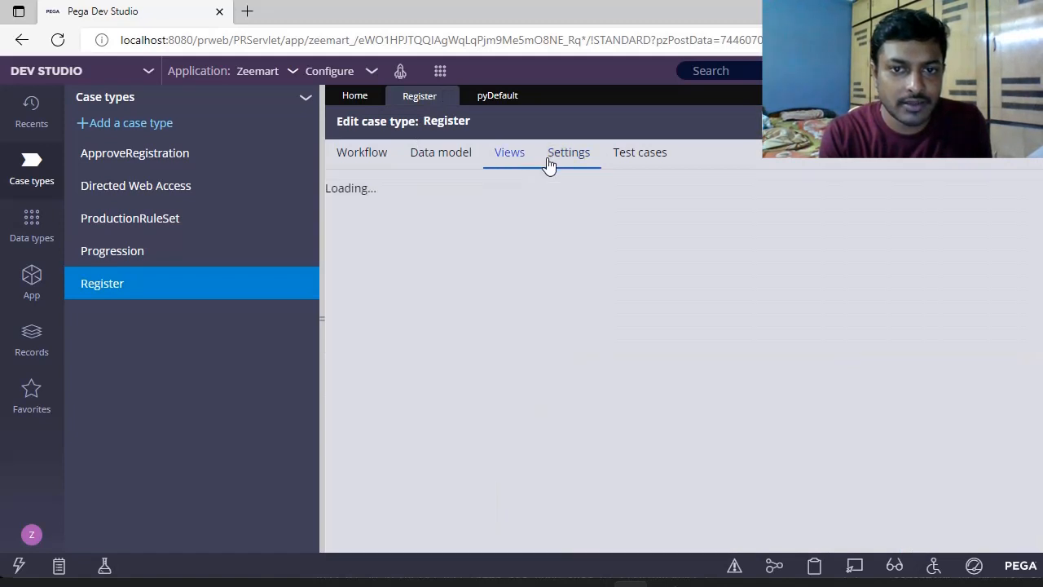
click(568, 153)
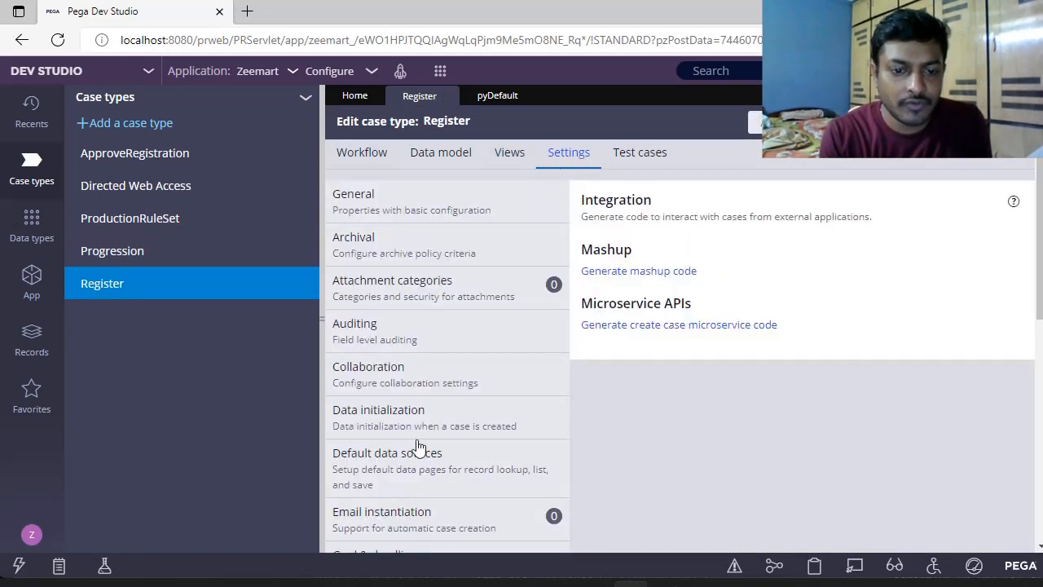
scroll(down, 3)
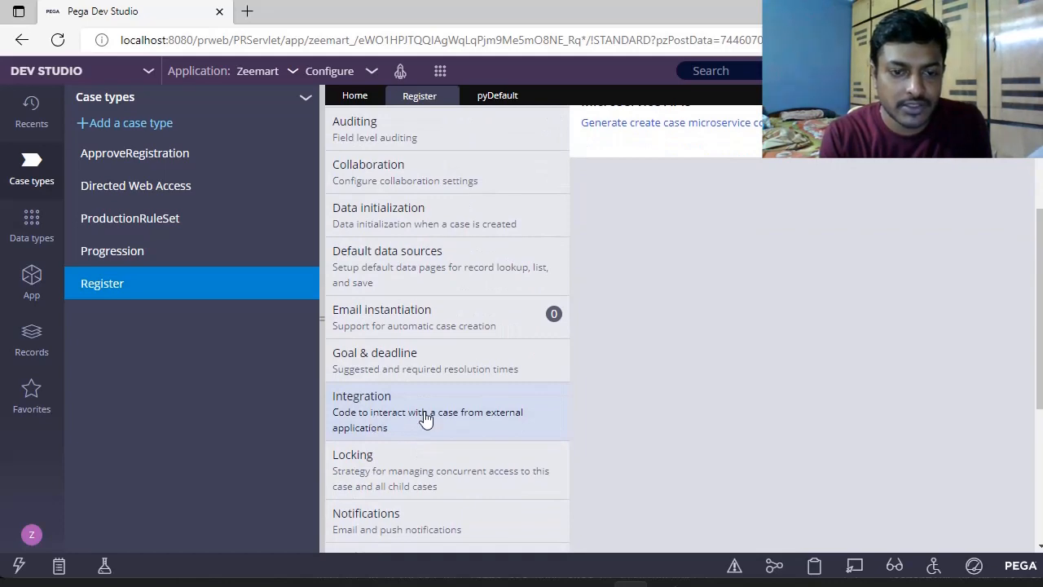
click(362, 396)
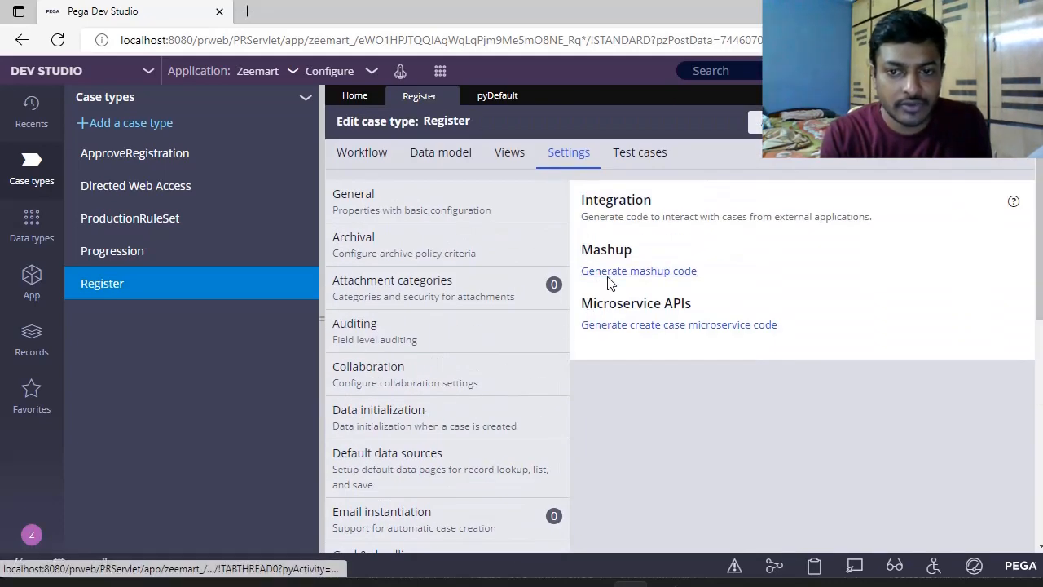
click(639, 271)
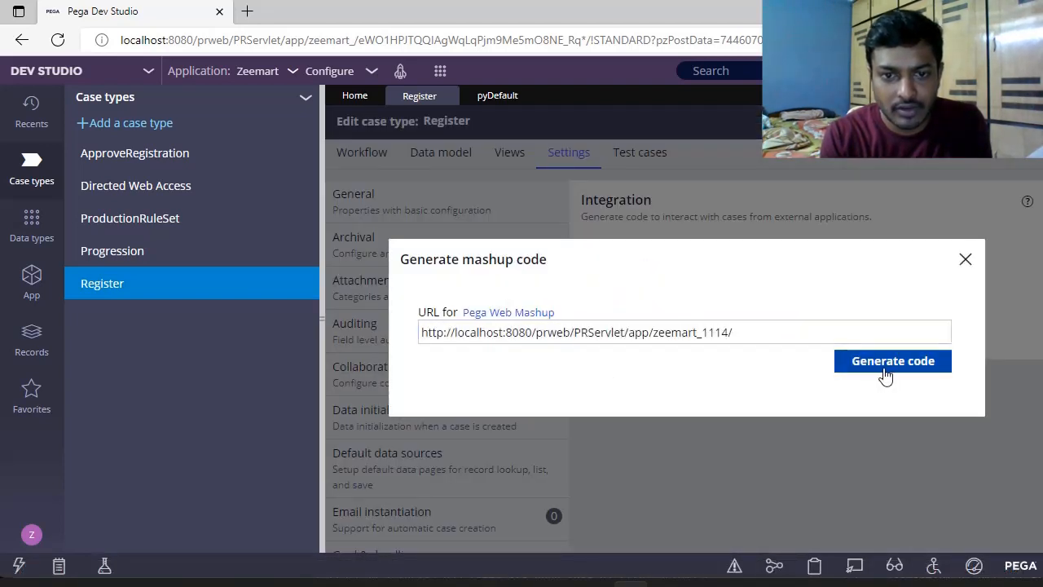
click(893, 362)
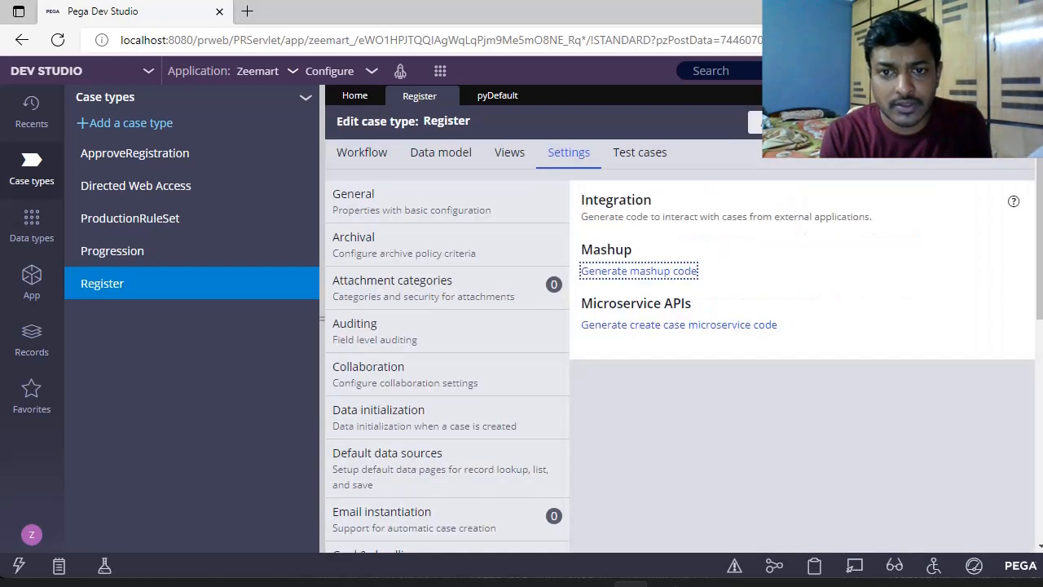
- Review the generated Register mashup HTML, revisit the localhost:8080 mashup URL and regenerate the code
click(639, 271)
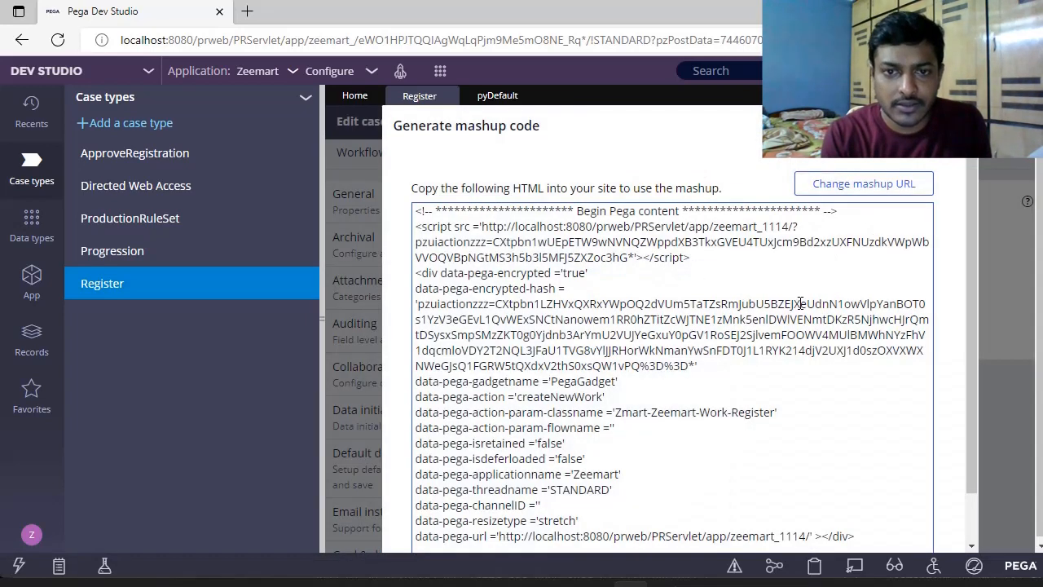
mouse_move(596, 227)
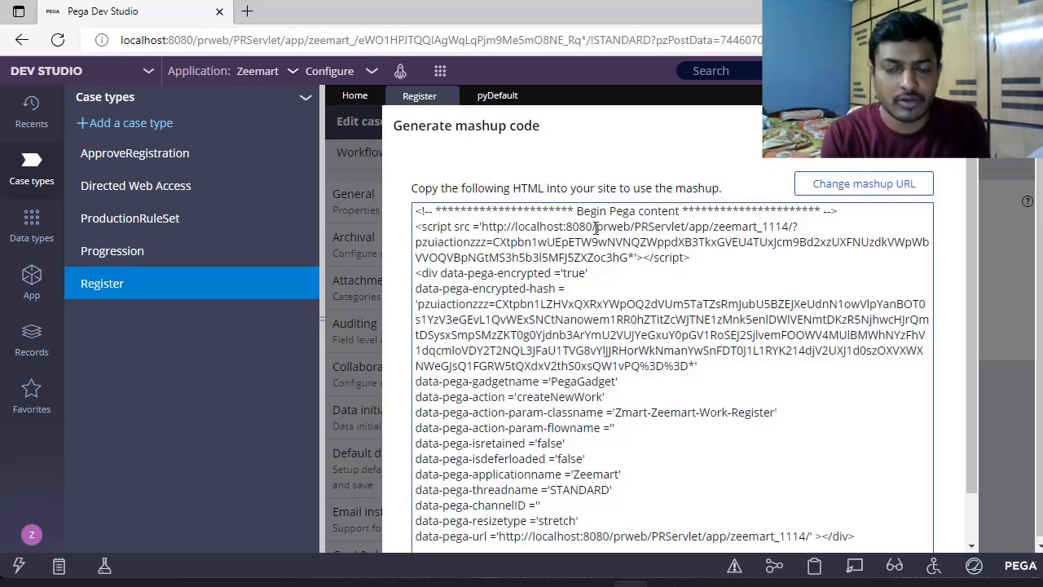
mouse_move(622, 304)
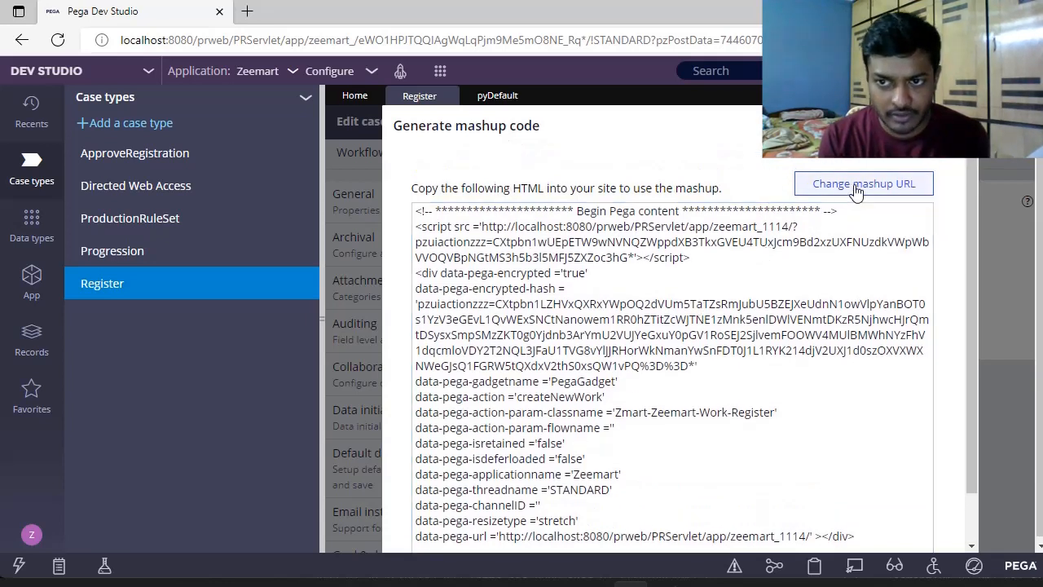
click(864, 182)
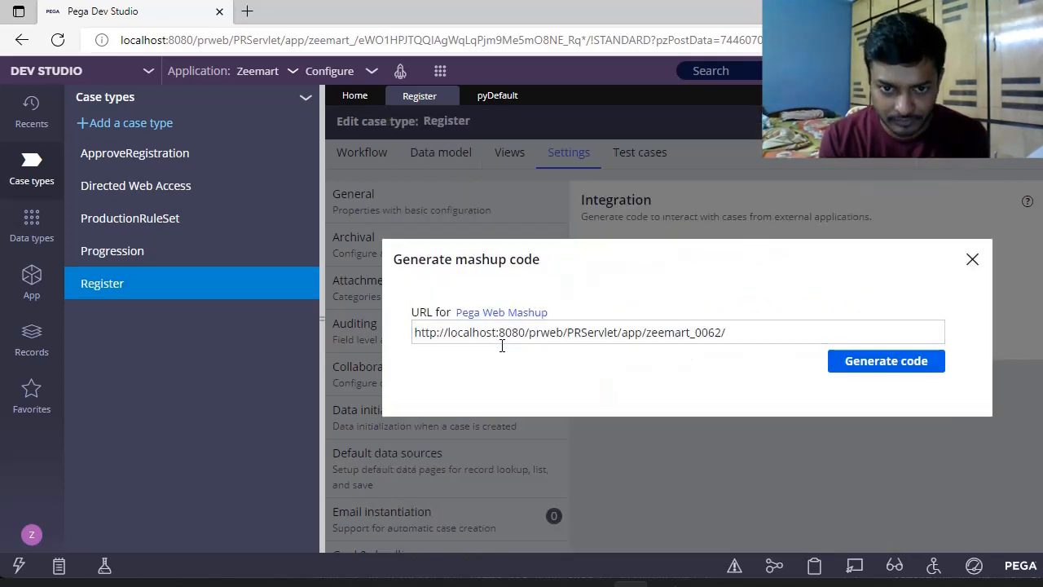
double_click(491, 332)
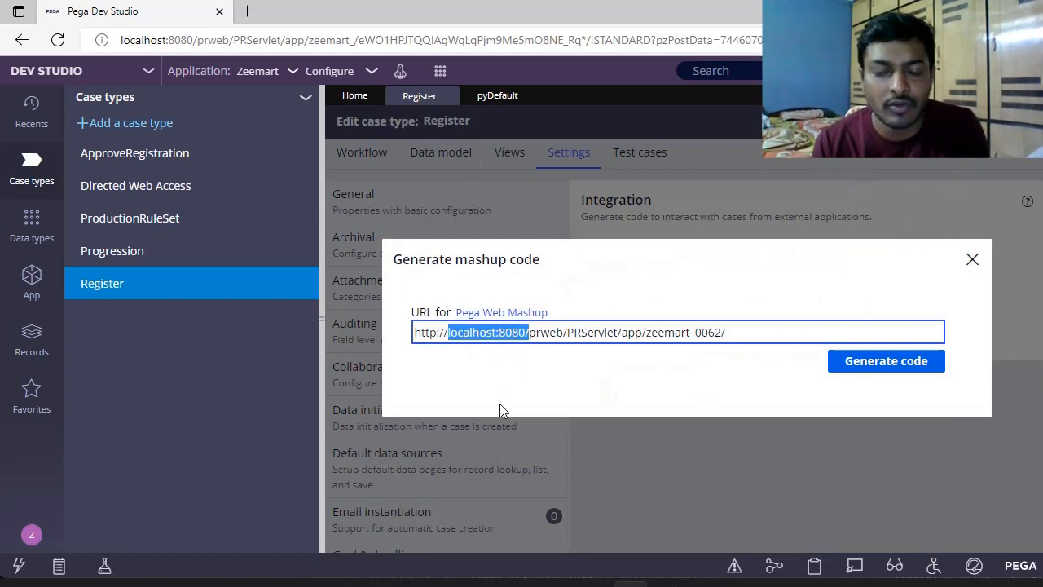
click(548, 407)
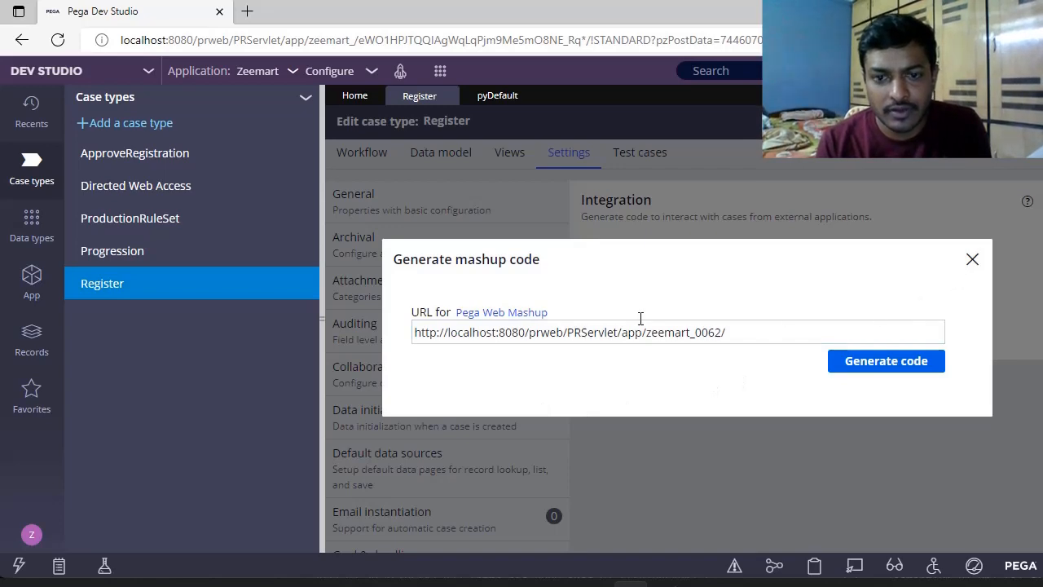
click(886, 360)
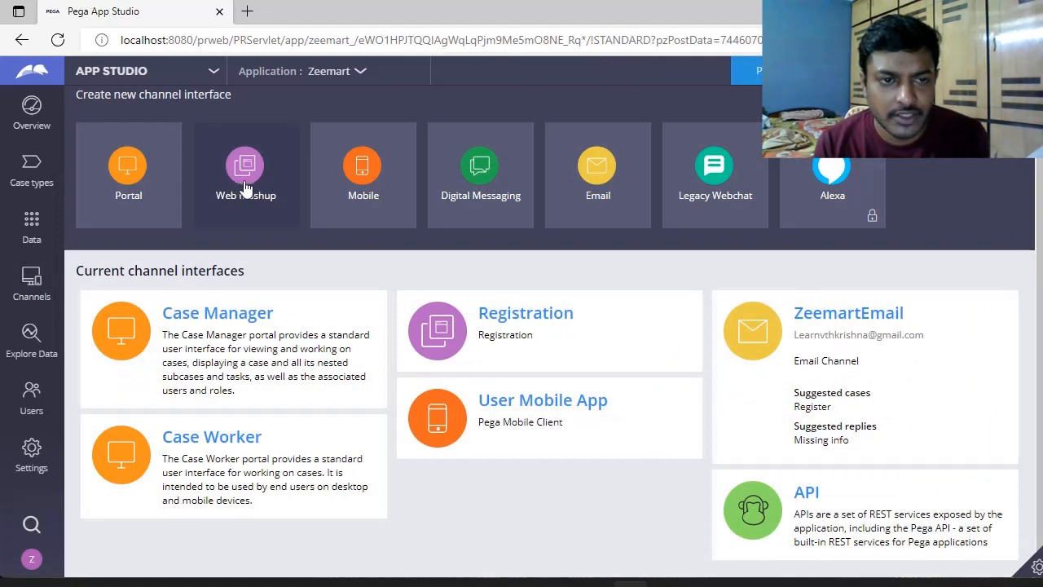
mouse_move(230, 176)
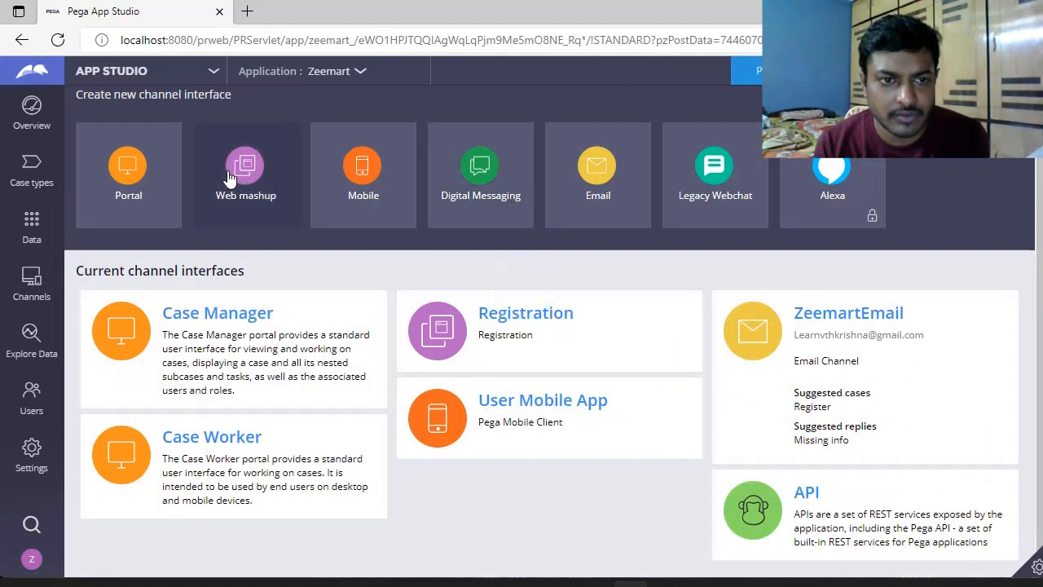
- Create a new Web mashup channel interface and switch off Use encryption
click(244, 166)
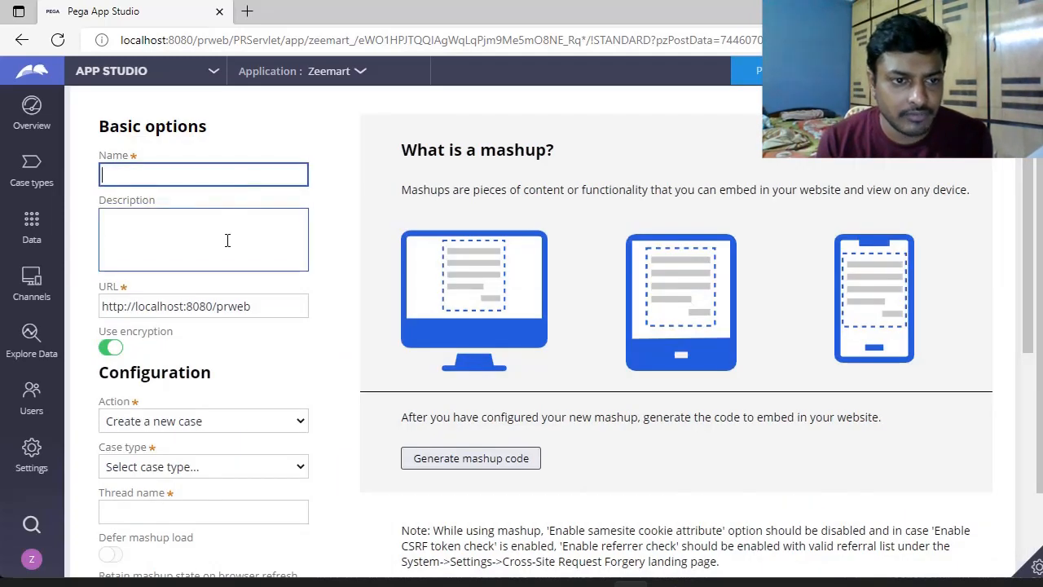
scroll(down, 3)
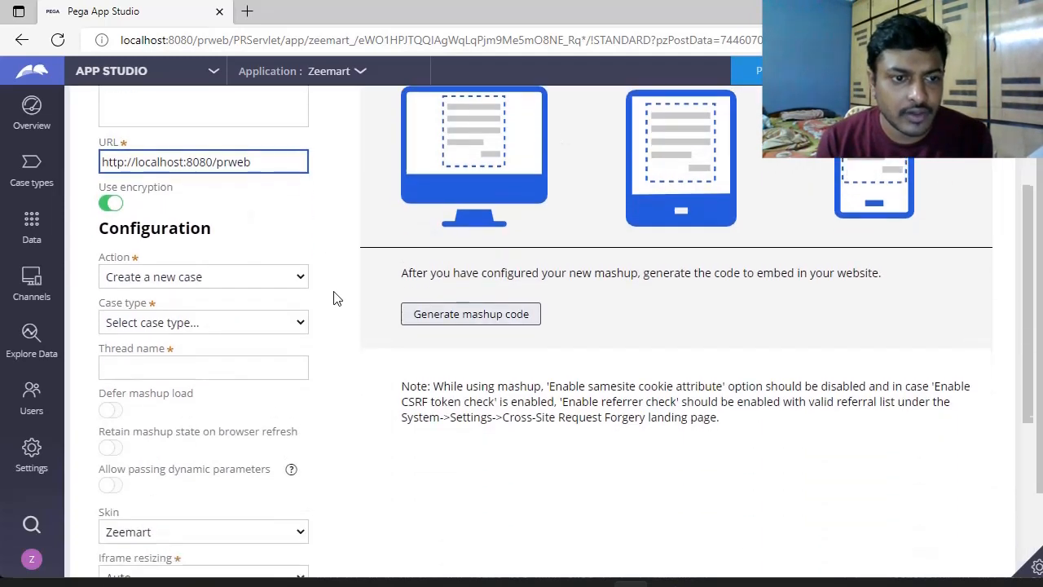
click(111, 202)
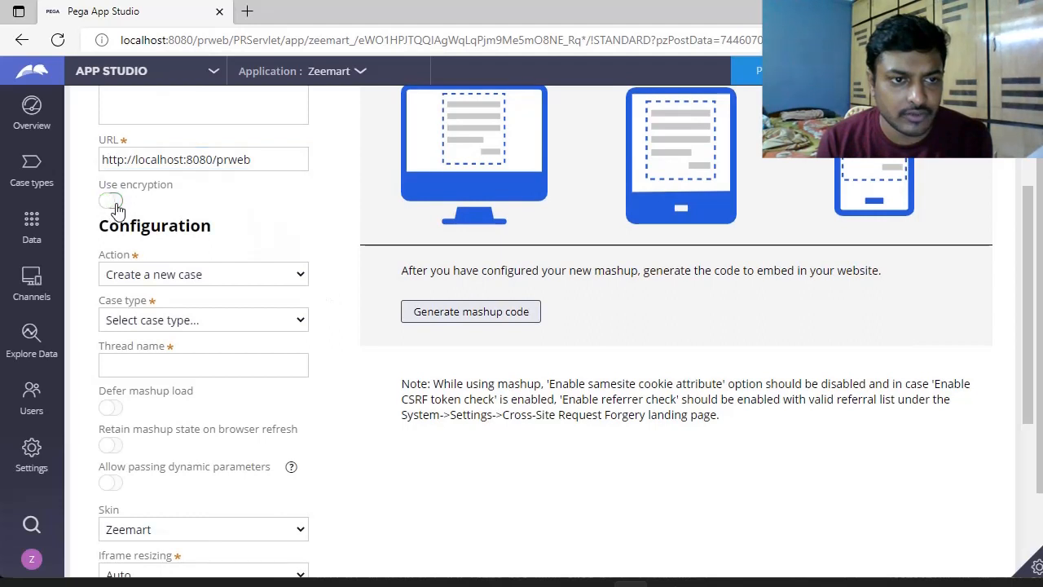
click(110, 202)
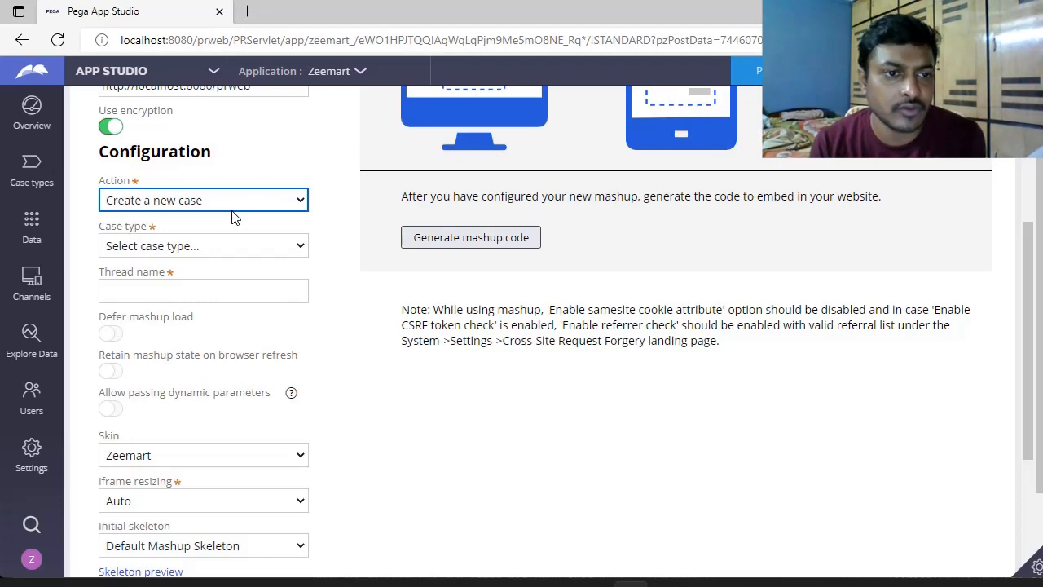
- Keep the action 'Create a new case' and choose Register as the case type
click(202, 199)
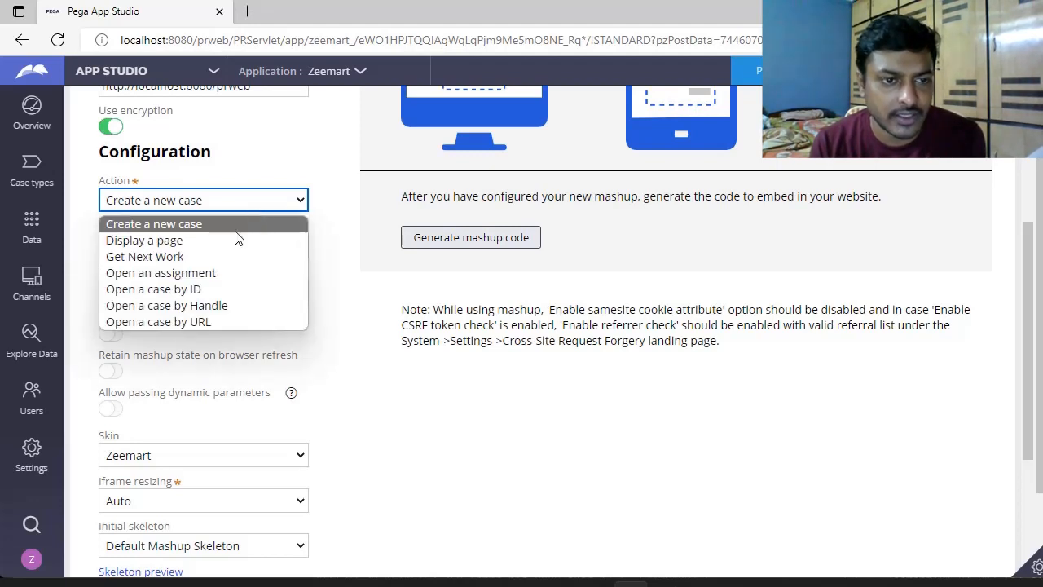
mouse_move(248, 245)
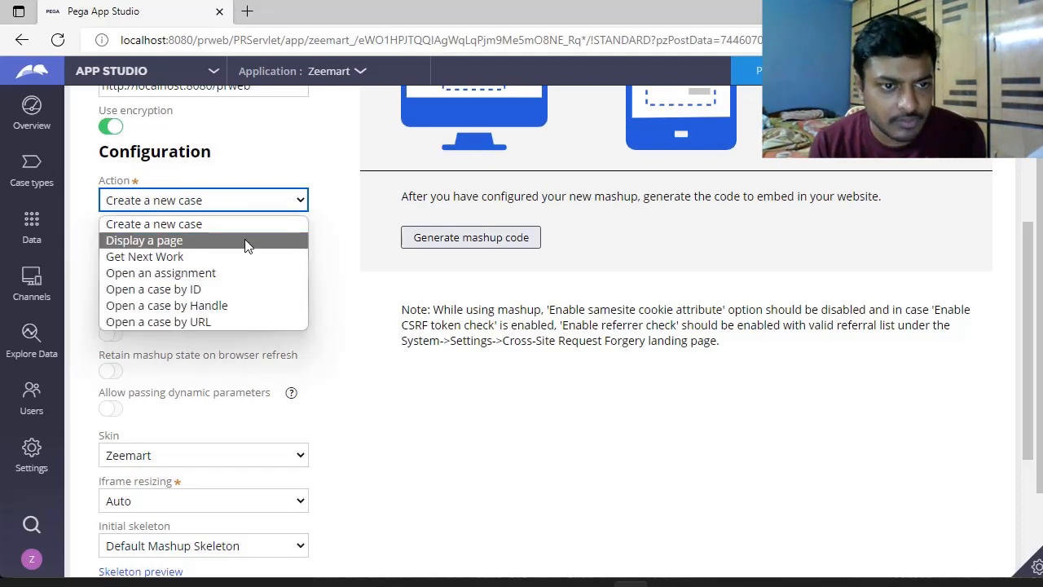
mouse_move(248, 273)
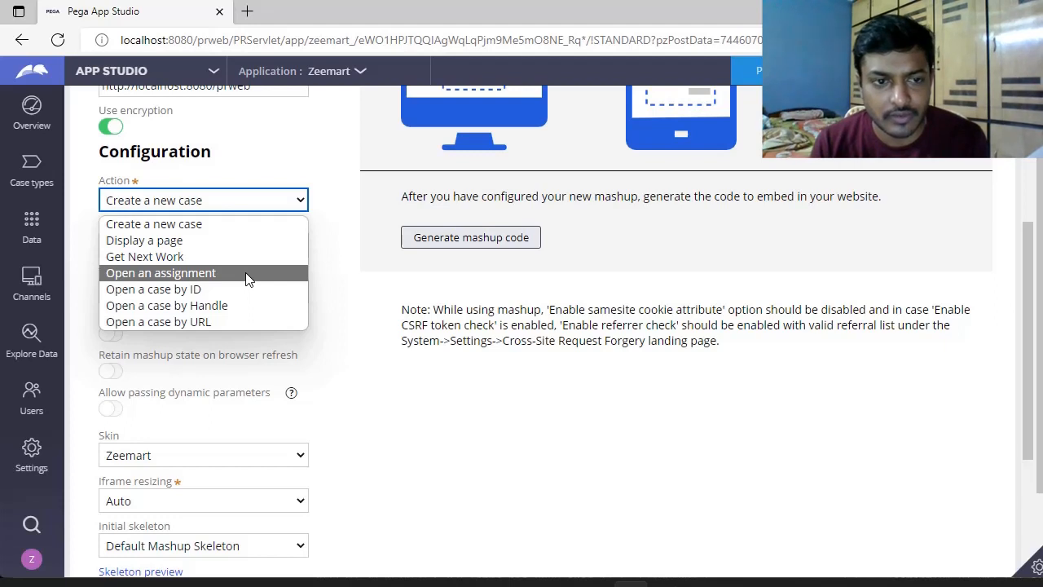
mouse_move(259, 281)
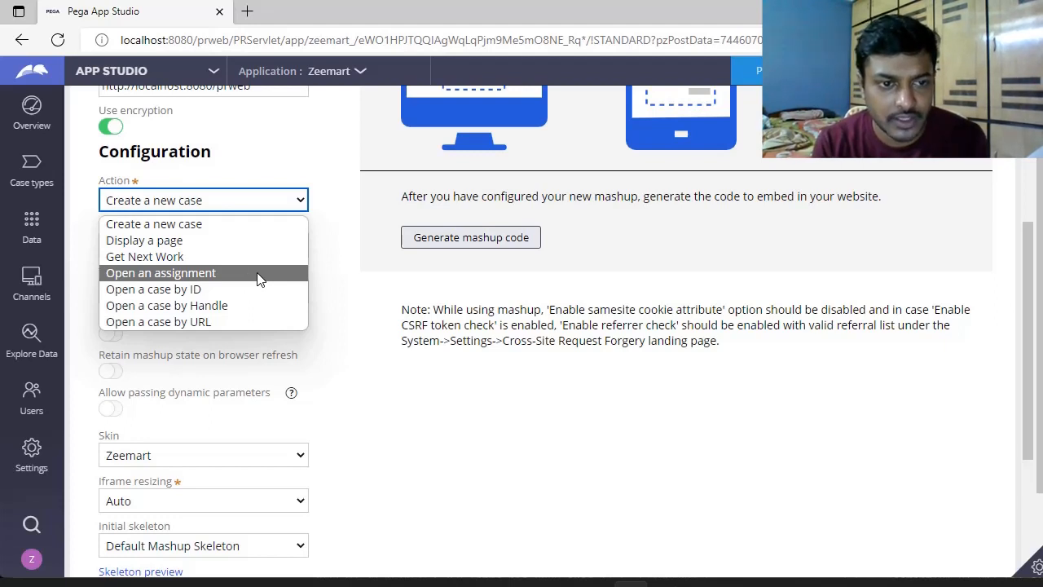
mouse_move(251, 290)
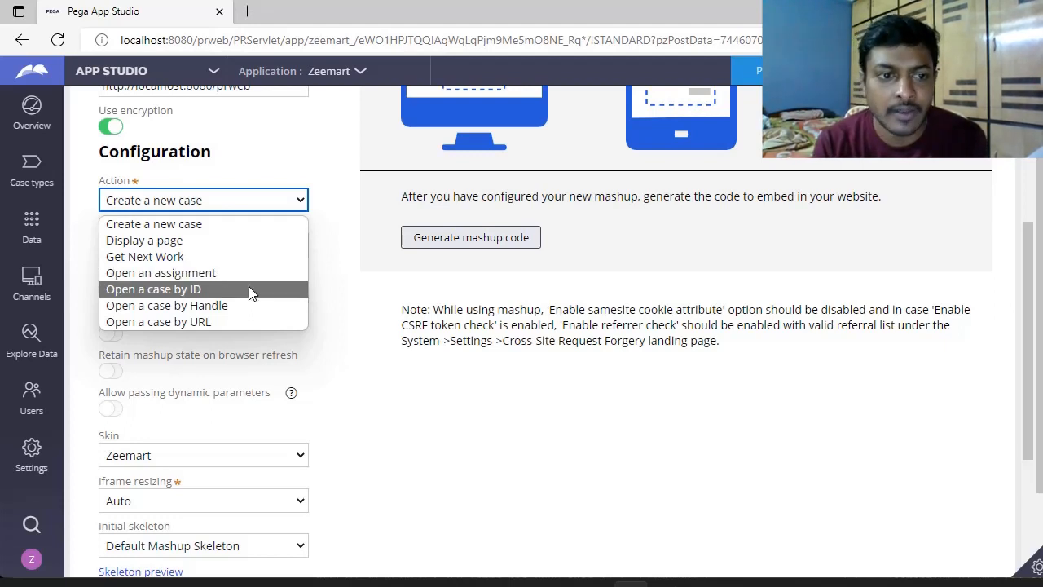
mouse_move(238, 323)
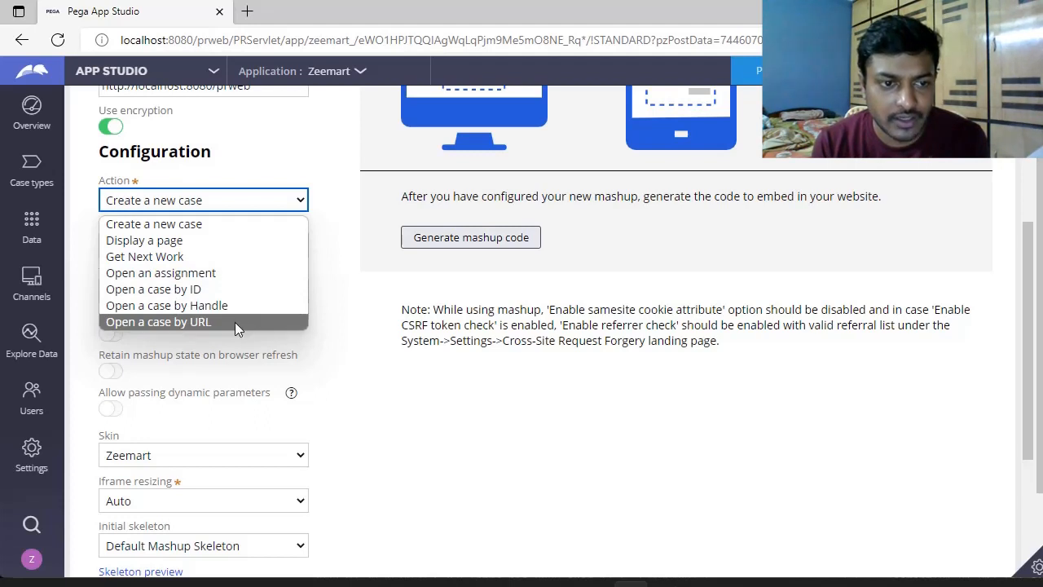
mouse_move(248, 239)
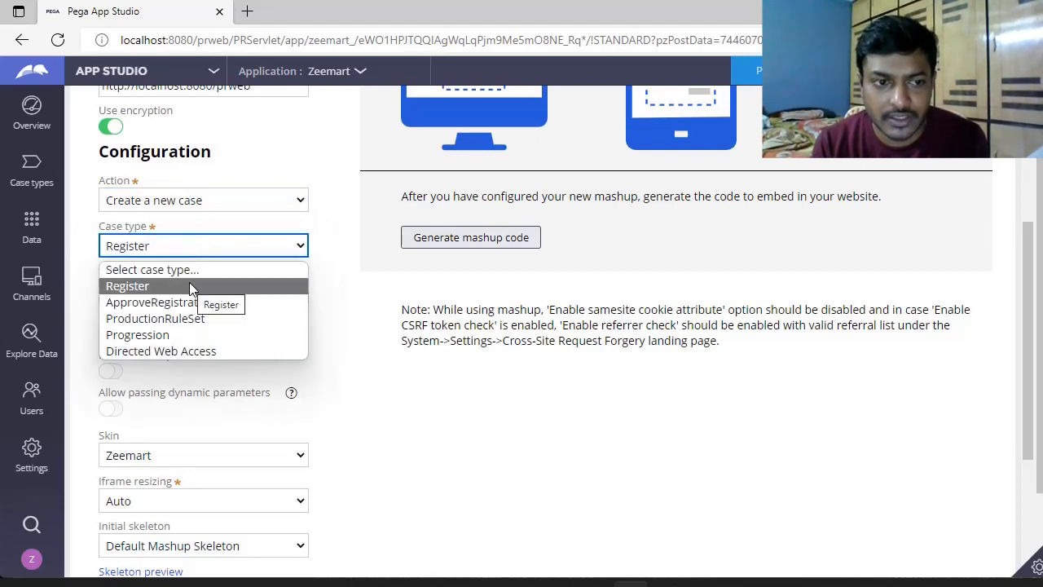
click(127, 286)
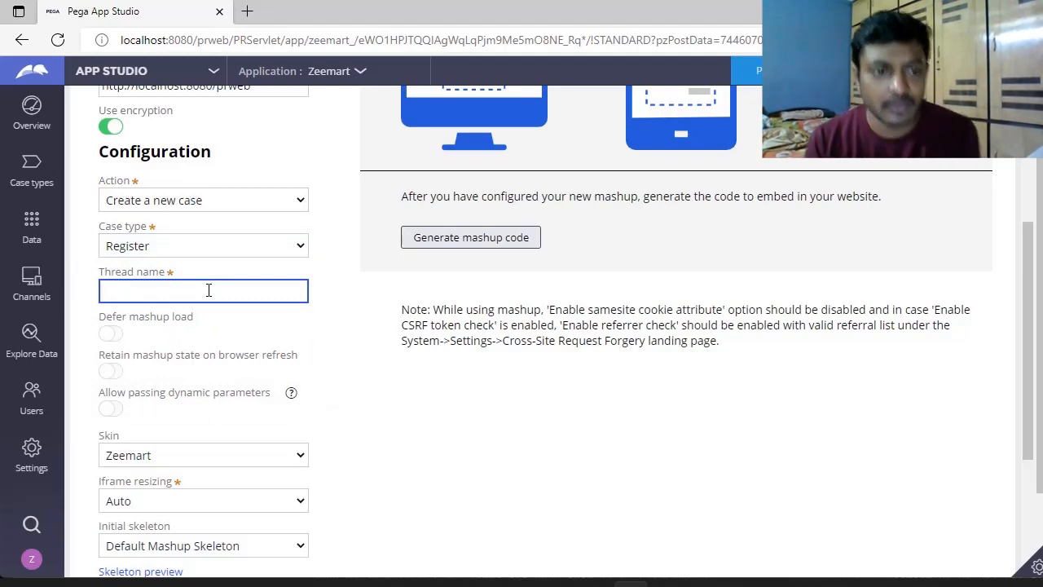
- Name the thread Registration and enable Defer mashup load, Retain state on refresh and dynamic parameters
text(Registration)
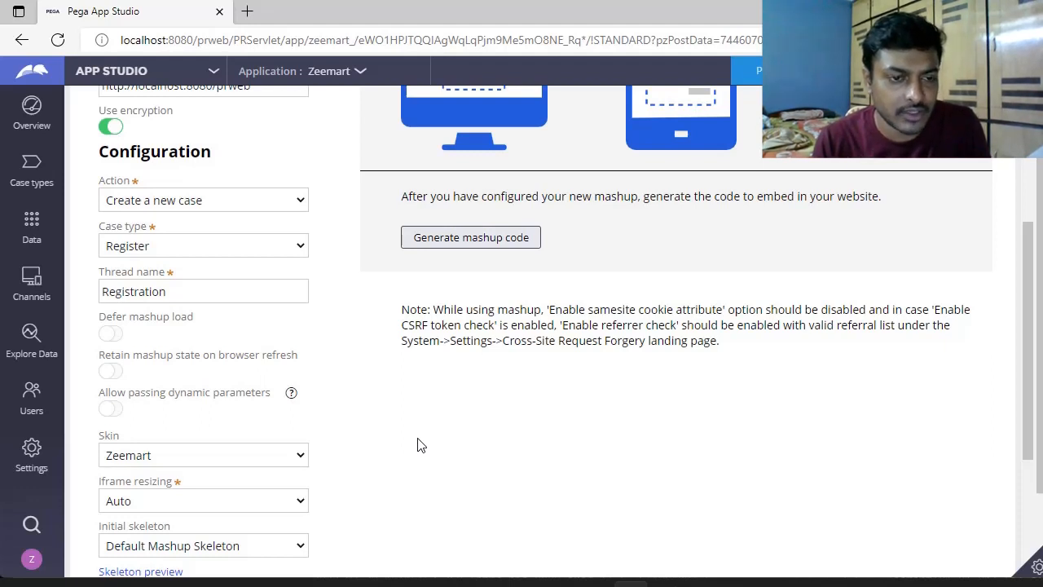
mouse_move(114, 334)
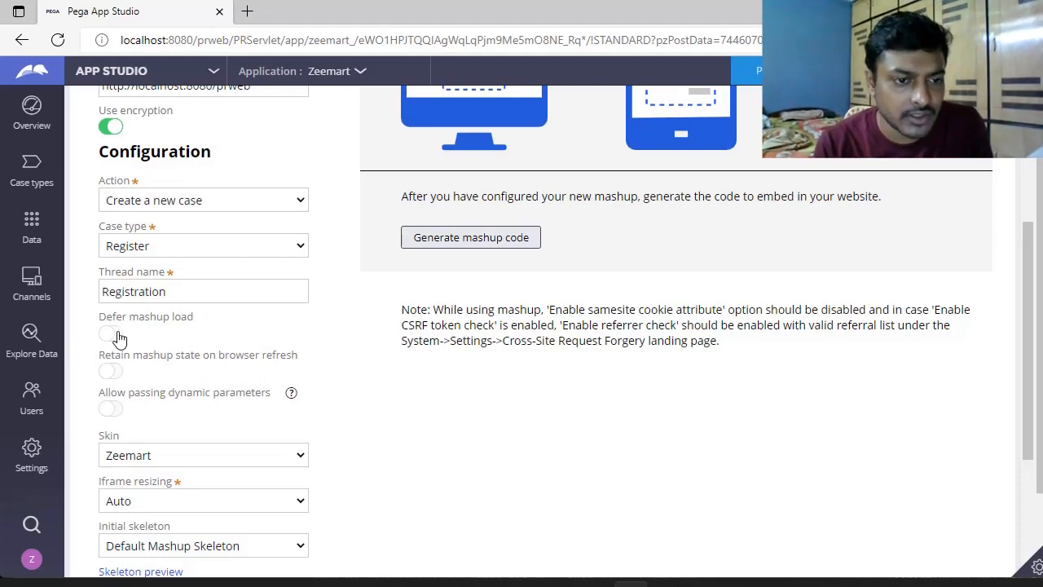
click(111, 333)
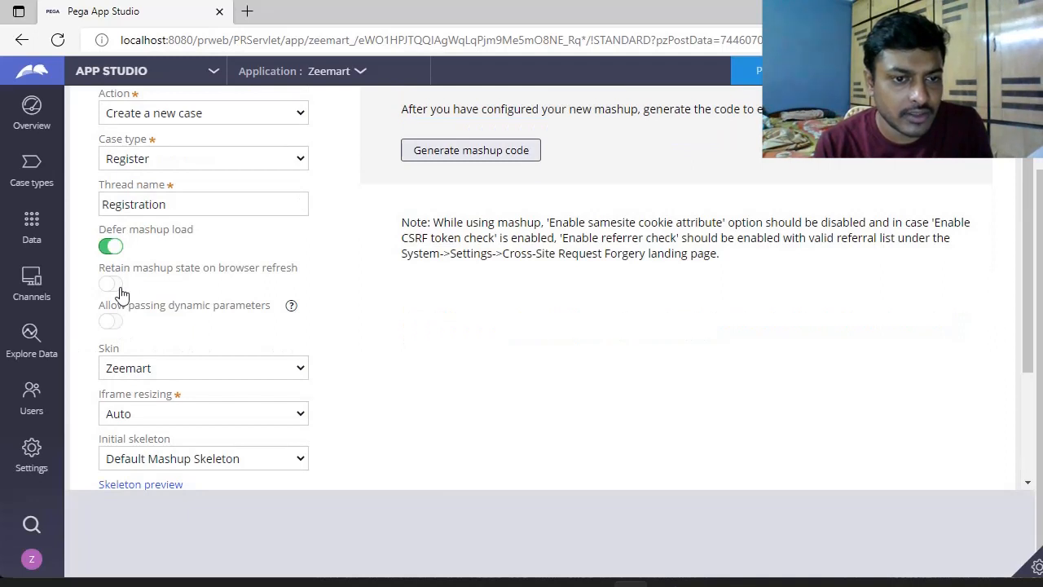
click(111, 284)
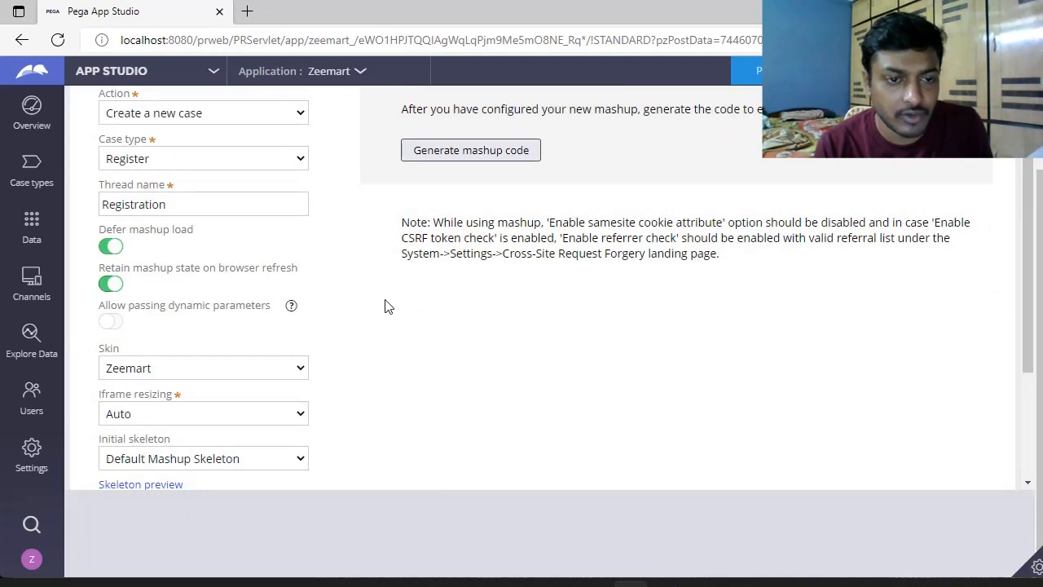
mouse_move(120, 333)
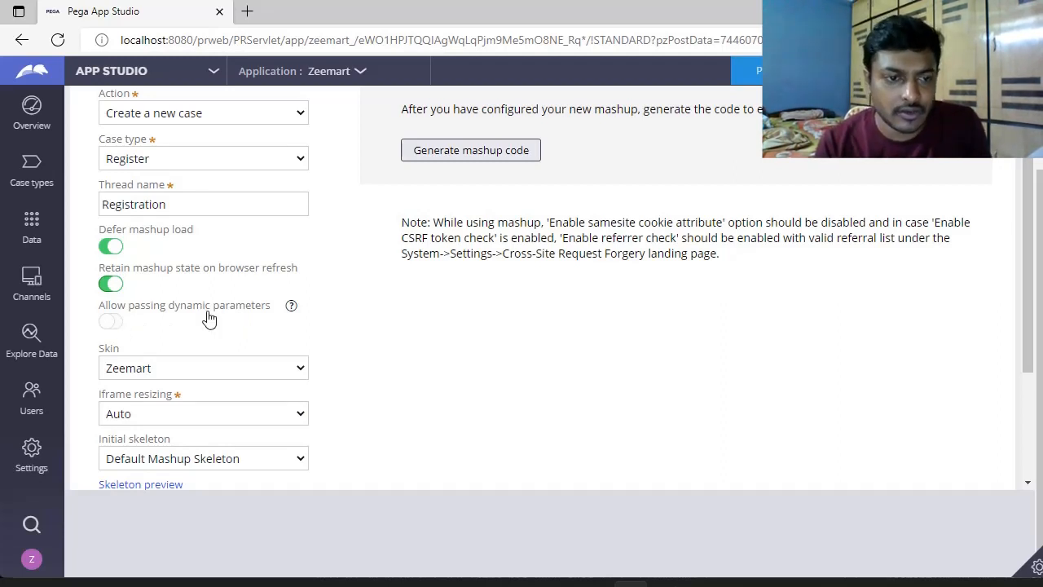
click(111, 321)
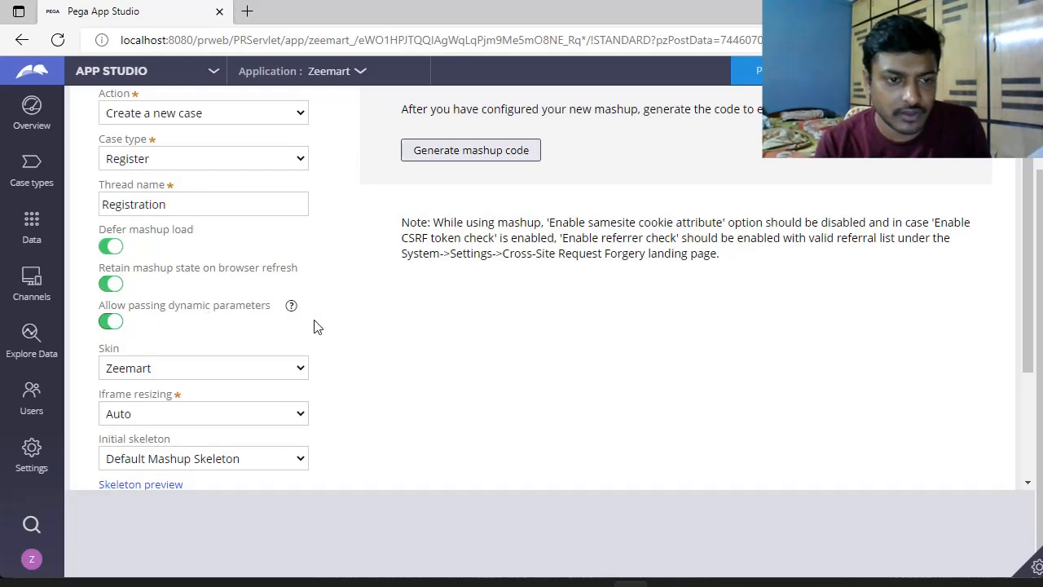
scroll(down, 3)
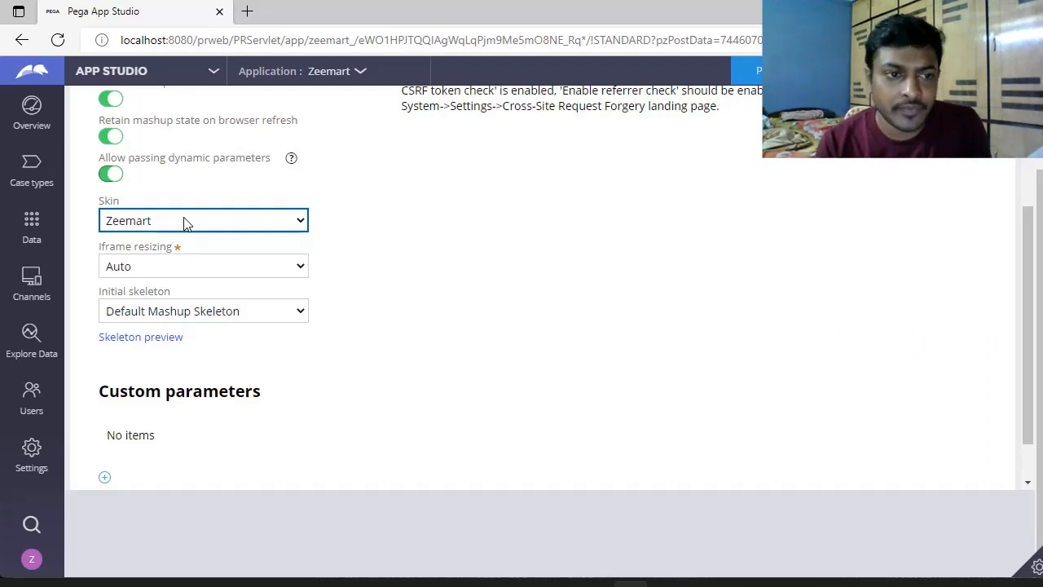
click(202, 220)
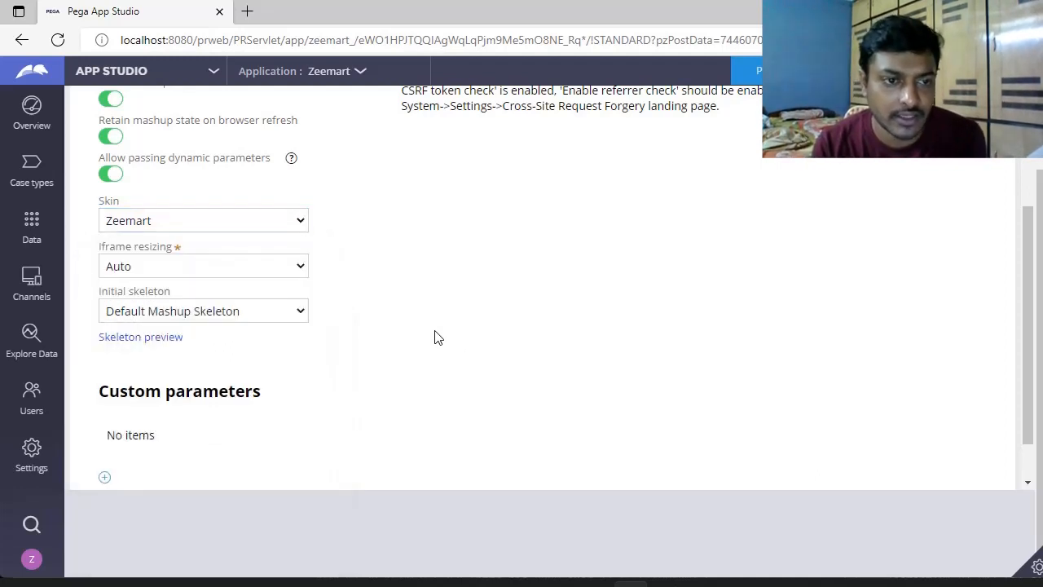
click(202, 265)
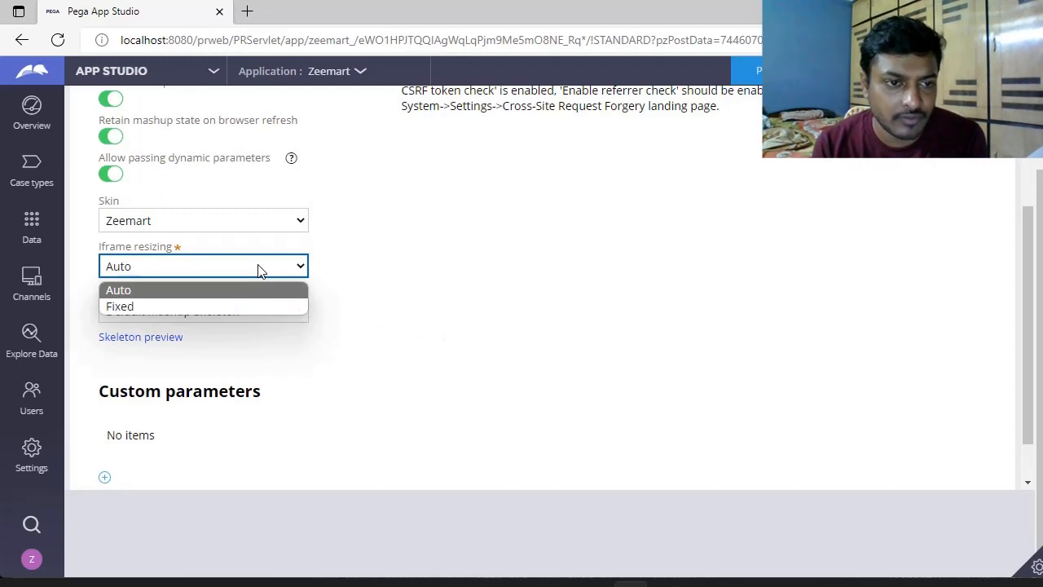
mouse_move(202, 293)
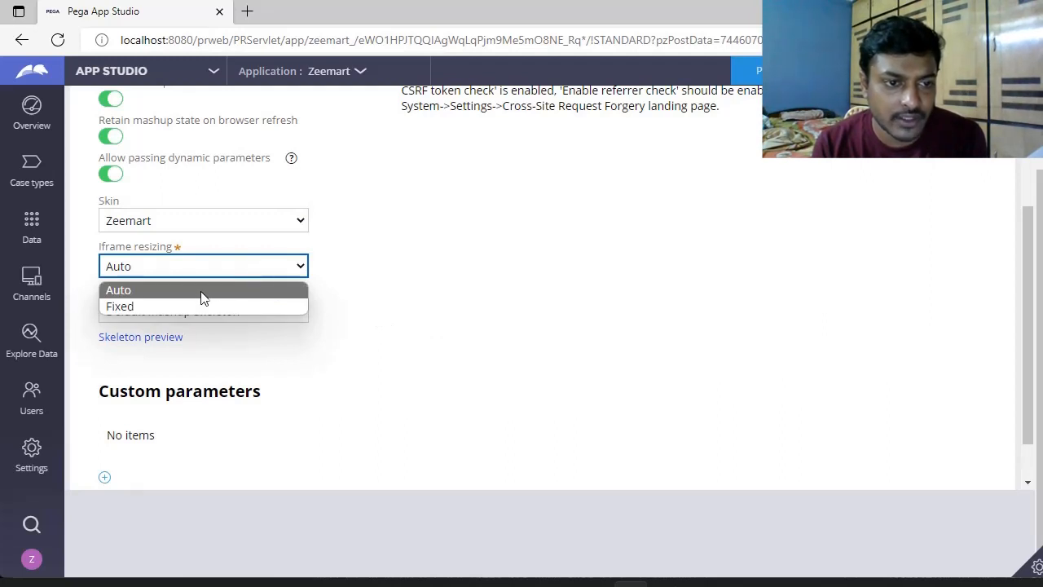
click(117, 290)
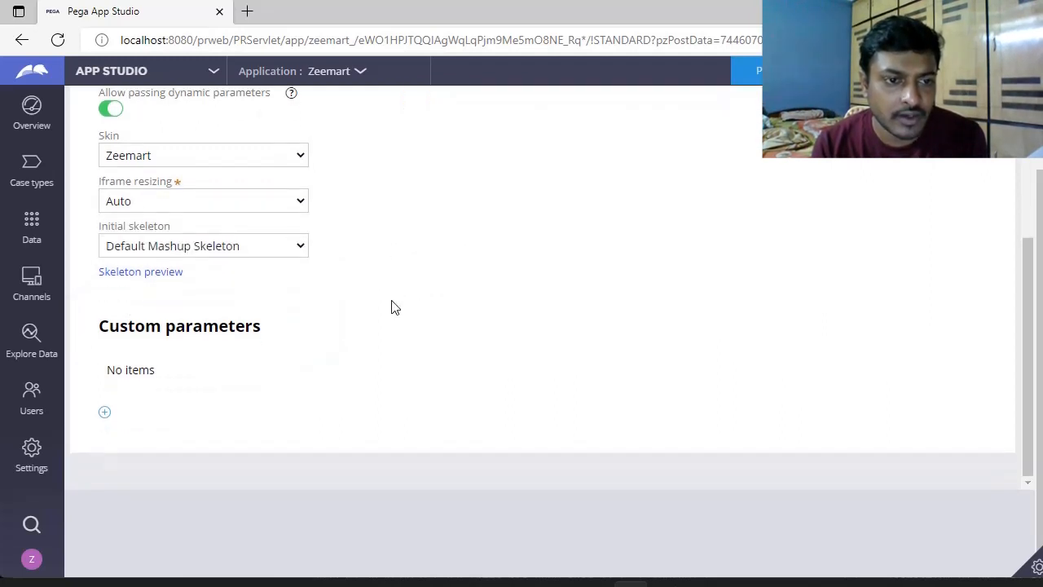
click(202, 245)
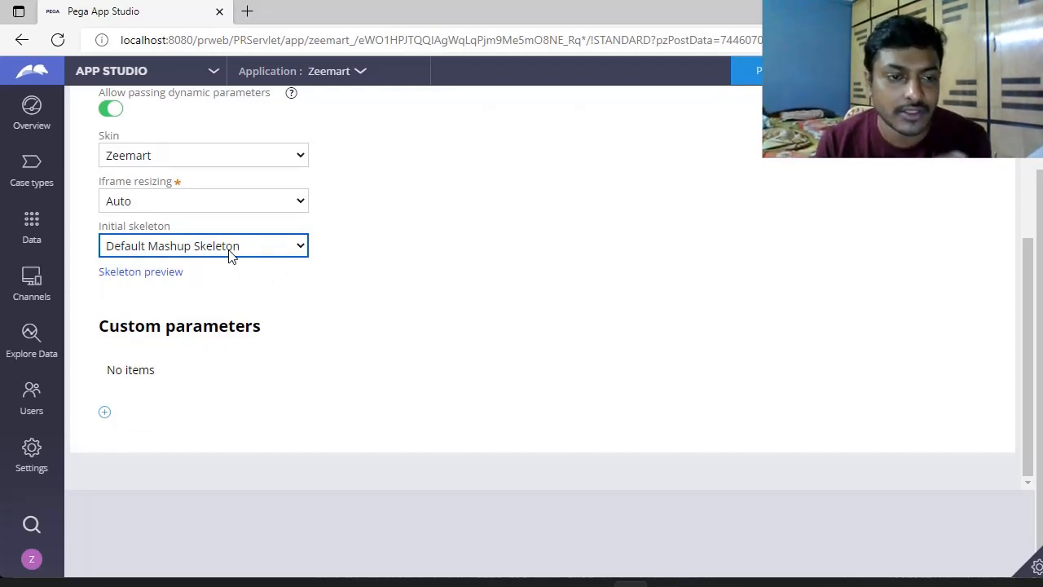
click(202, 245)
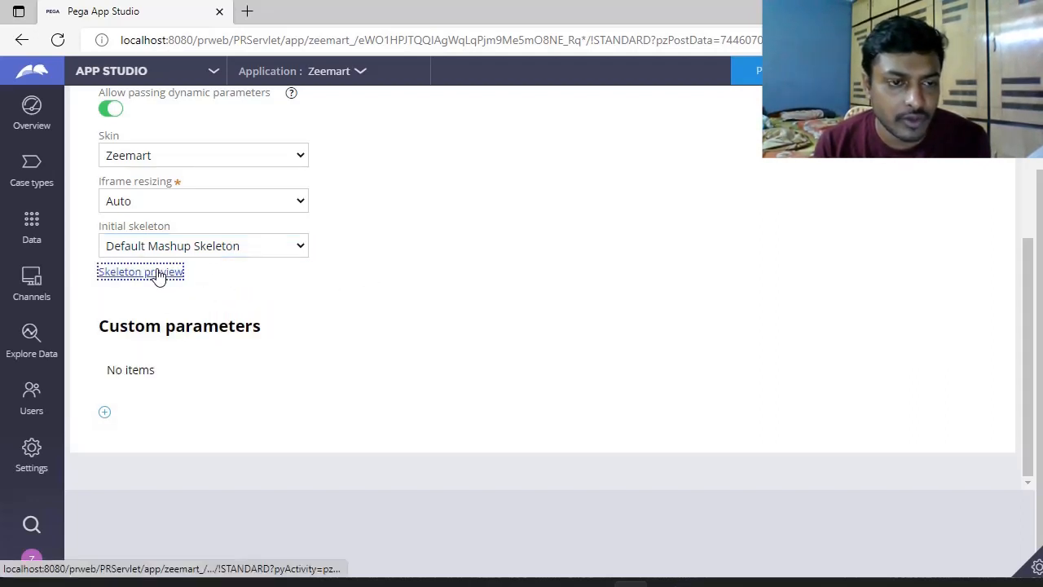
click(141, 271)
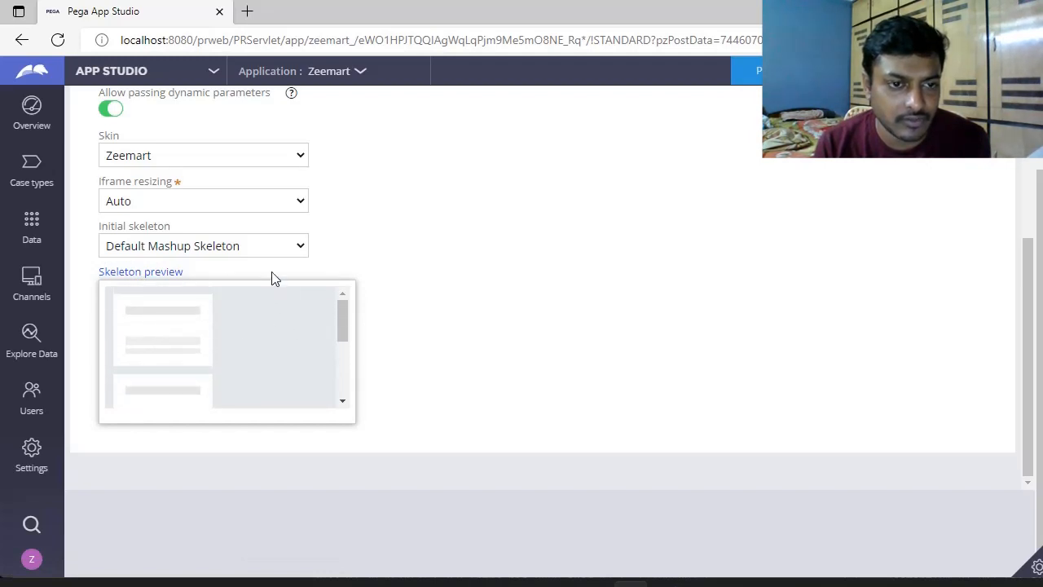
click(203, 244)
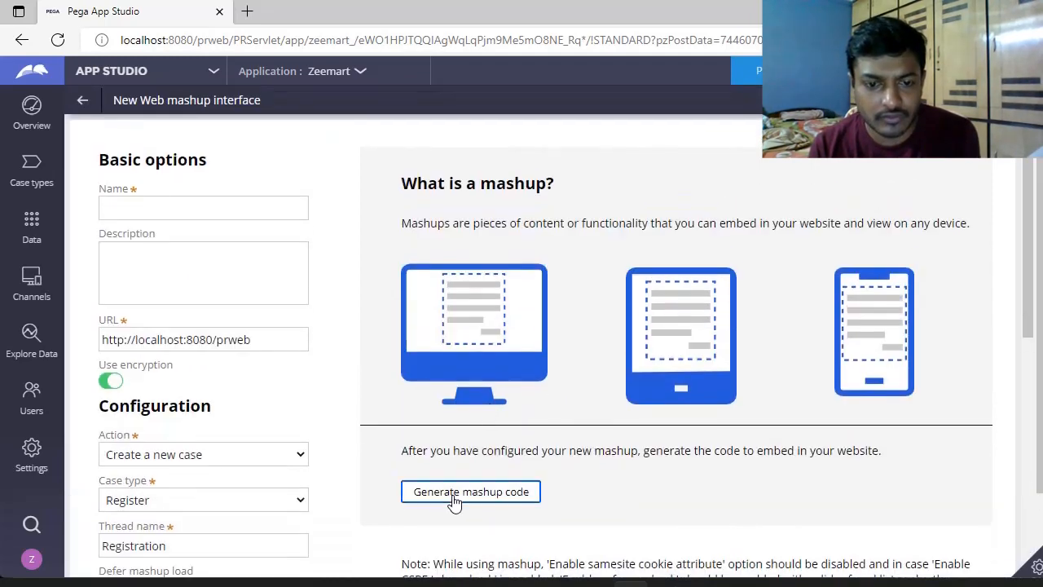
- Generate the Registration mashup code, select the whole script and copy it
click(470, 492)
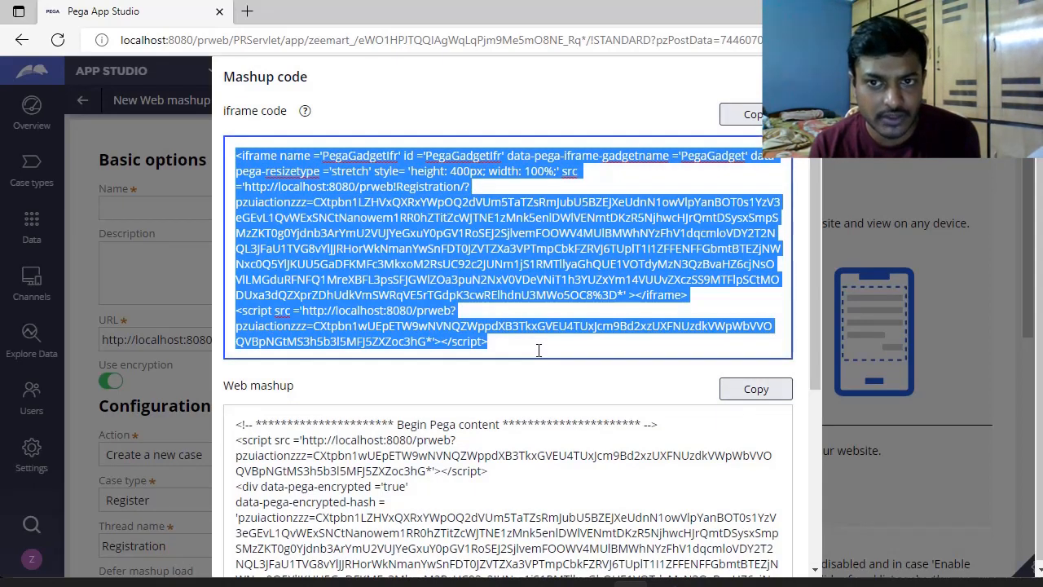
scroll(down, 3)
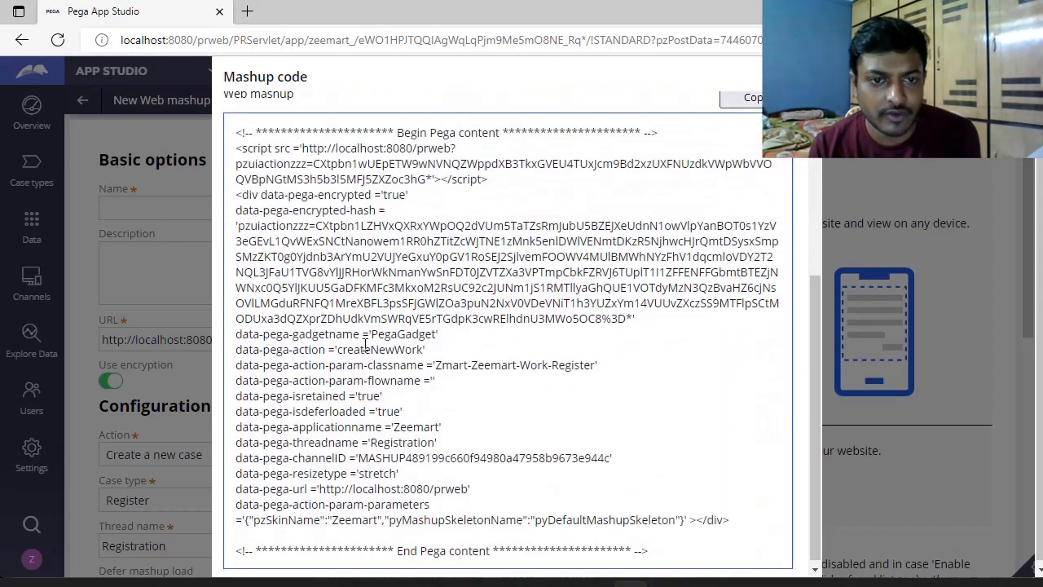
drag(237, 132, 567, 456)
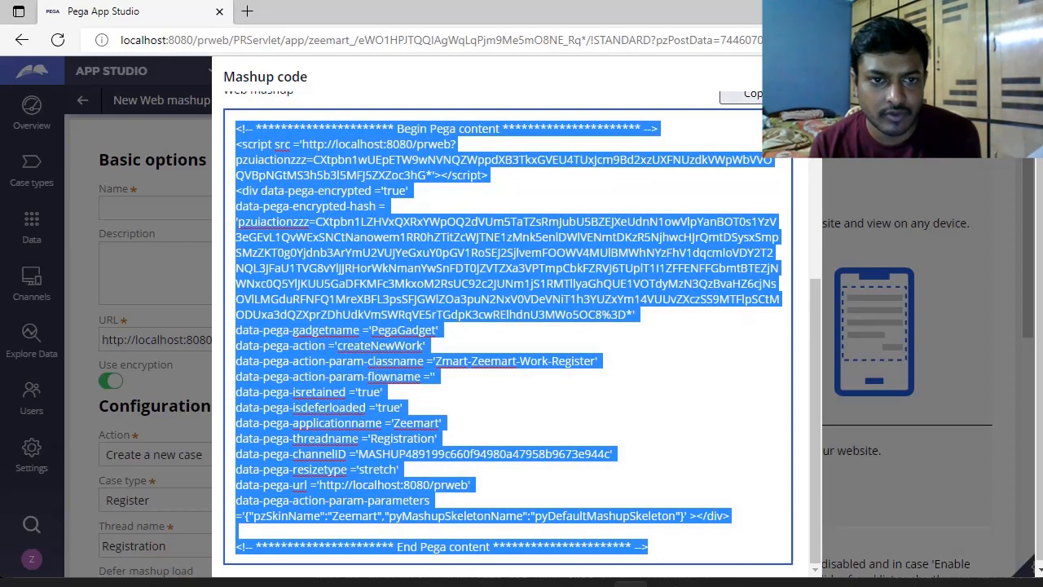
click(704, 396)
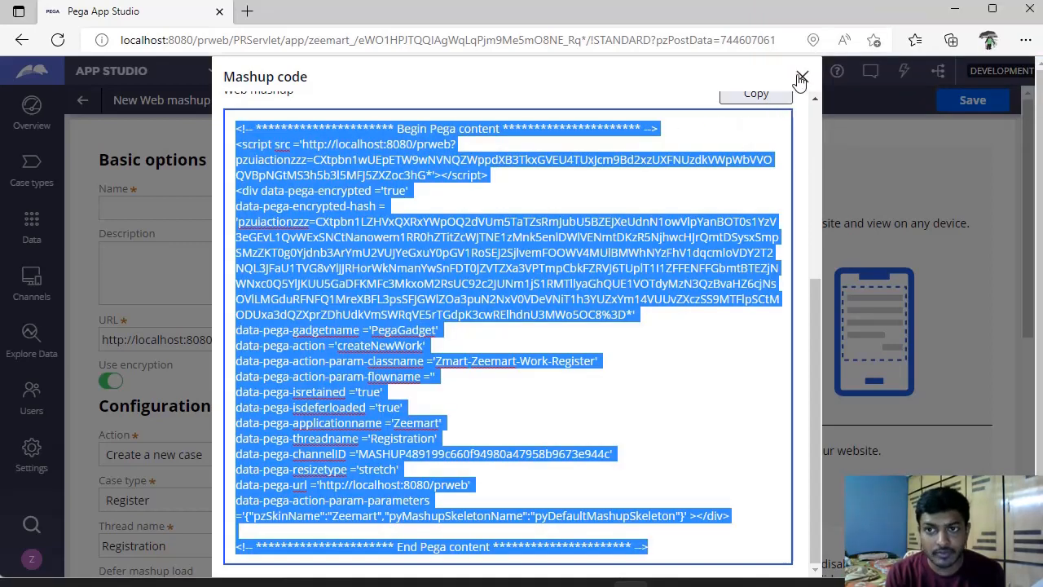
- Dismiss the Mashup code dialog, check the Actions menu and save the Registration channel
click(799, 75)
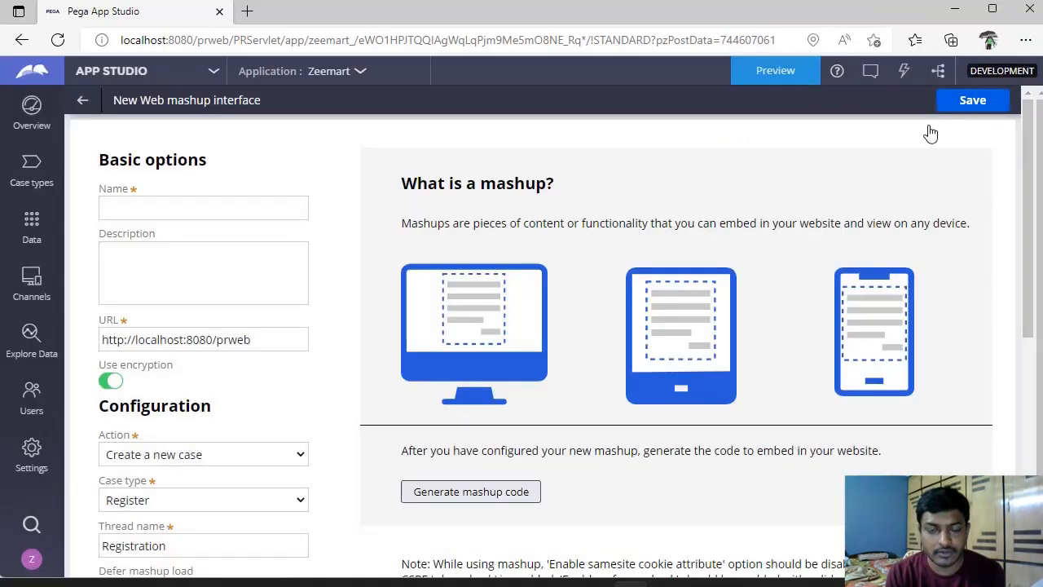
scroll(down, 3)
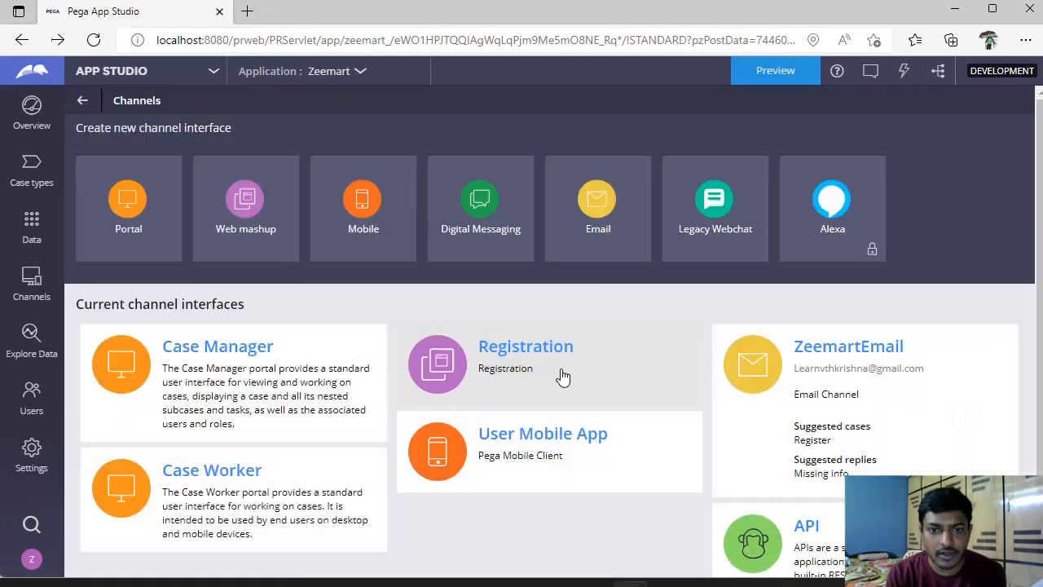
mouse_move(507, 373)
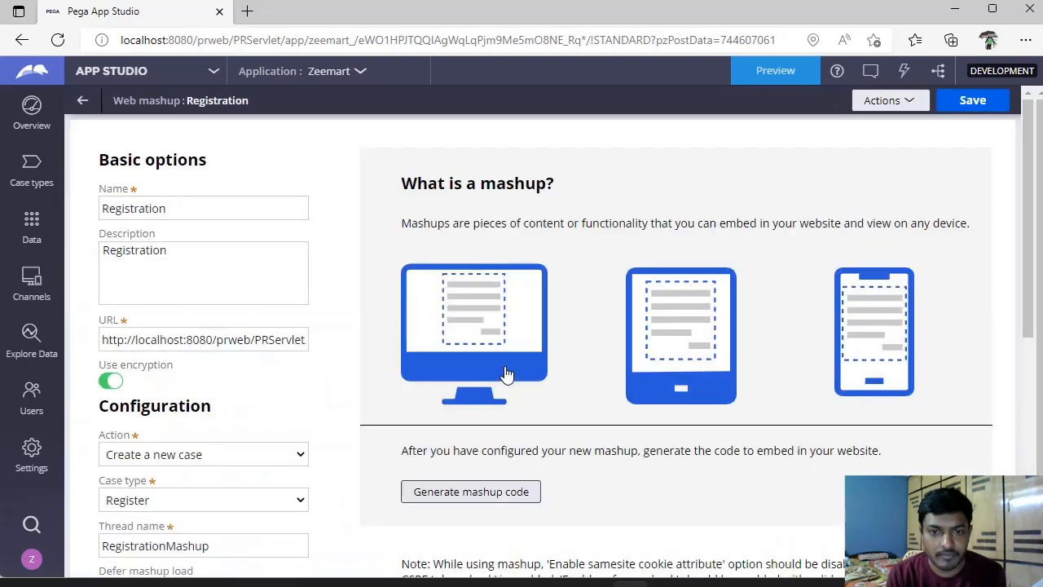
scroll(down, 3)
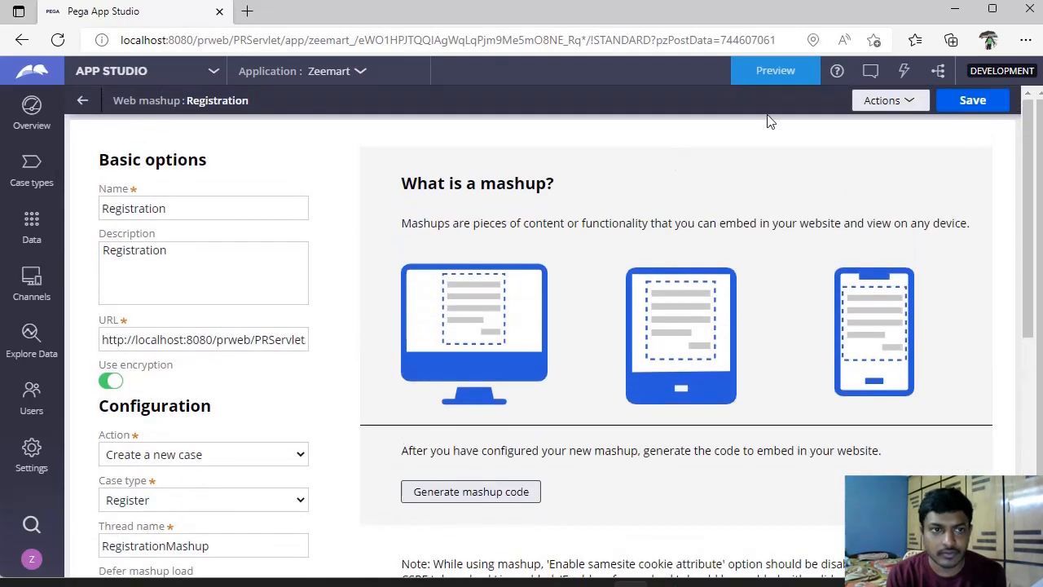
click(884, 99)
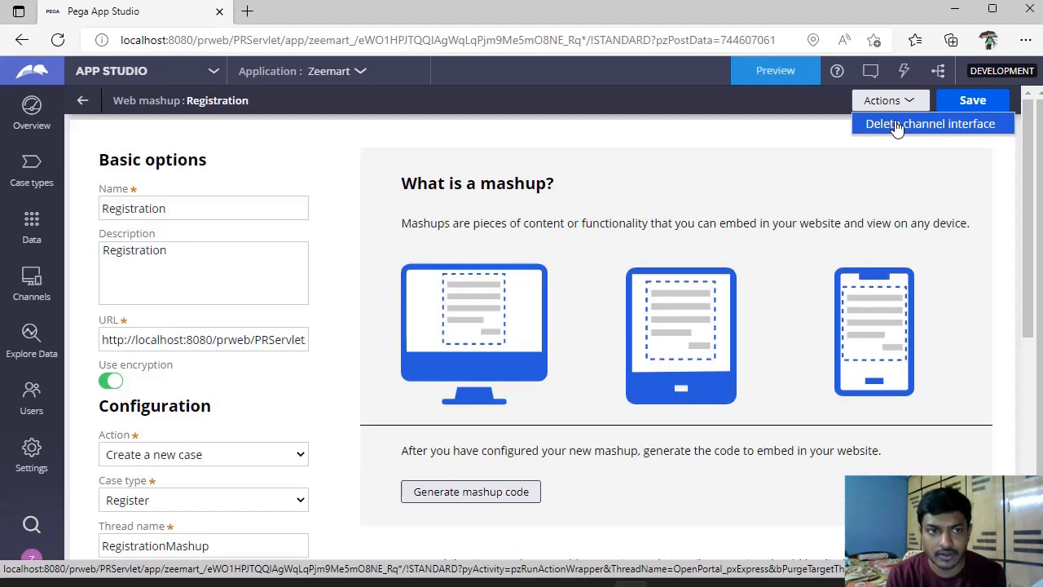
mouse_move(962, 104)
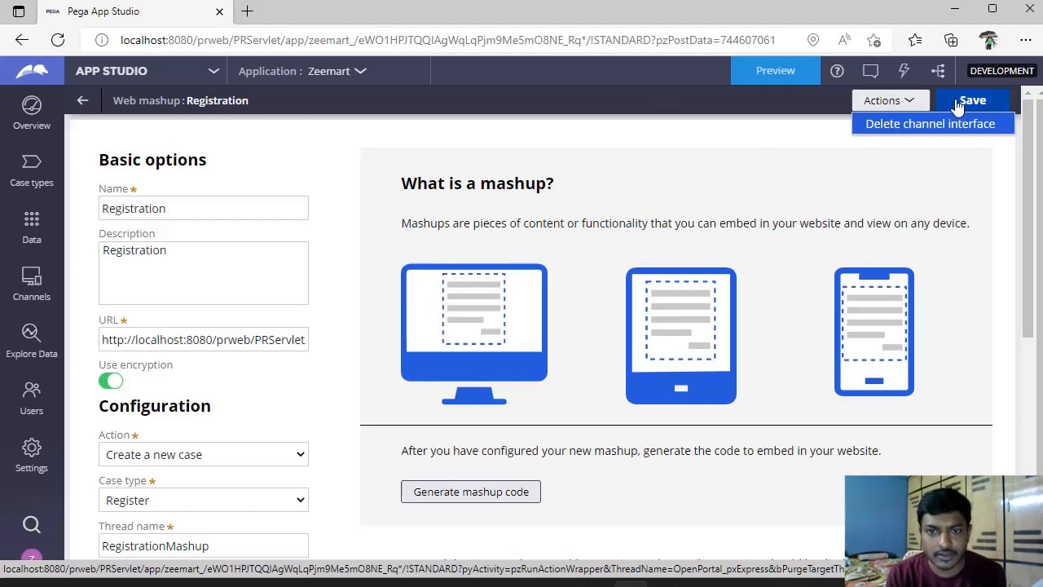
click(970, 102)
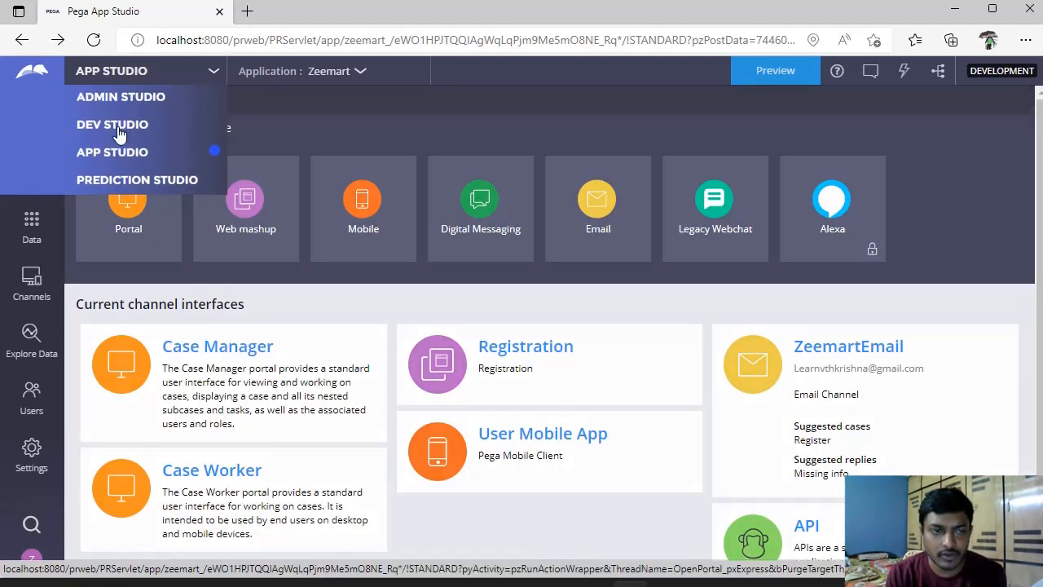
- In Dev Studio, view the Zeemart application definition's Security settings down to Mashup security
click(111, 124)
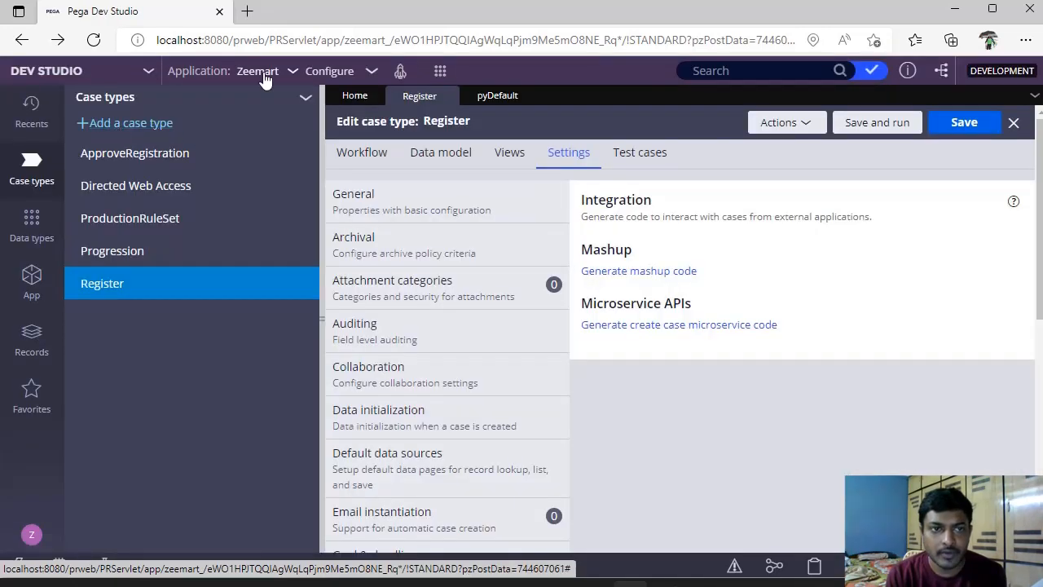
click(257, 72)
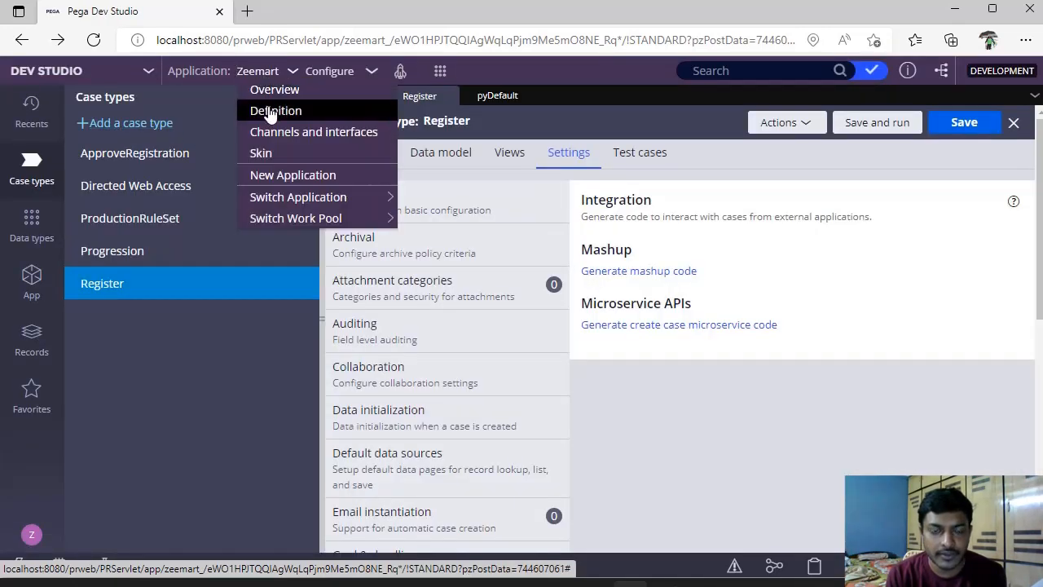
click(276, 111)
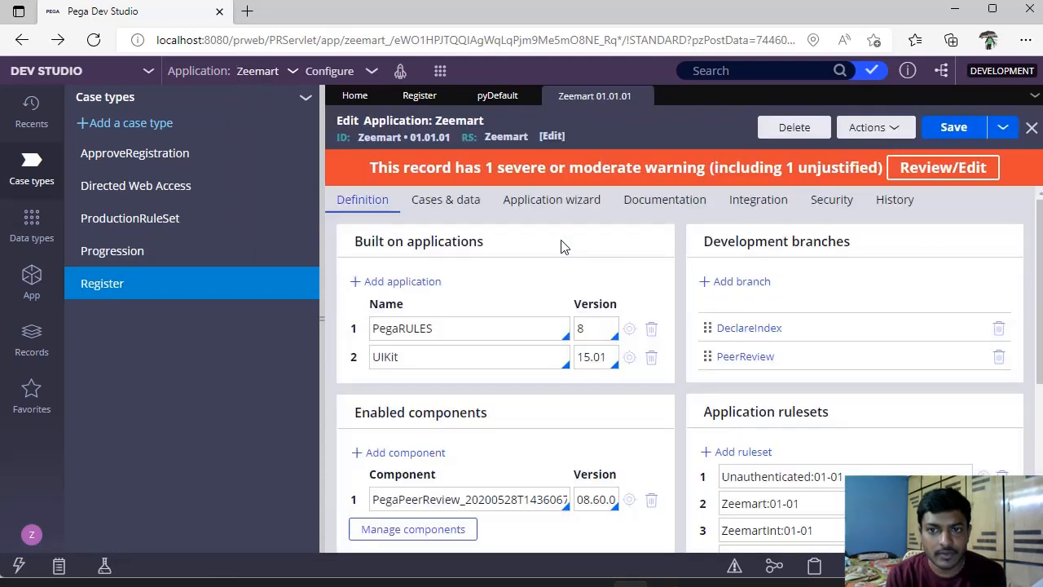
click(832, 198)
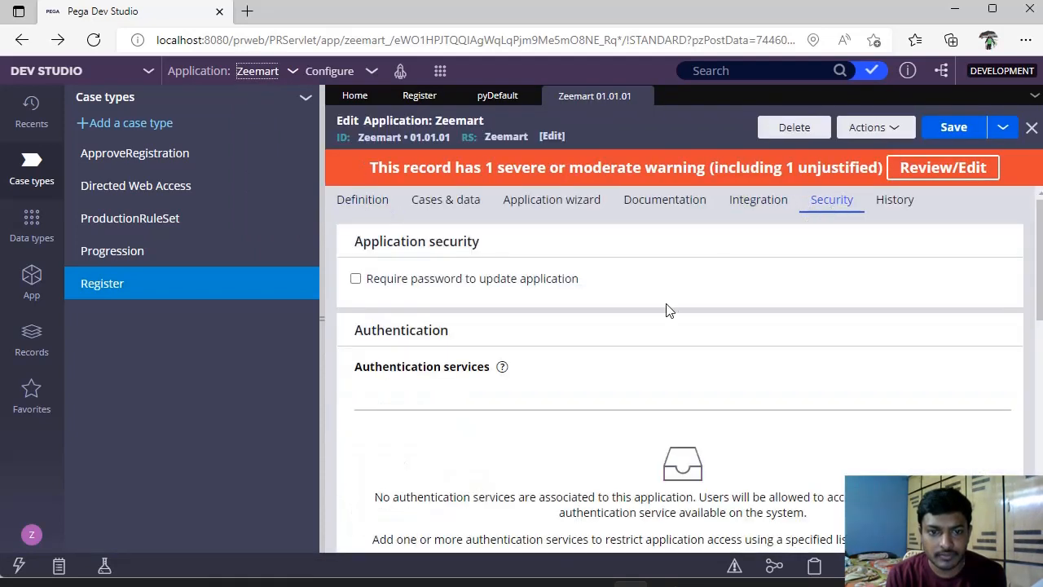
scroll(down, 3)
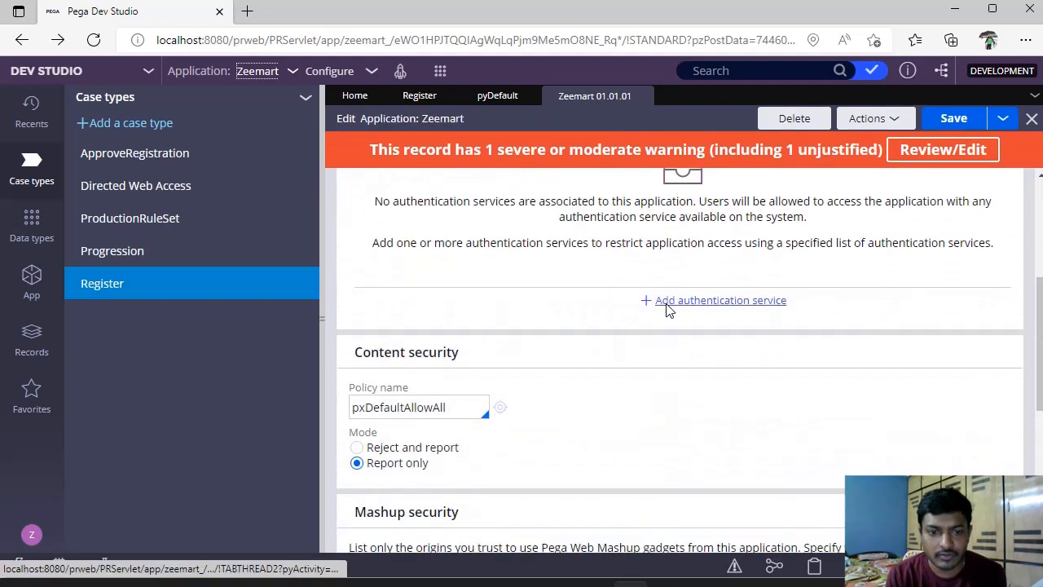
scroll(down, 3)
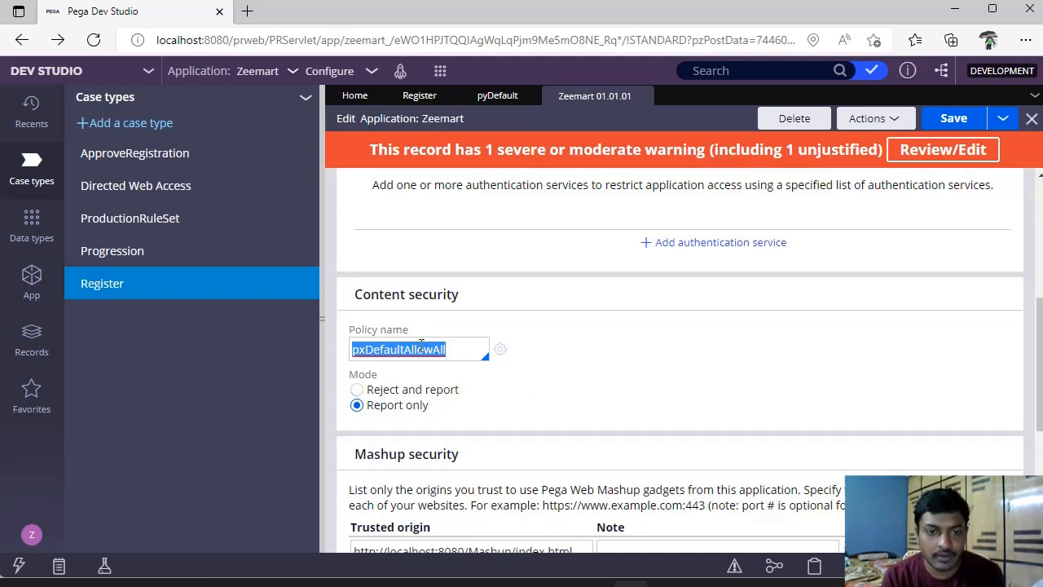
click(613, 386)
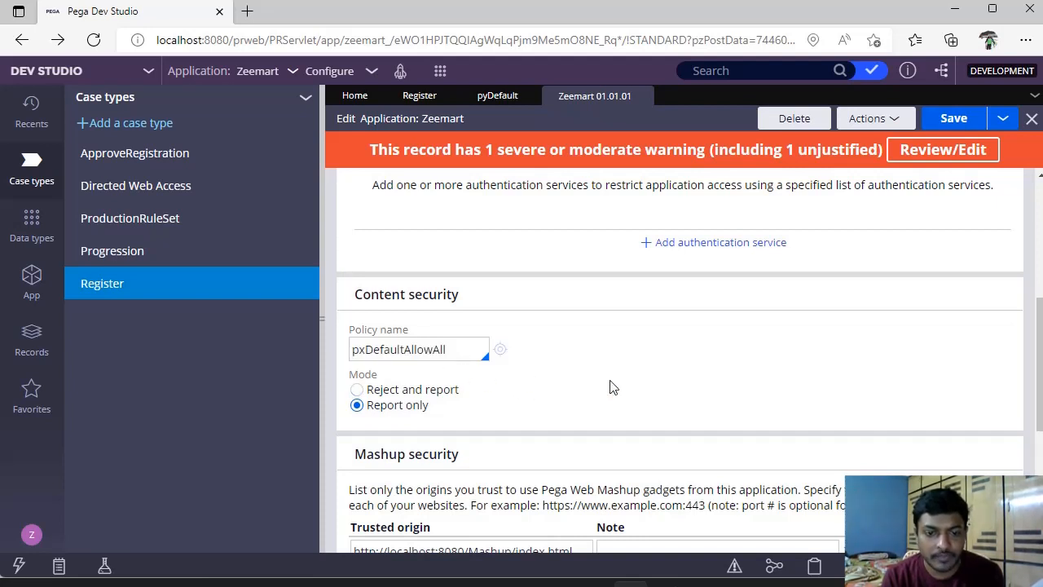
scroll(down, 3)
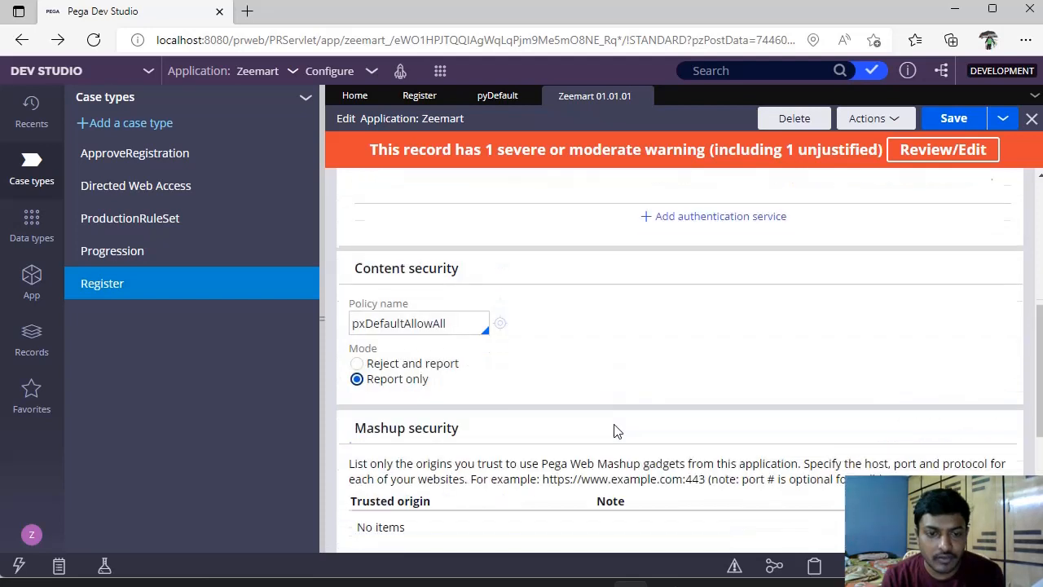
scroll(down, 3)
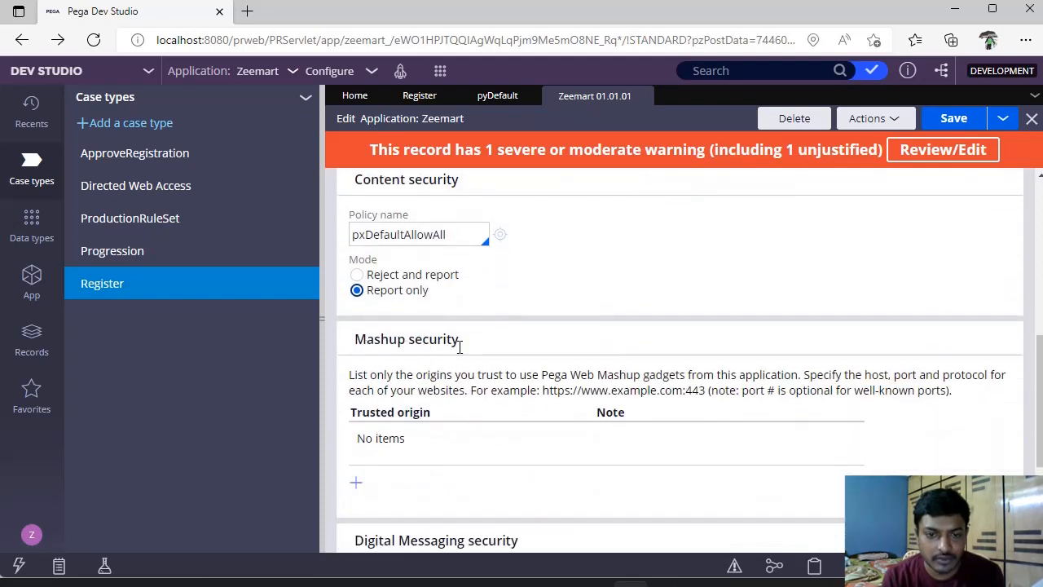
scroll(down, 3)
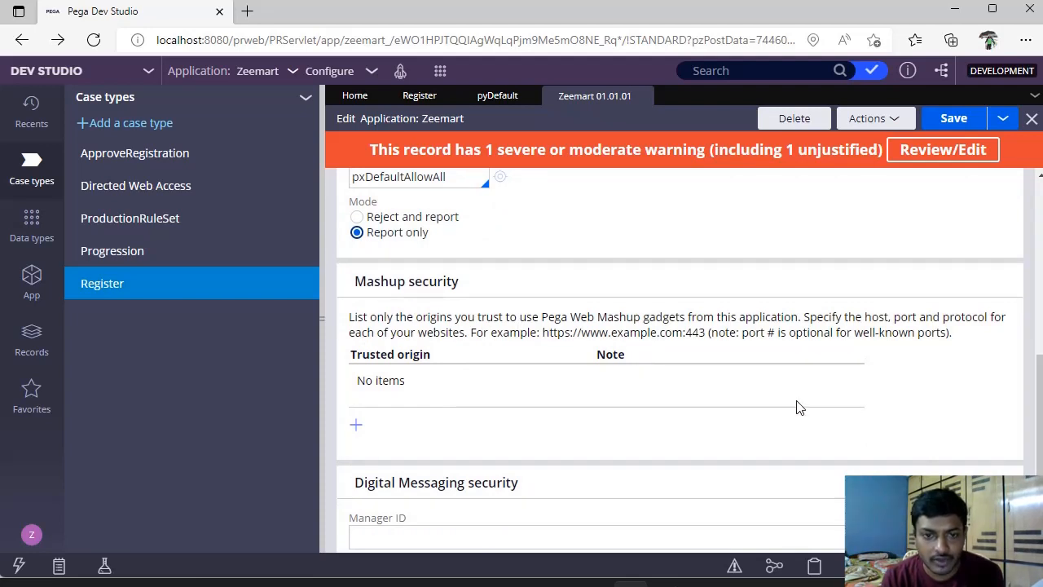
click(355, 424)
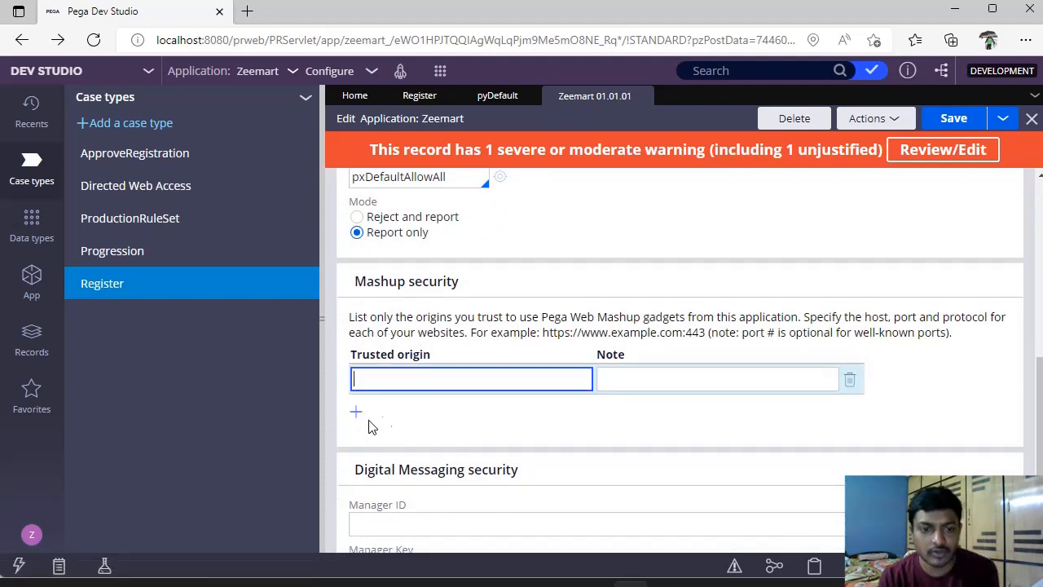
text(www)
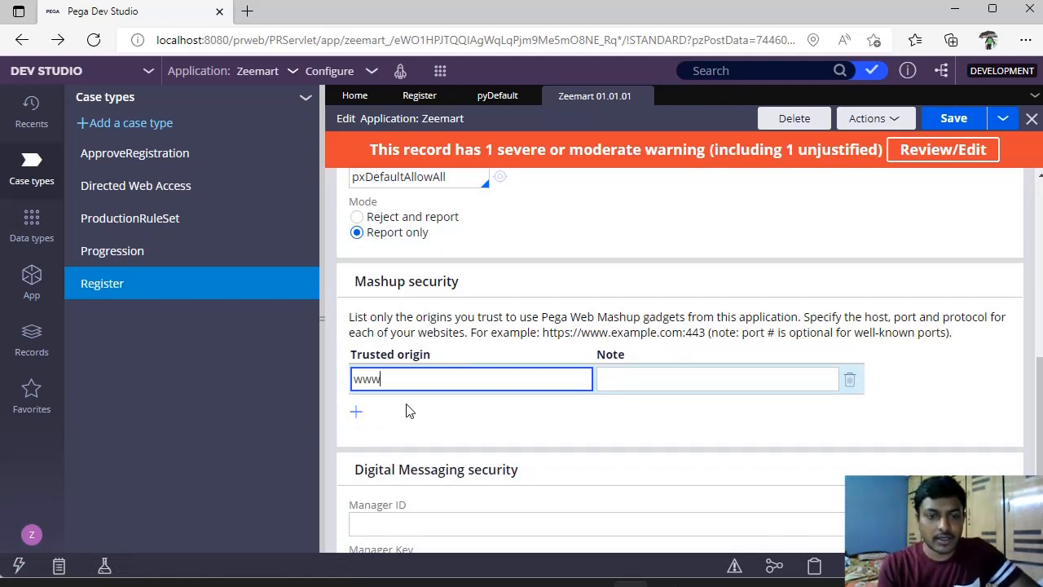
text(.hdfcbank.com)
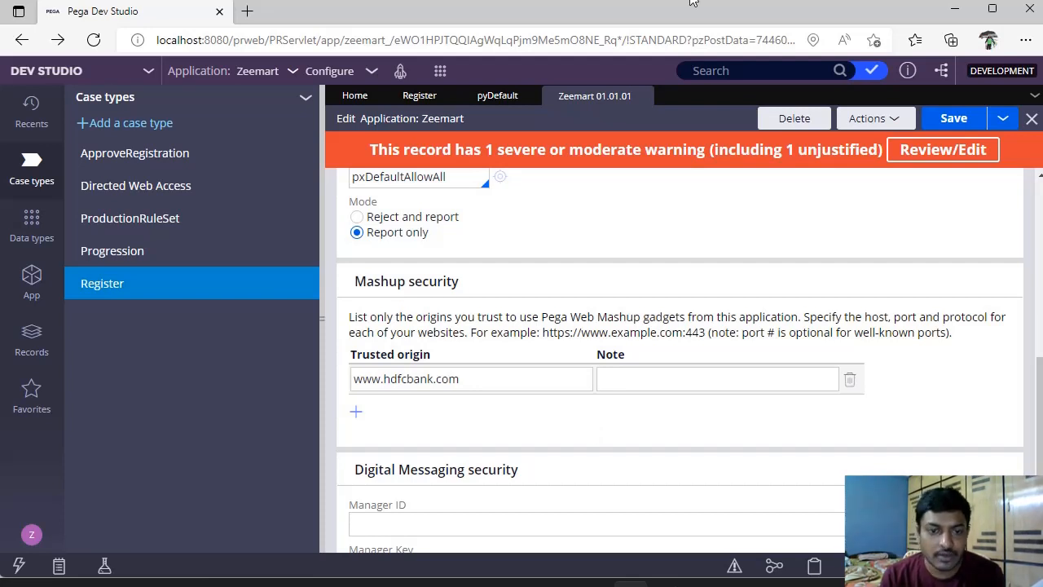
mouse_move(957, 437)
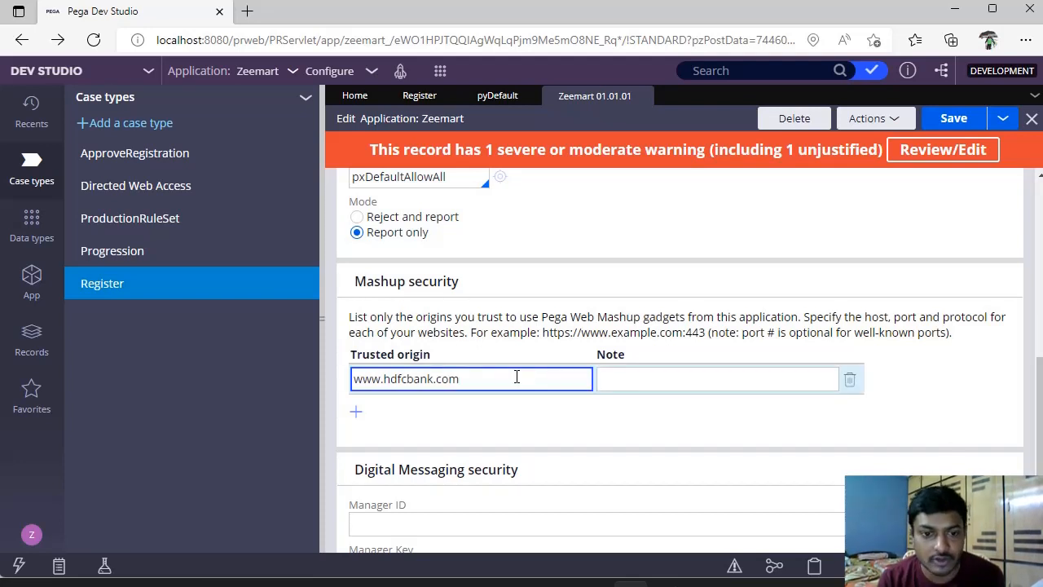
scroll(down, 3)
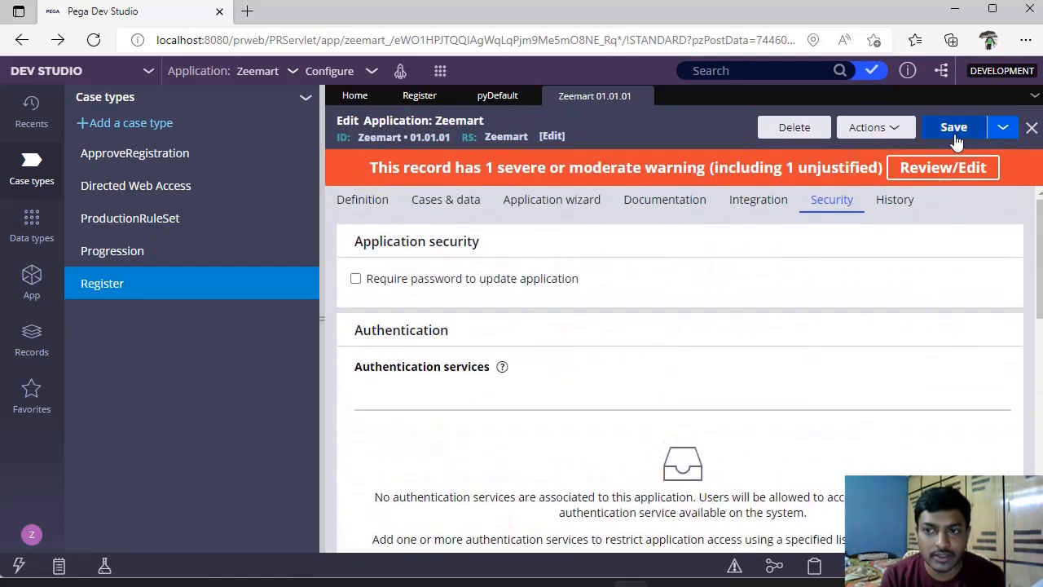
click(954, 127)
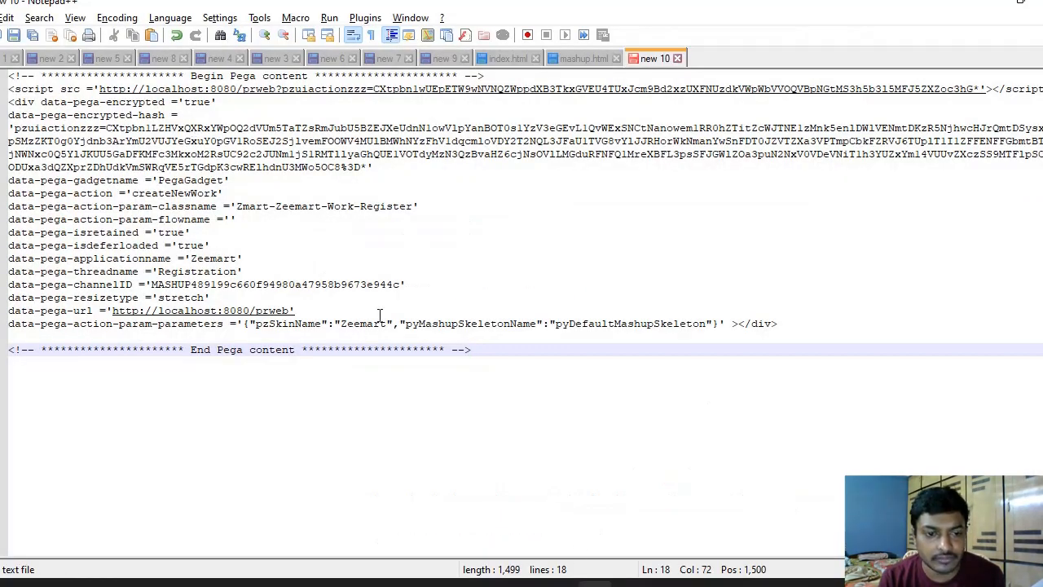
- Start Save As for the mashup code and browse to PRPCPersonalEdition\tomcat\webapps\ROOT
key(ctrl+a)
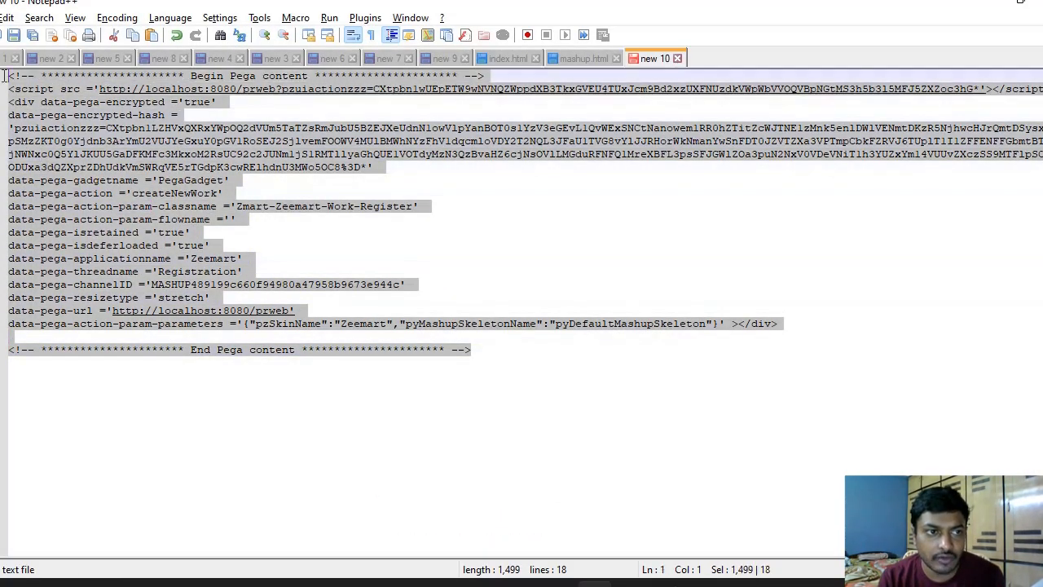
click(8, 13)
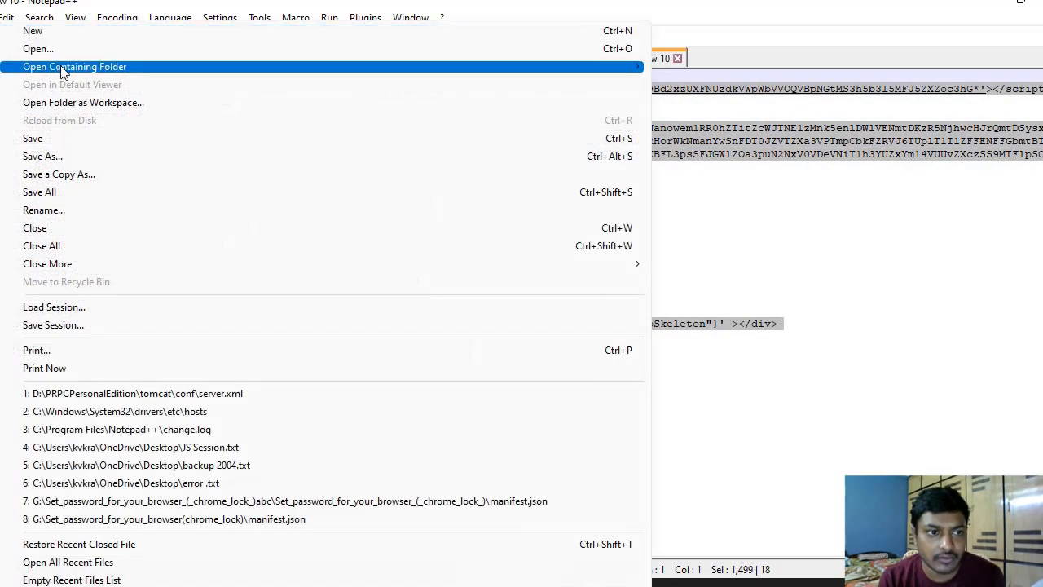
click(42, 156)
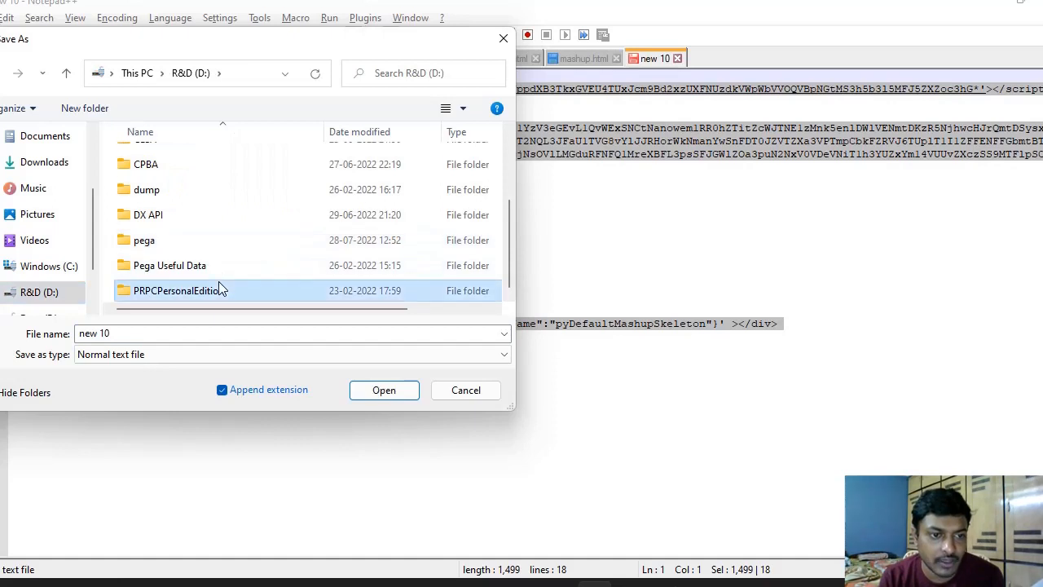
double_click(176, 290)
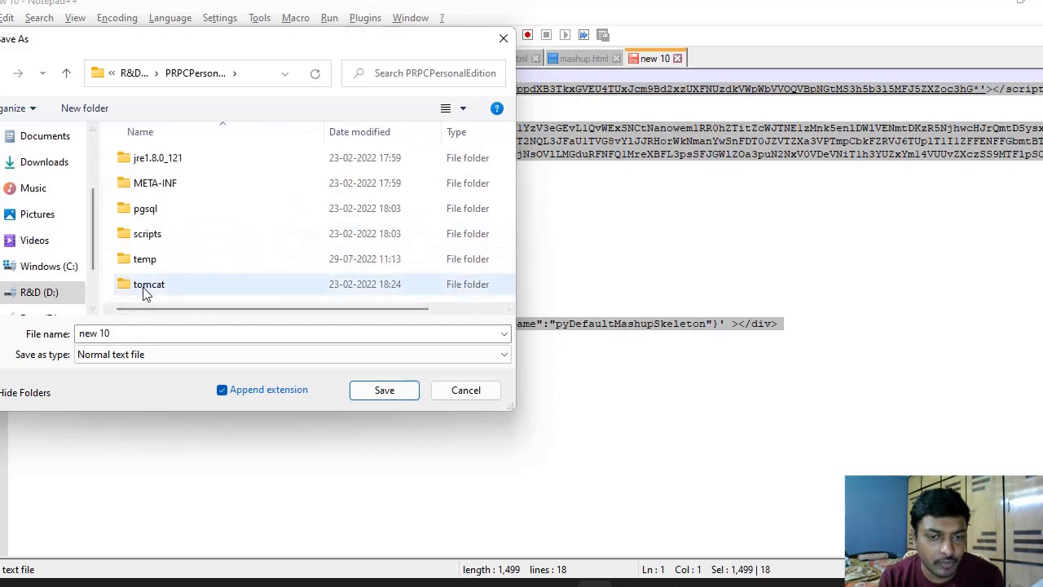
click(148, 283)
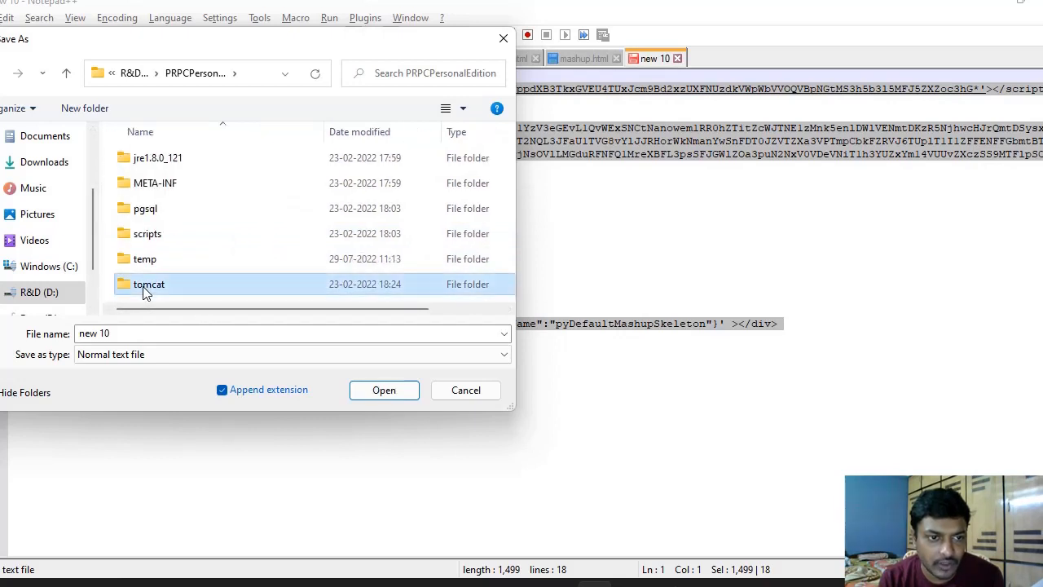
double_click(150, 283)
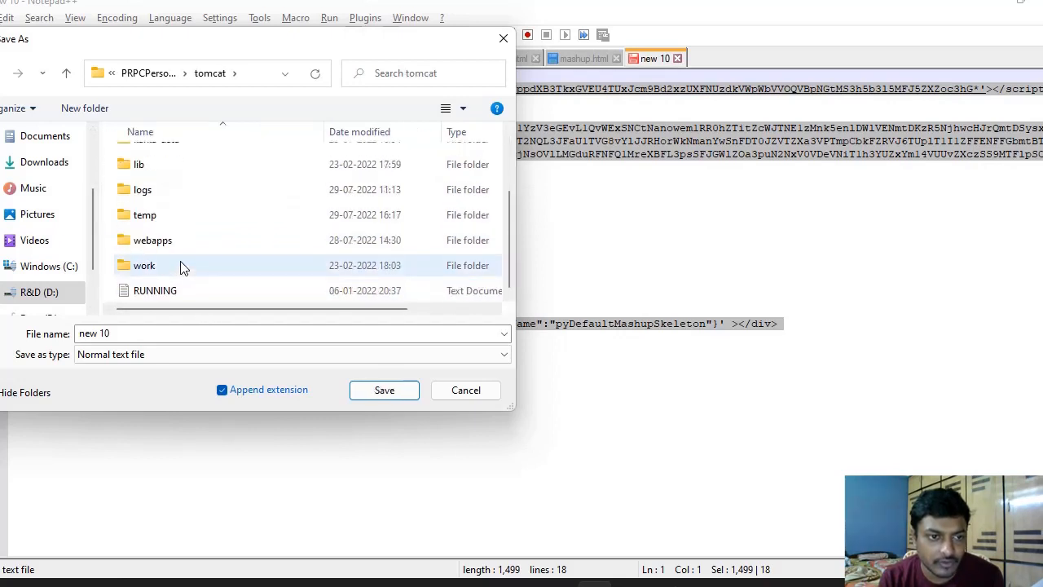
scroll(up, 3)
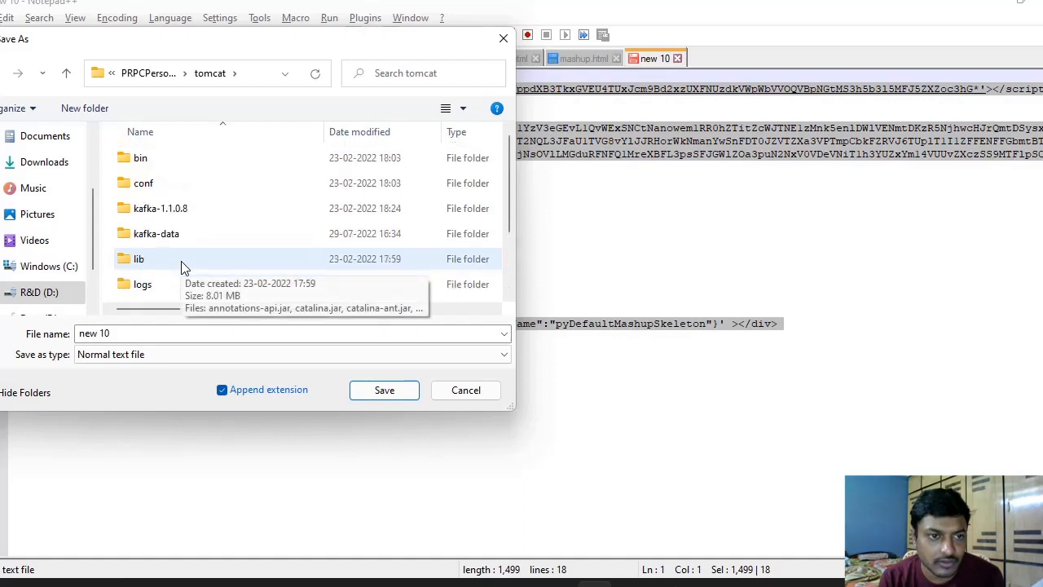
scroll(down, 3)
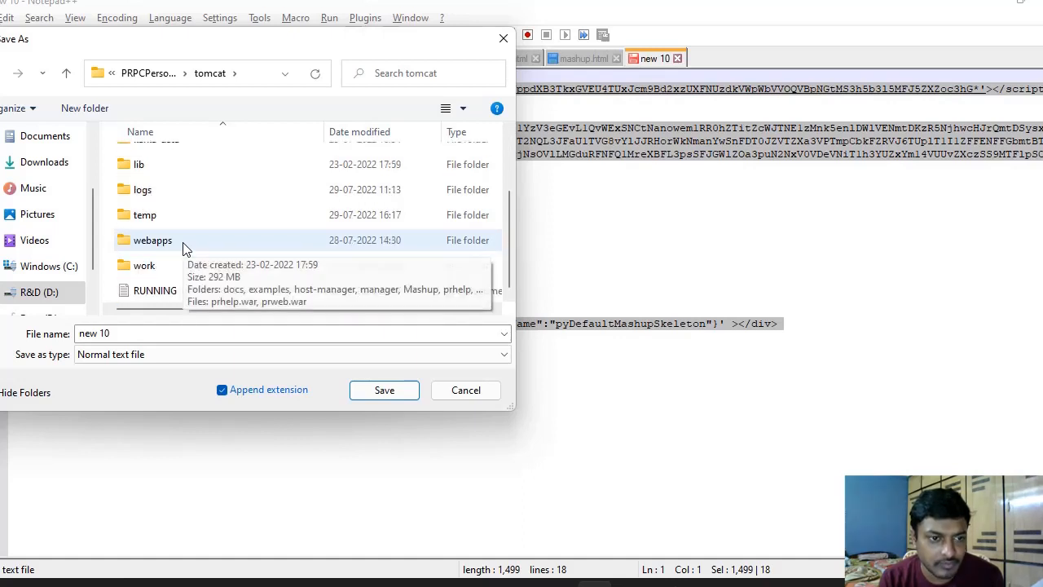
double_click(152, 239)
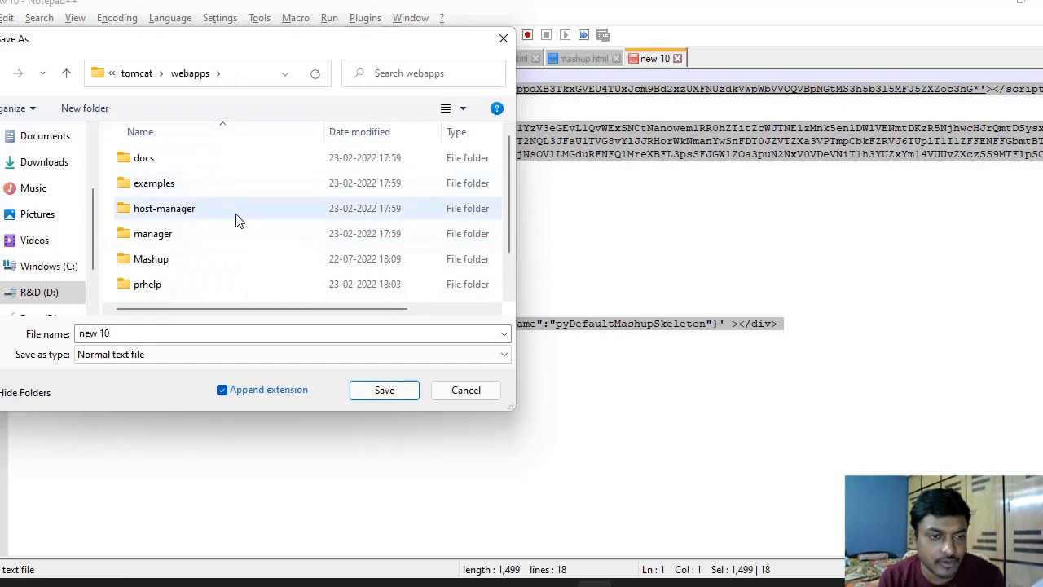
scroll(down, 3)
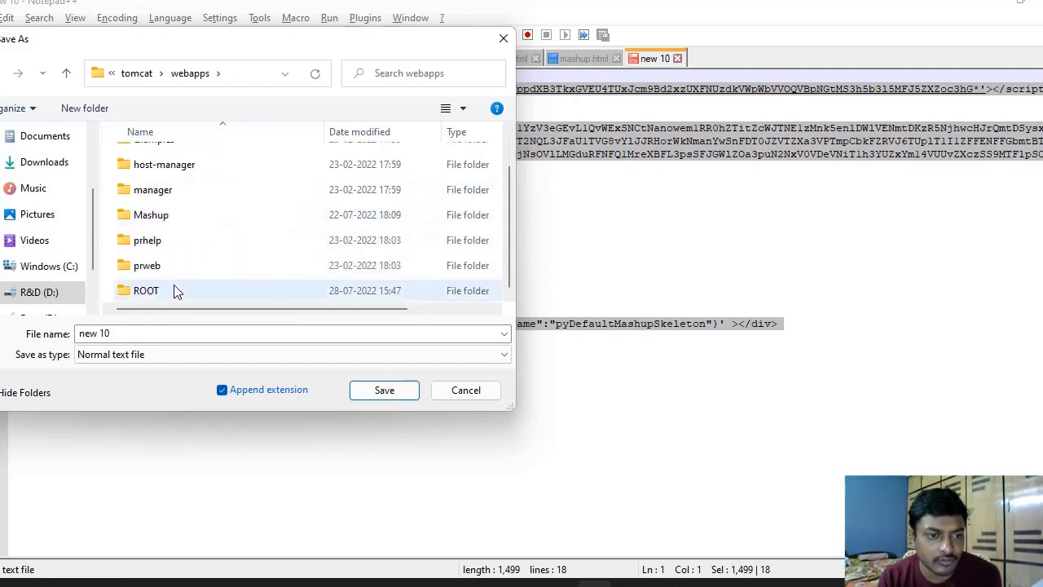
double_click(145, 290)
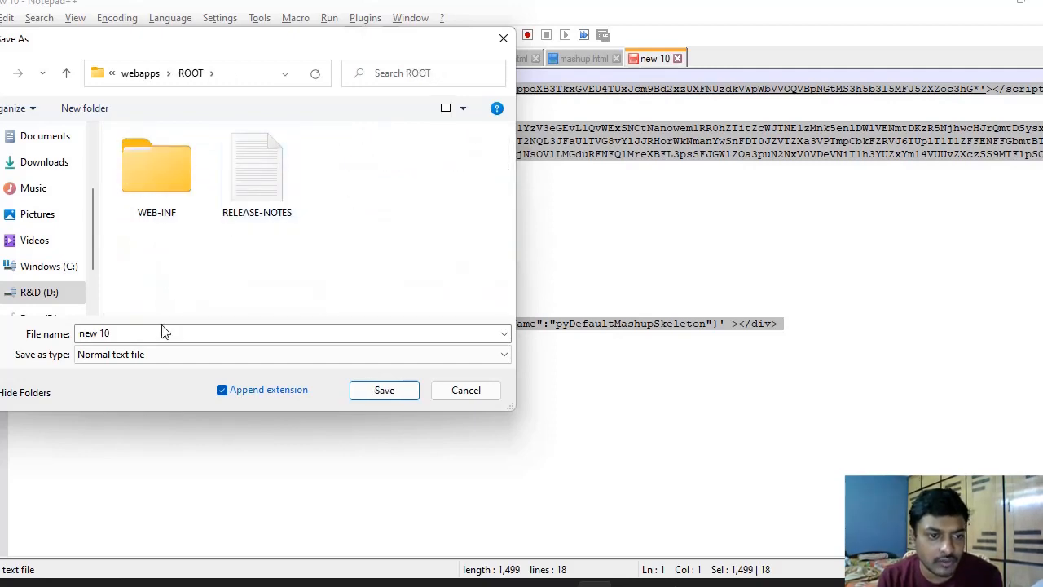
- Save it there as Registration with the Hyper Text Markup Language file type
click(502, 355)
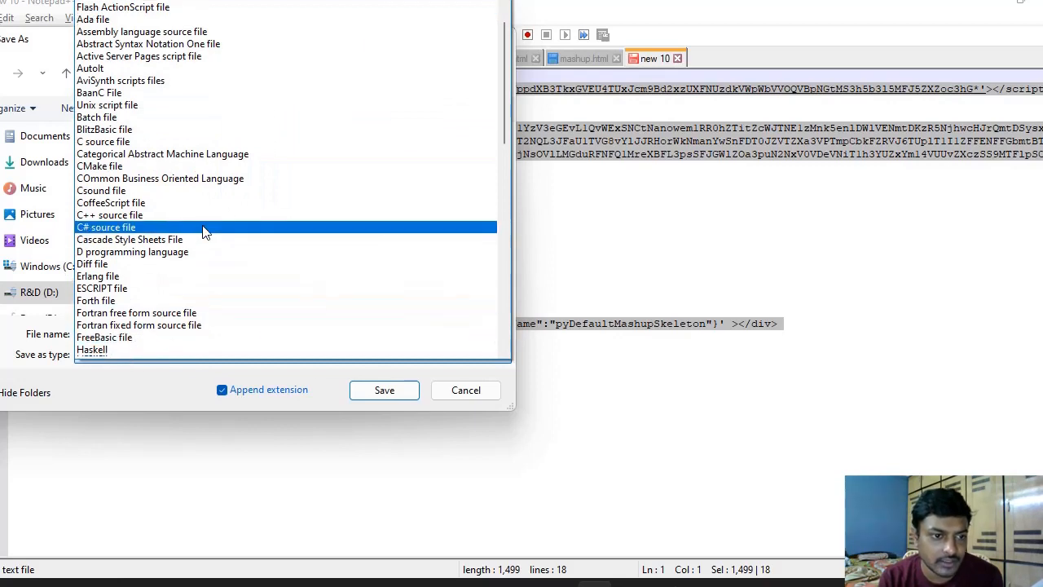
scroll(down, 3)
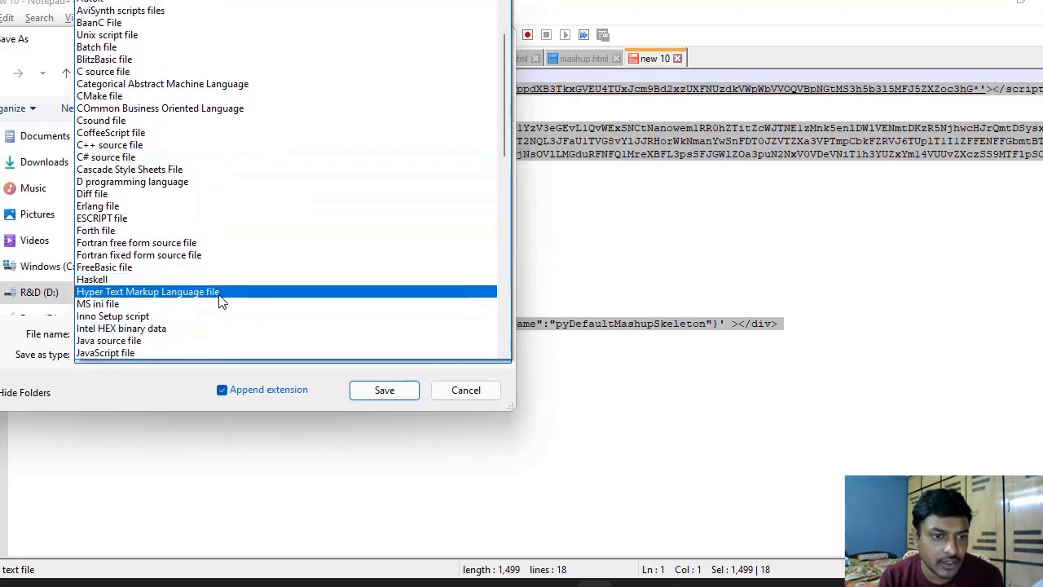
click(147, 290)
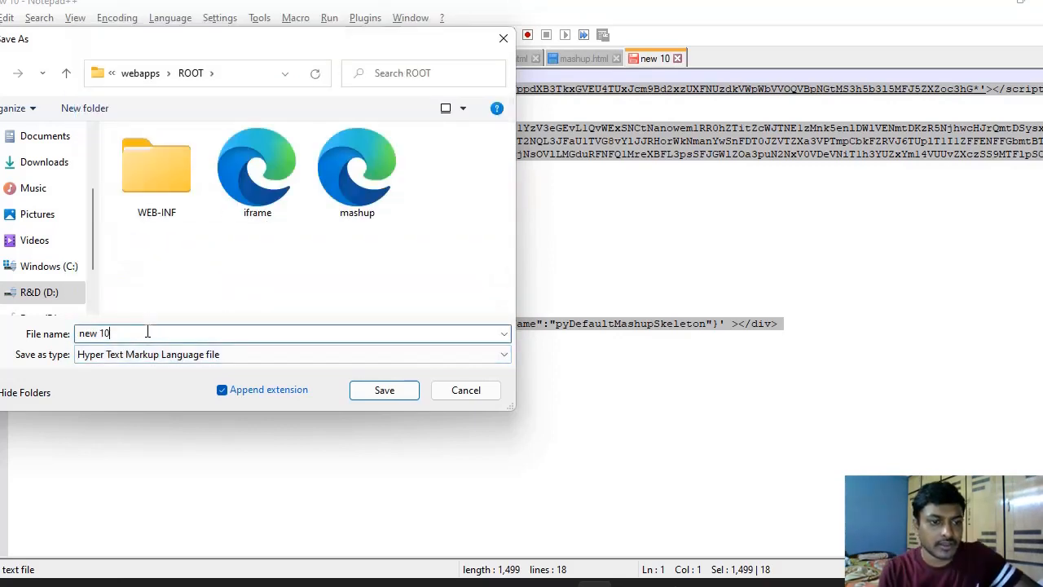
text(Registration)
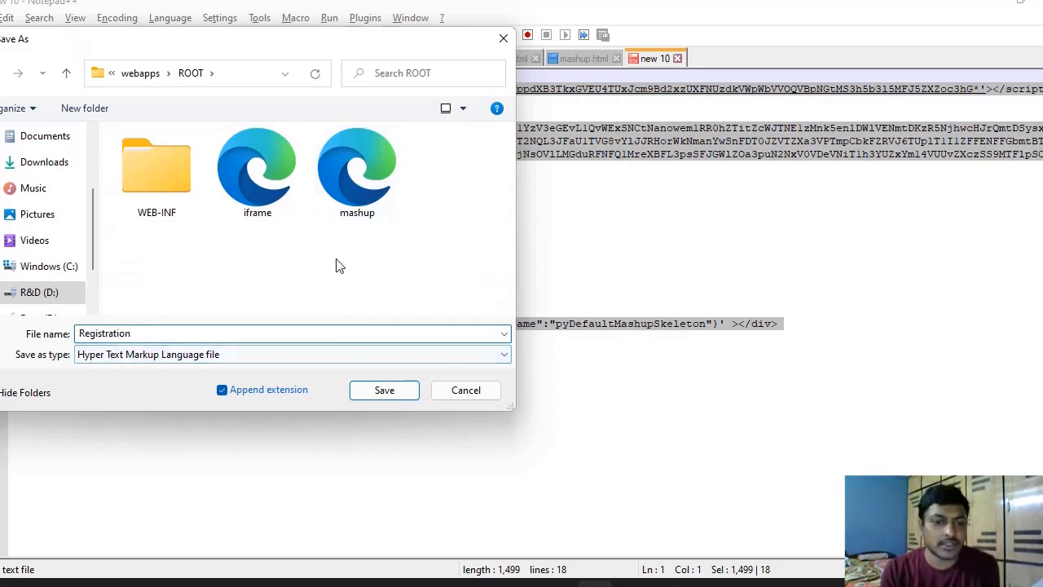
click(385, 390)
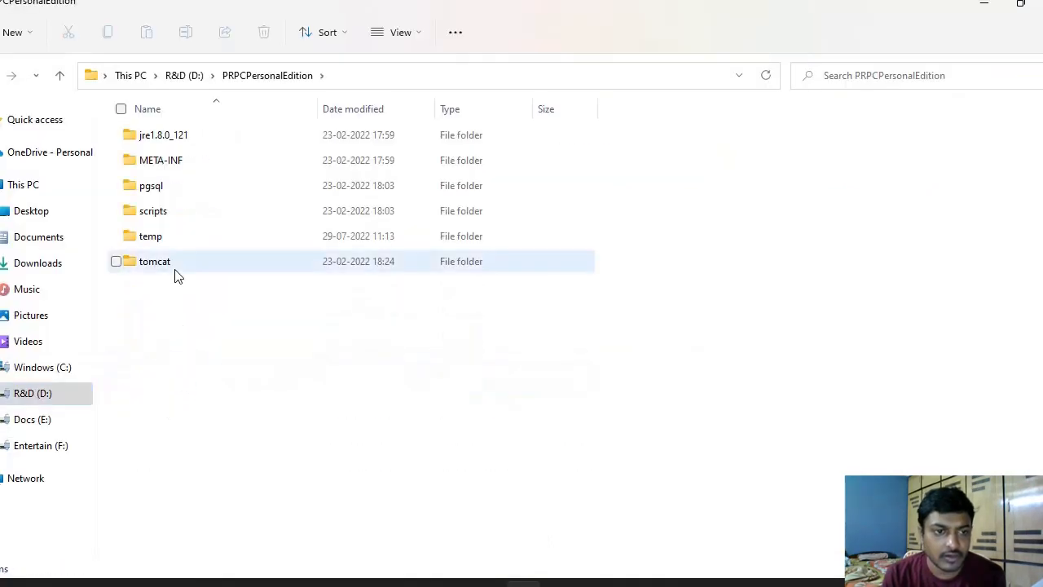
- Browse to tomcat > webapps > ROOT and sort by Date modified, newest first
double_click(153, 261)
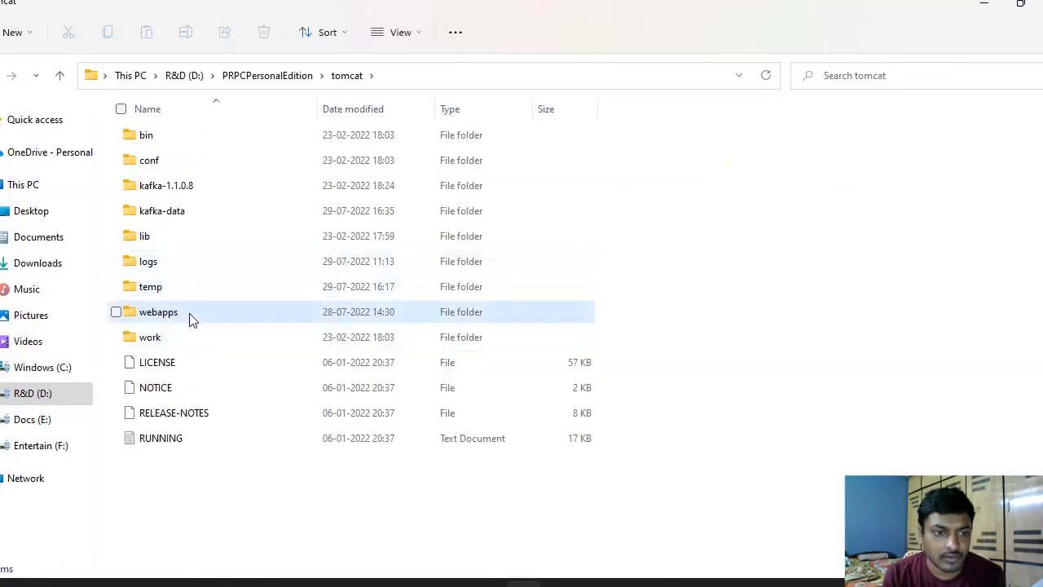
double_click(158, 313)
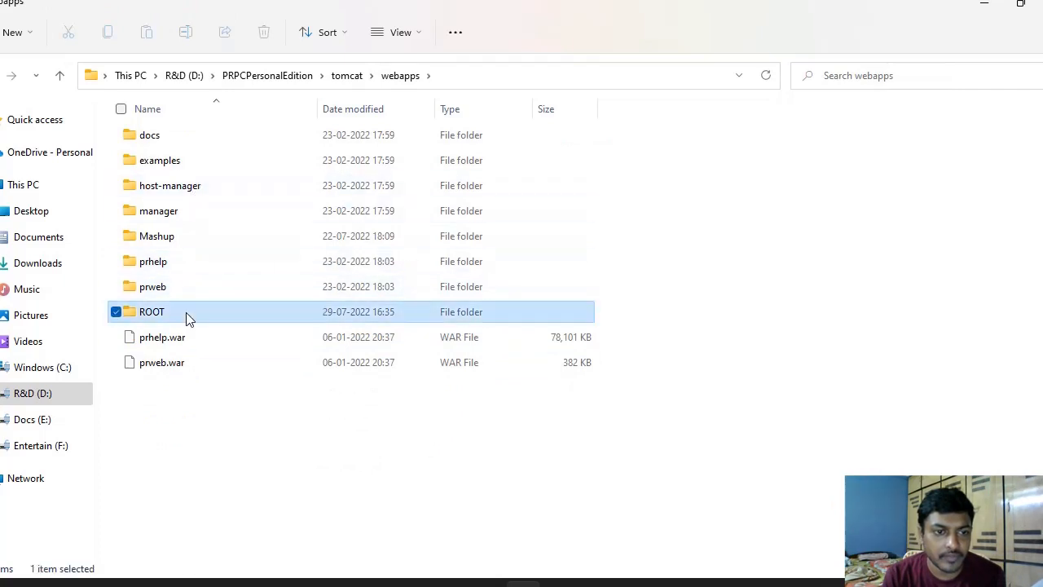
double_click(152, 312)
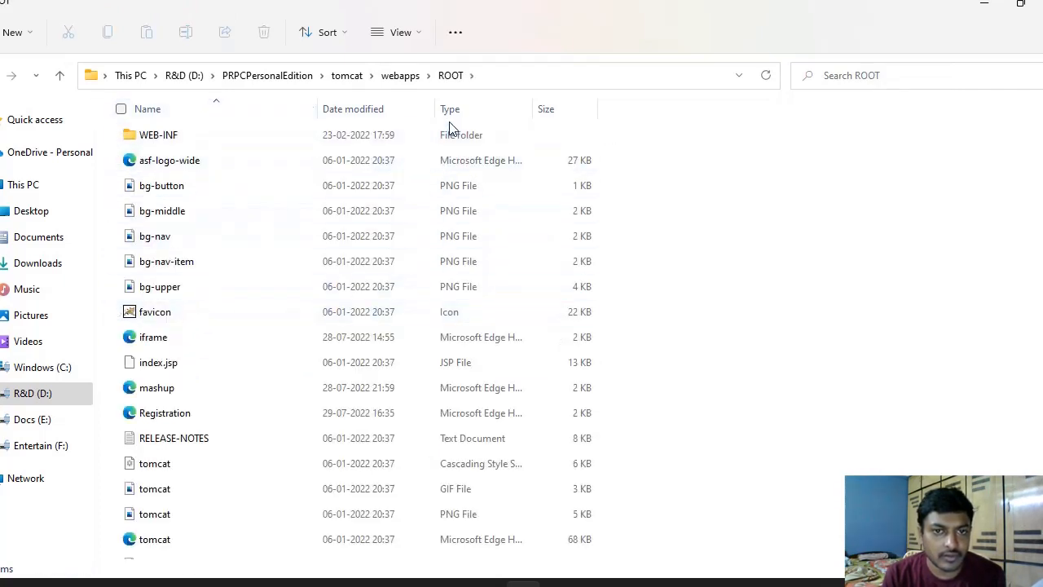
click(352, 107)
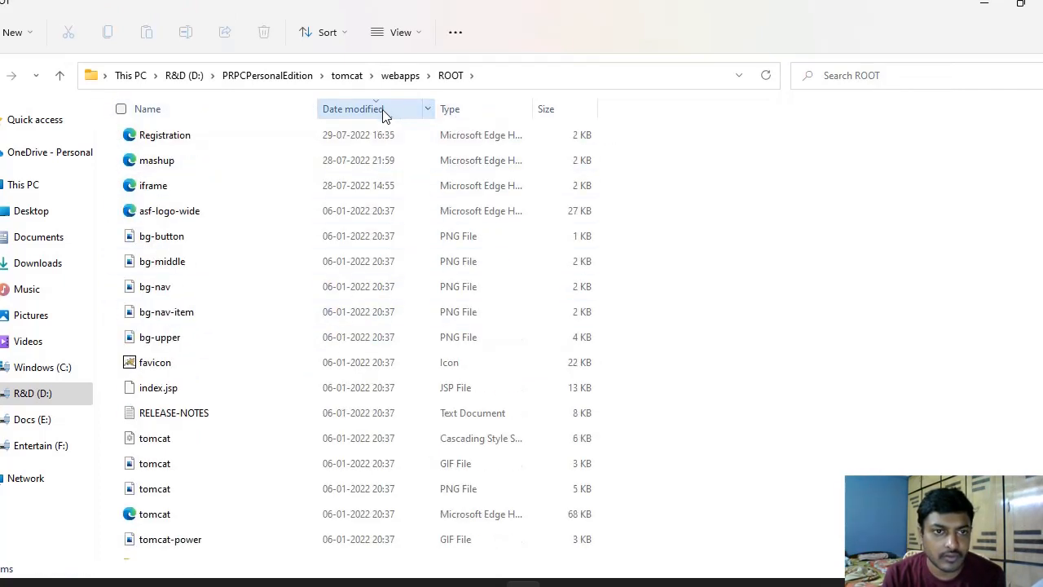
click(165, 133)
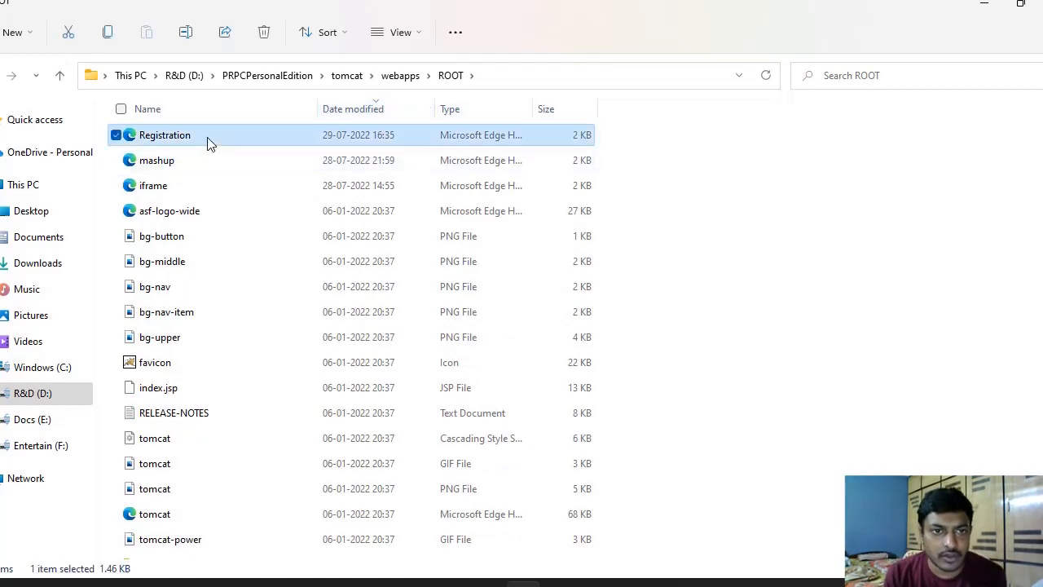
- Launch Registration.html in Edge and view its third-party cookies warning
double_click(164, 134)
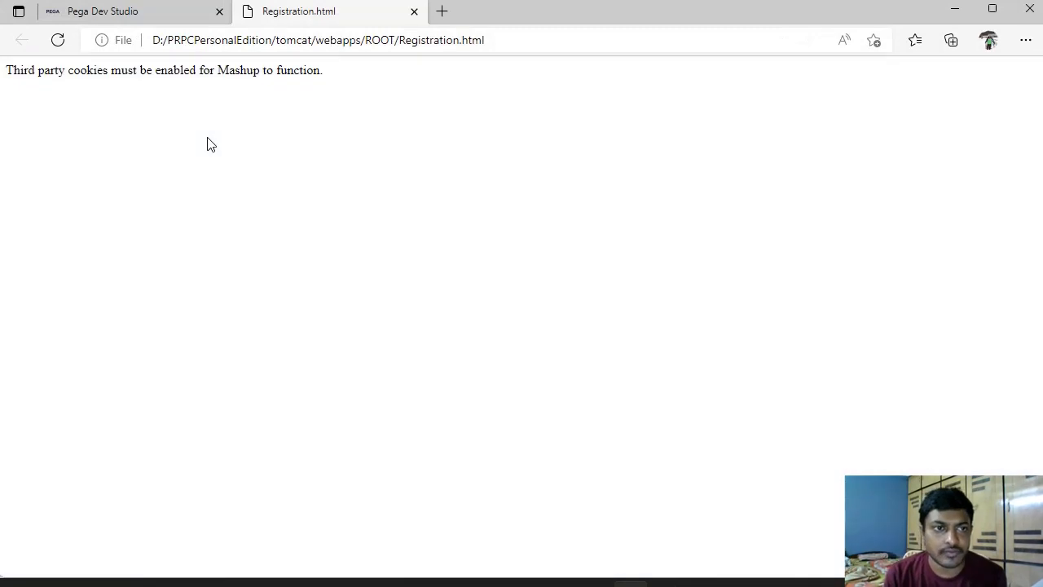
triple_click(163, 72)
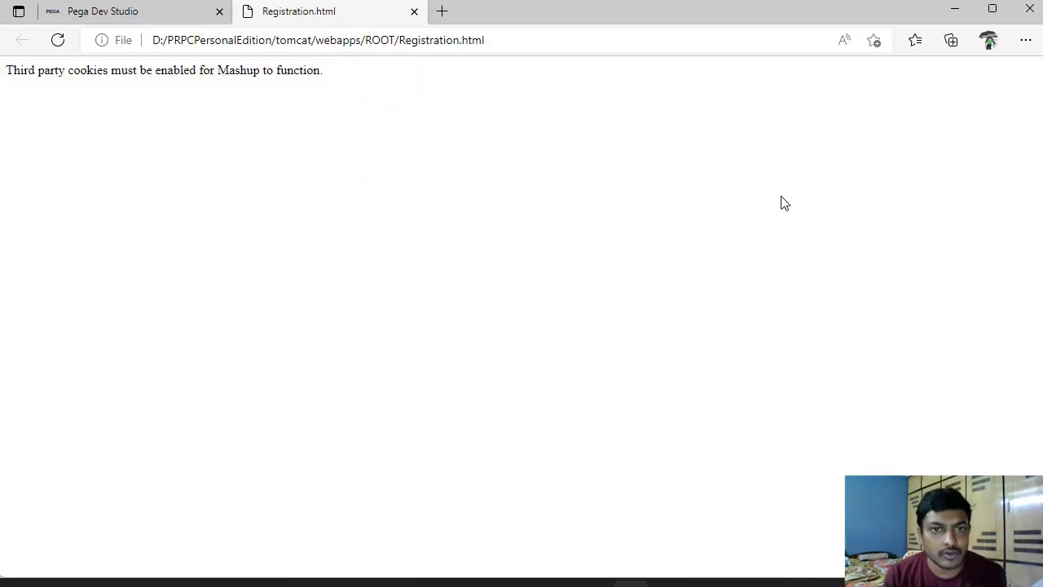
mouse_move(842, 173)
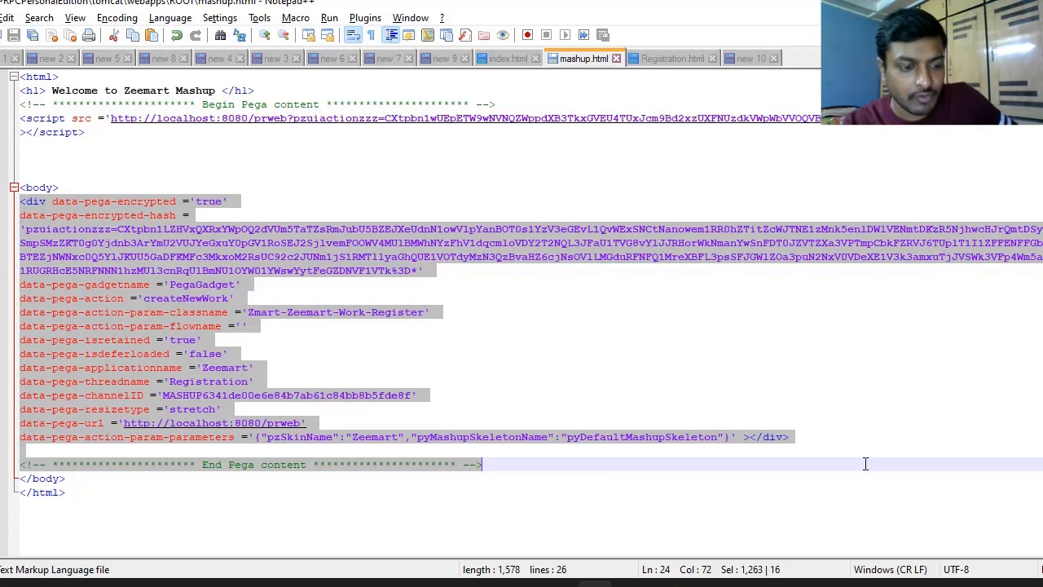
mouse_move(652, 295)
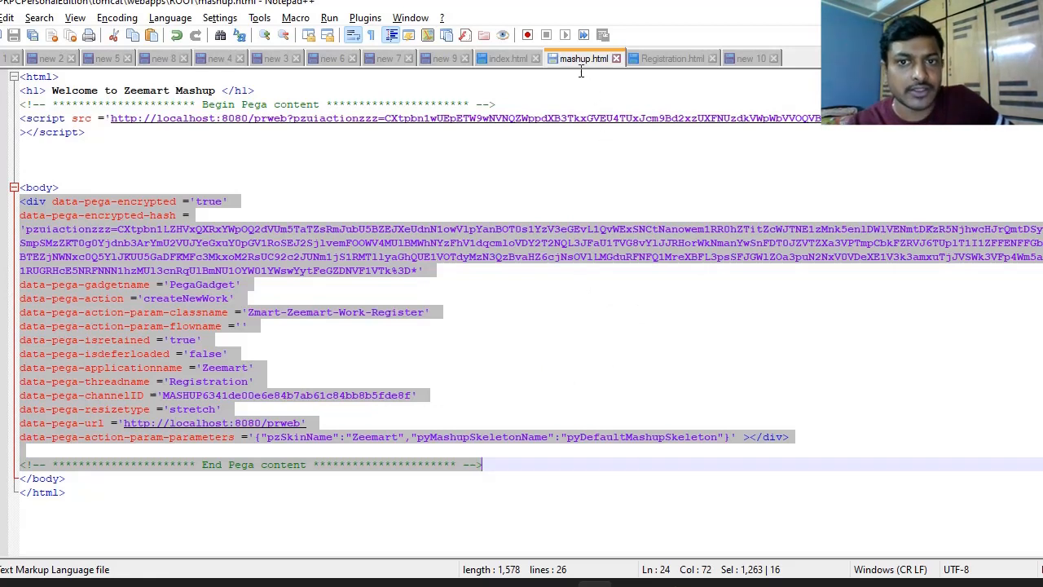
mouse_move(571, 62)
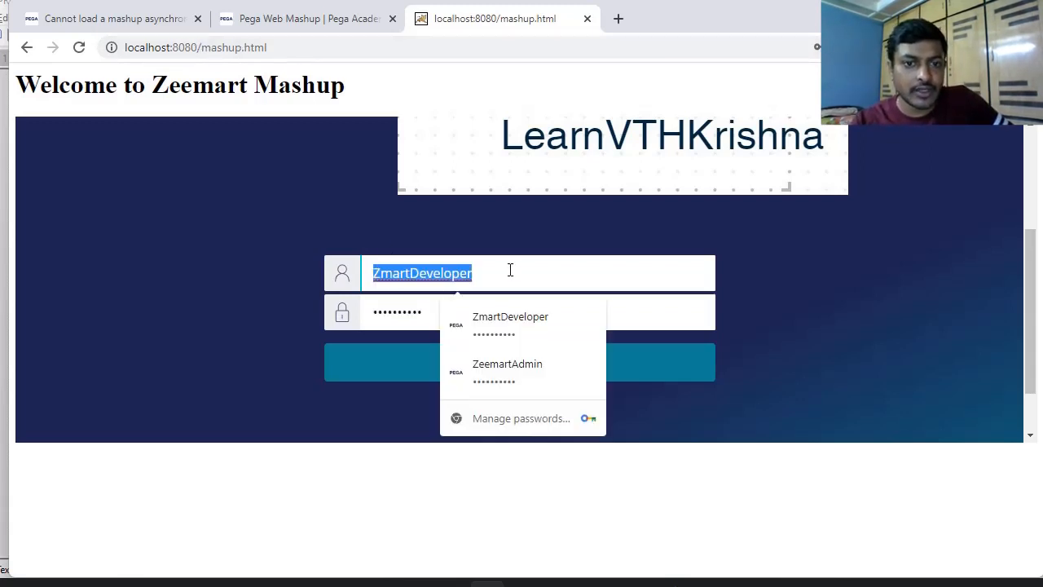
- Log in to the Zeemart mashup page as mashupoperator with its password
text(mashup)
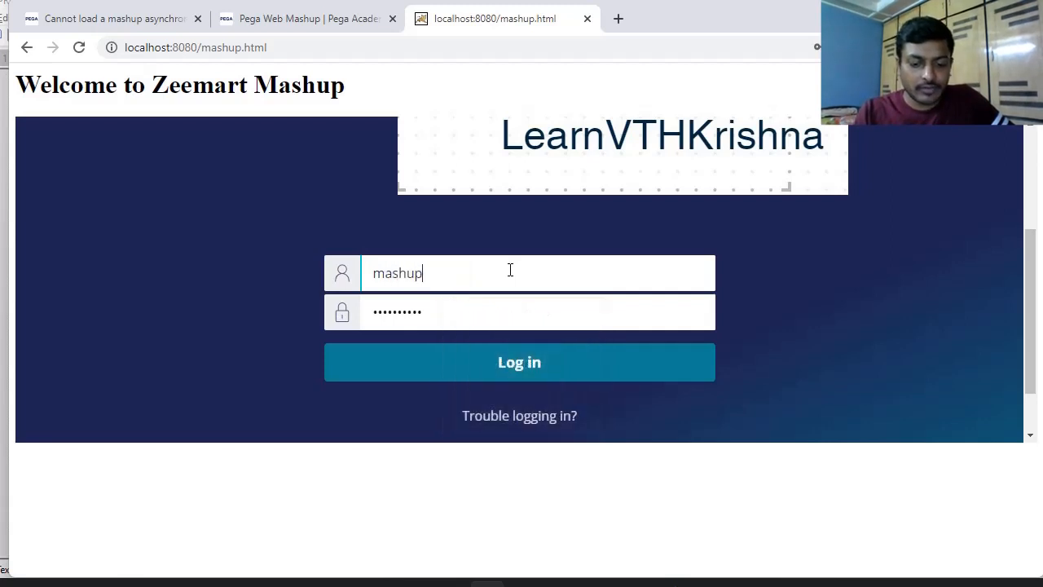
text(operator)
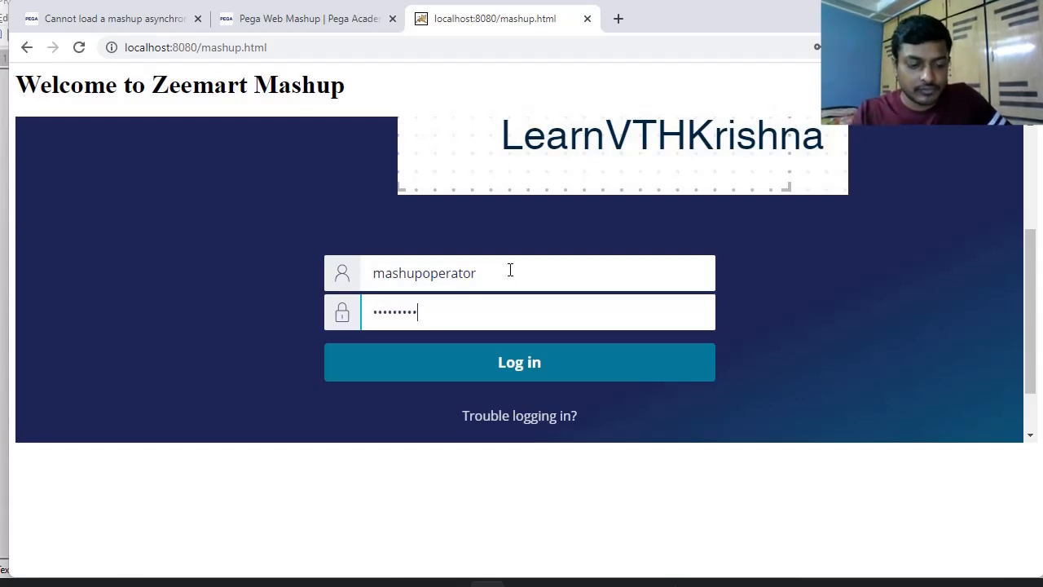
click(519, 362)
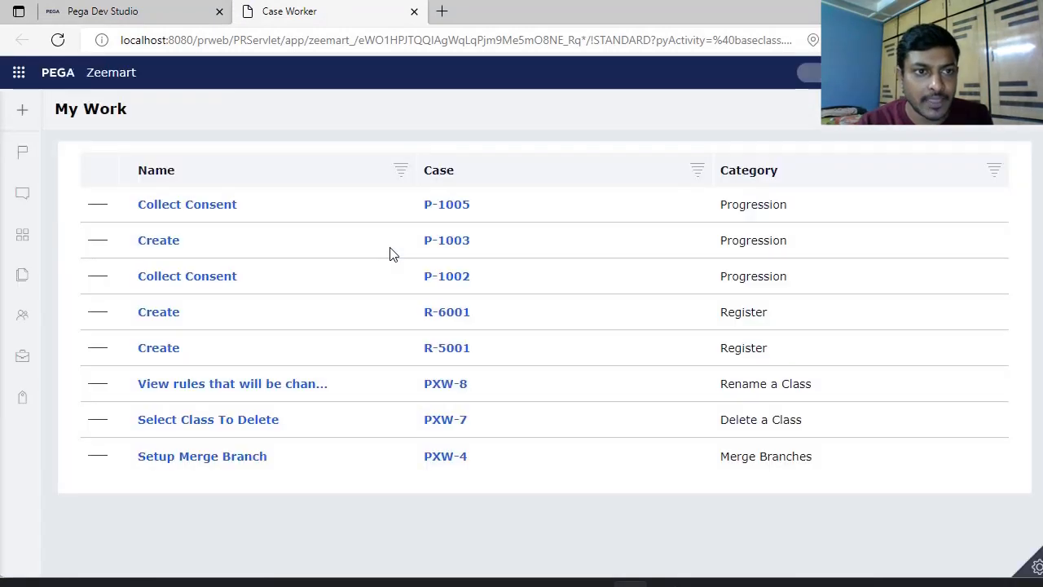
- Submit the Register form to create case R-9002 and select its case ID
click(23, 71)
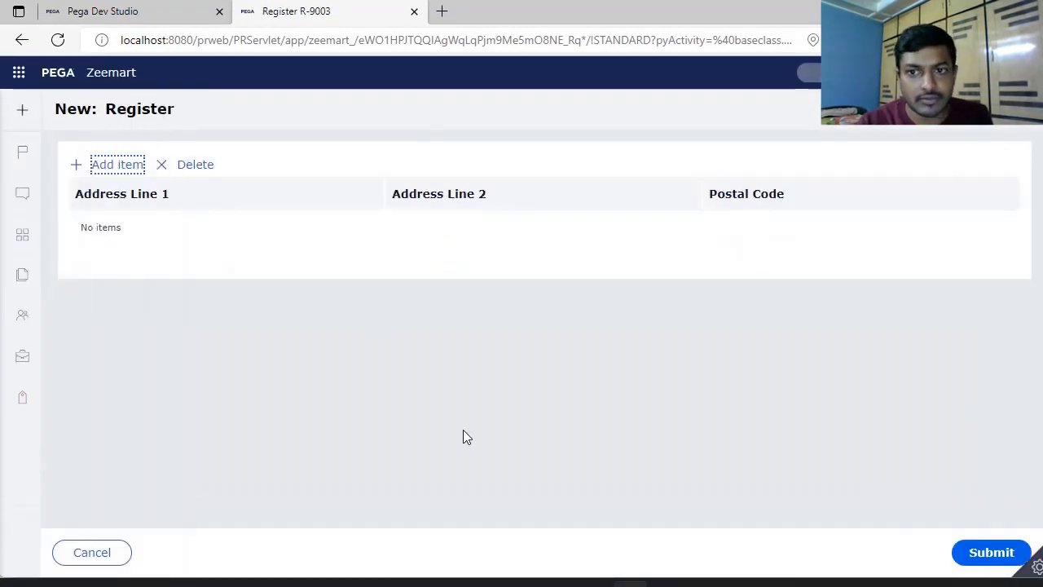
mouse_move(763, 466)
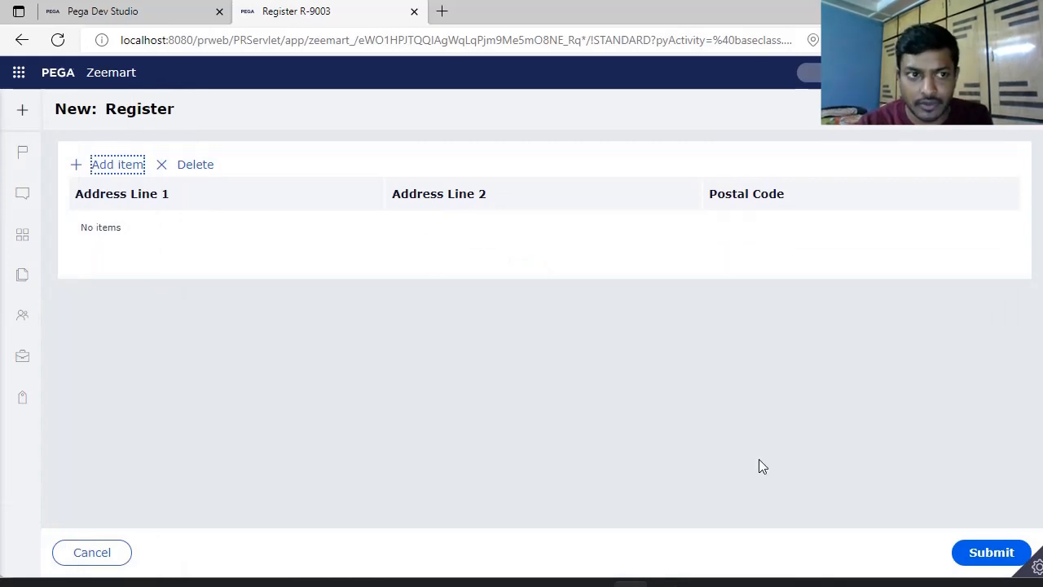
mouse_move(696, 542)
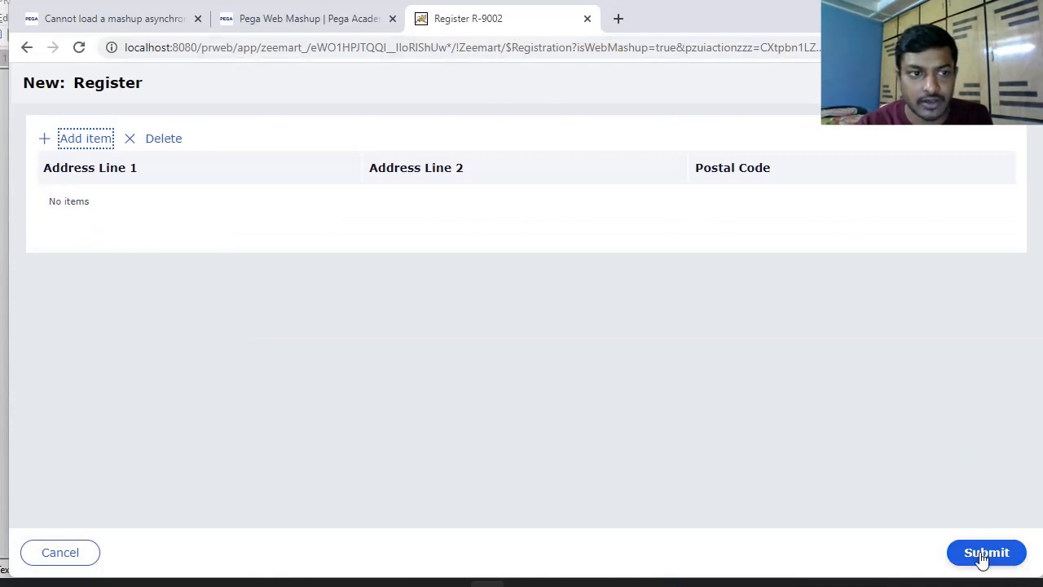
click(988, 551)
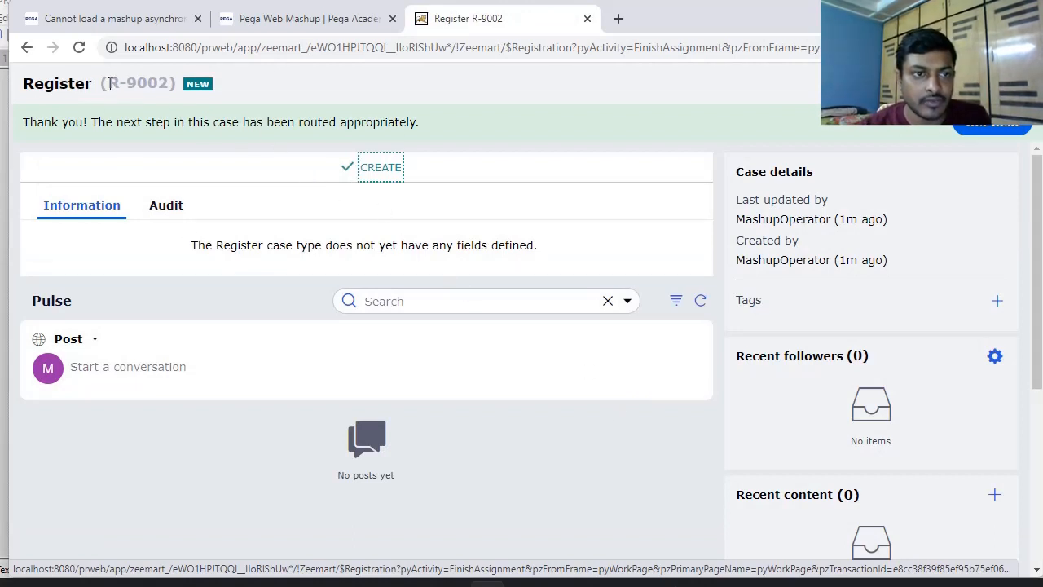
double_click(141, 83)
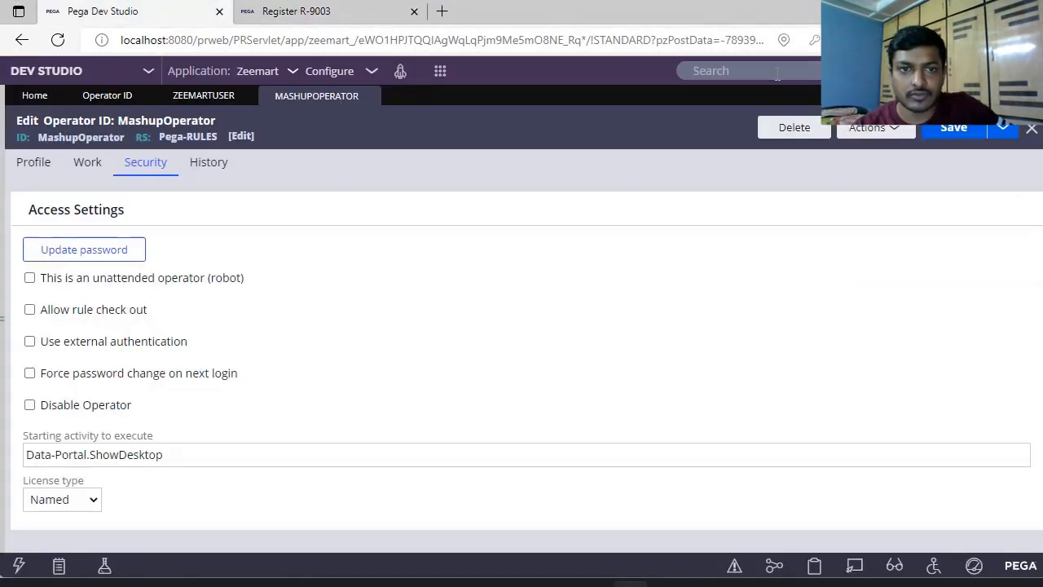
- Search R-9002 in Dev Studio and confirm pyWorkPage's pxCreateOperator is MashupOperator in the Clipboard
text(R-9002)
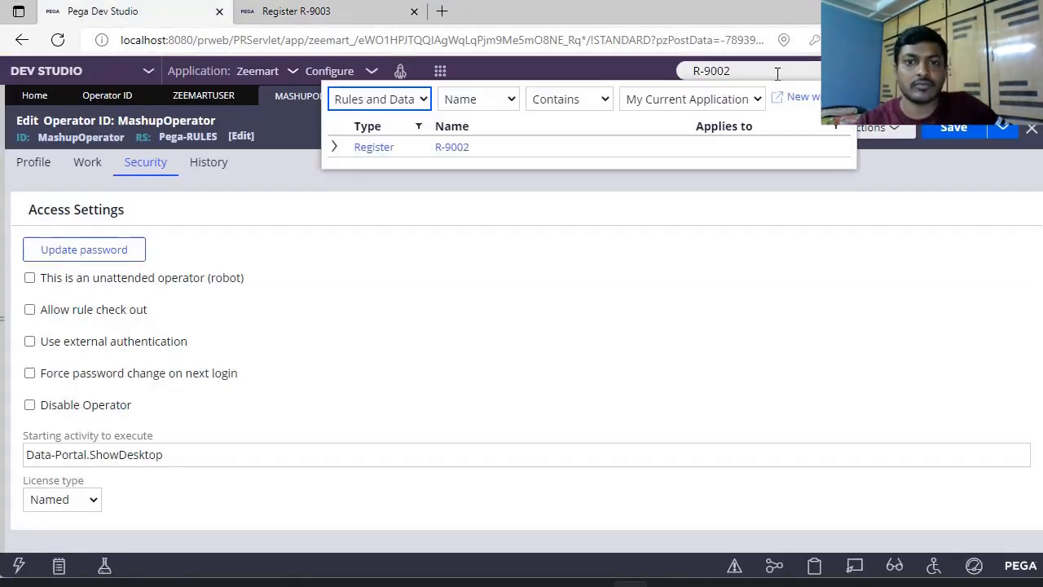
click(451, 146)
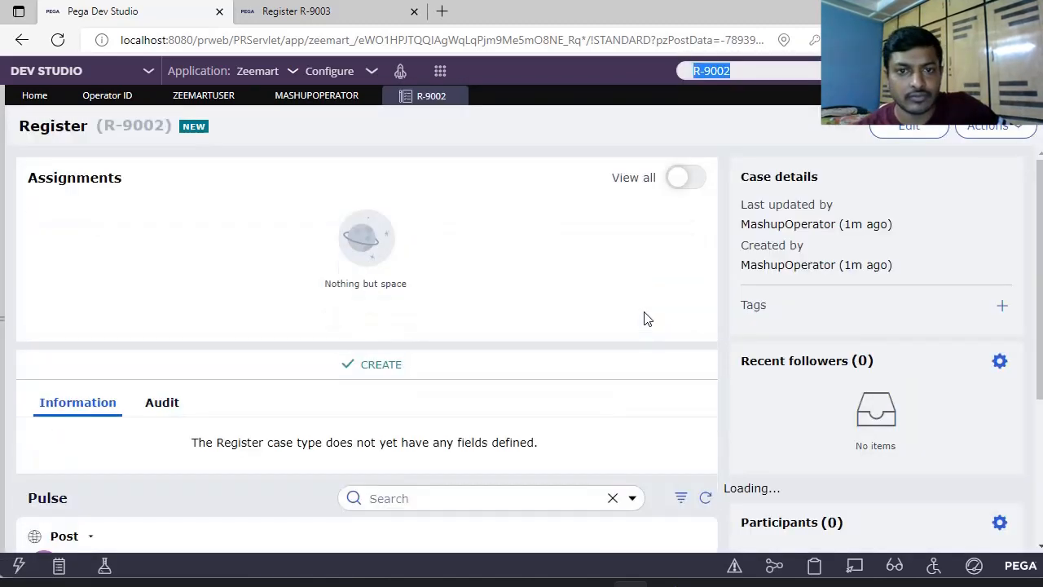
scroll(down, 3)
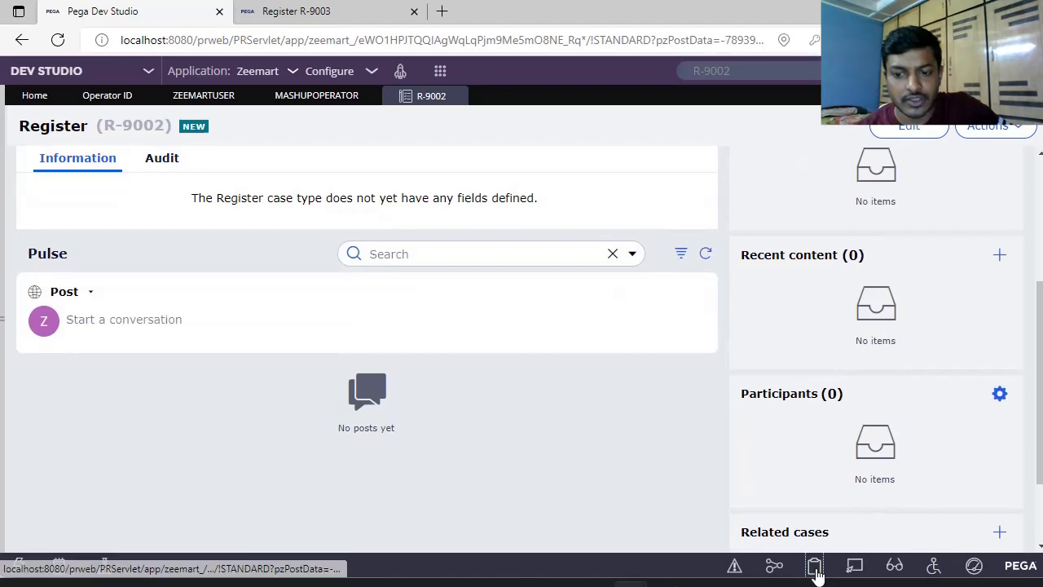
click(815, 566)
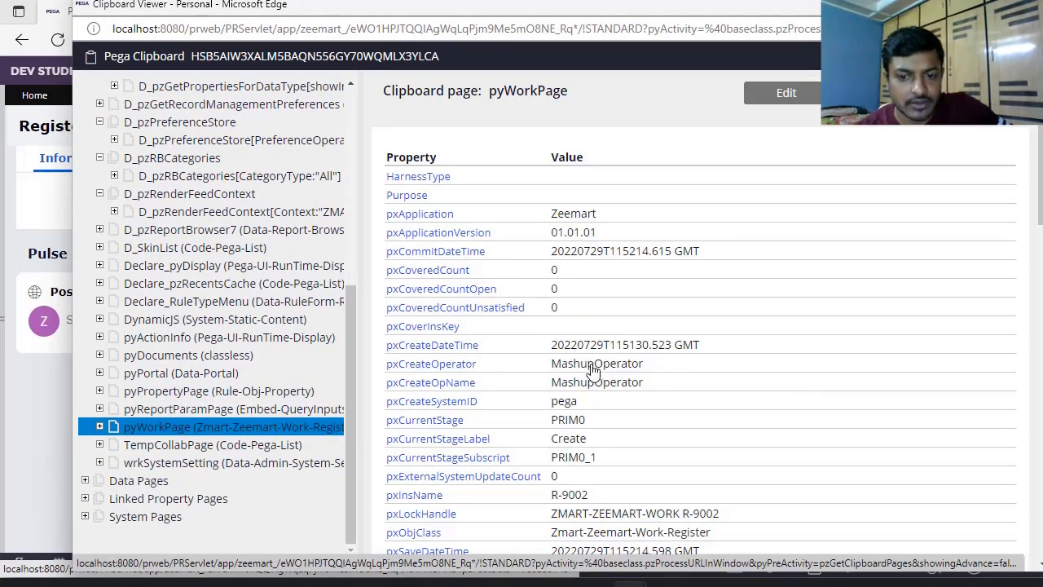
scroll(down, 3)
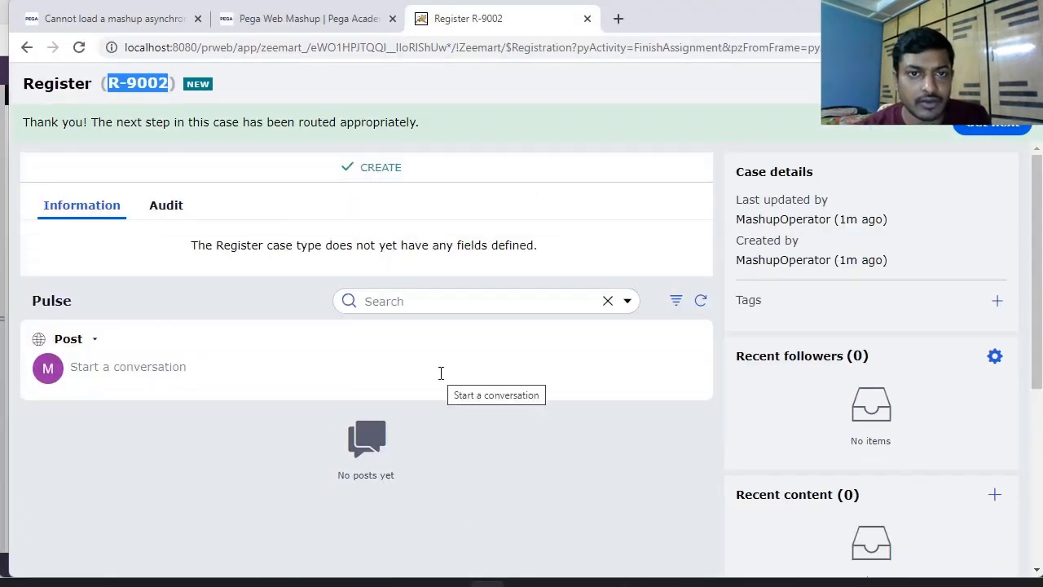
mouse_move(551, 417)
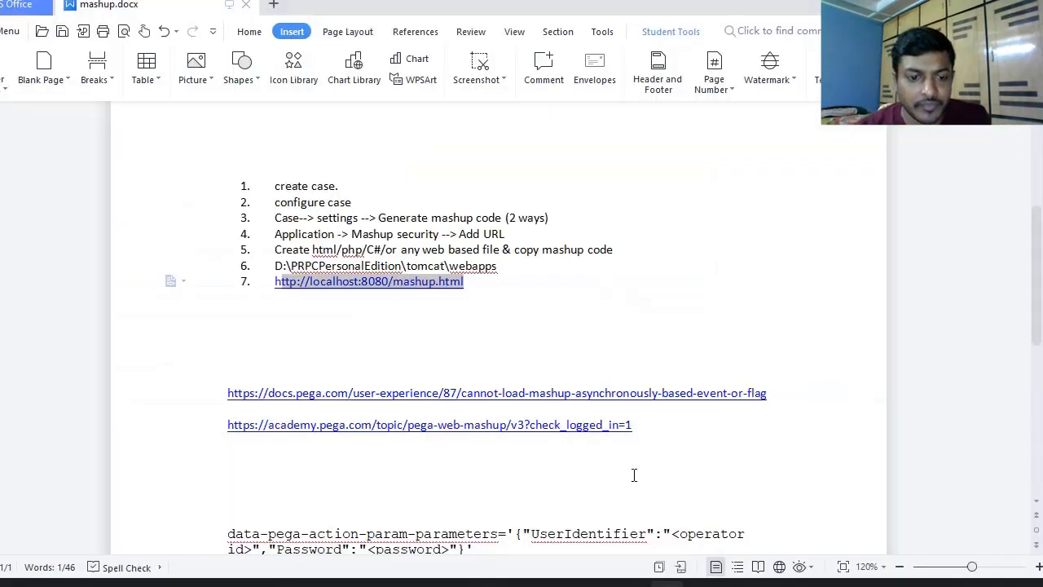
- Scroll the mashup notes to the data-pega-action-param-parameters credentials snippet
scroll(down, 3)
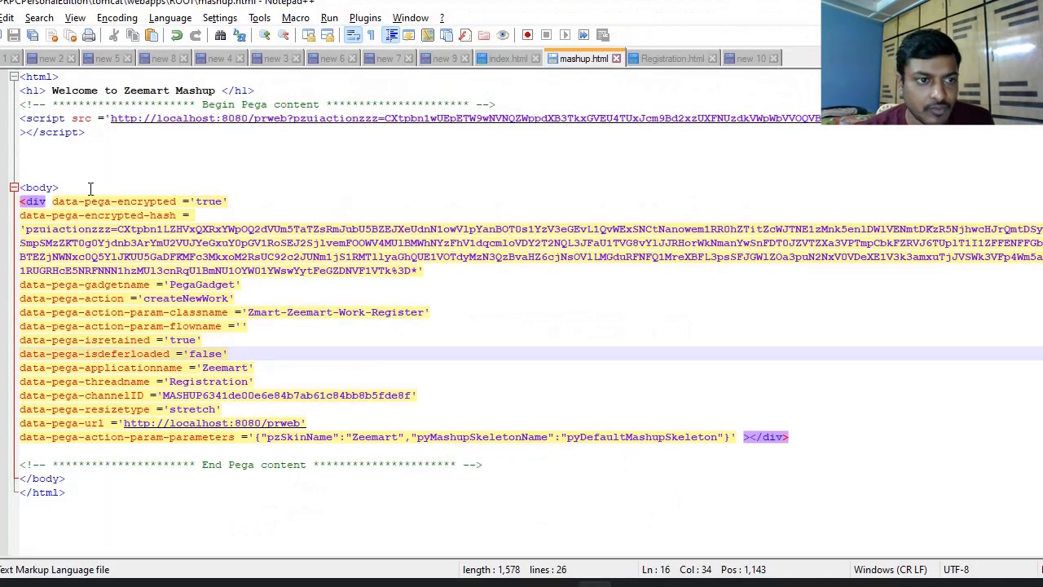
- Insert a <script> block above <body> containing the UserIdentifier/Password data-pega-action-param-parameters line
click(49, 157)
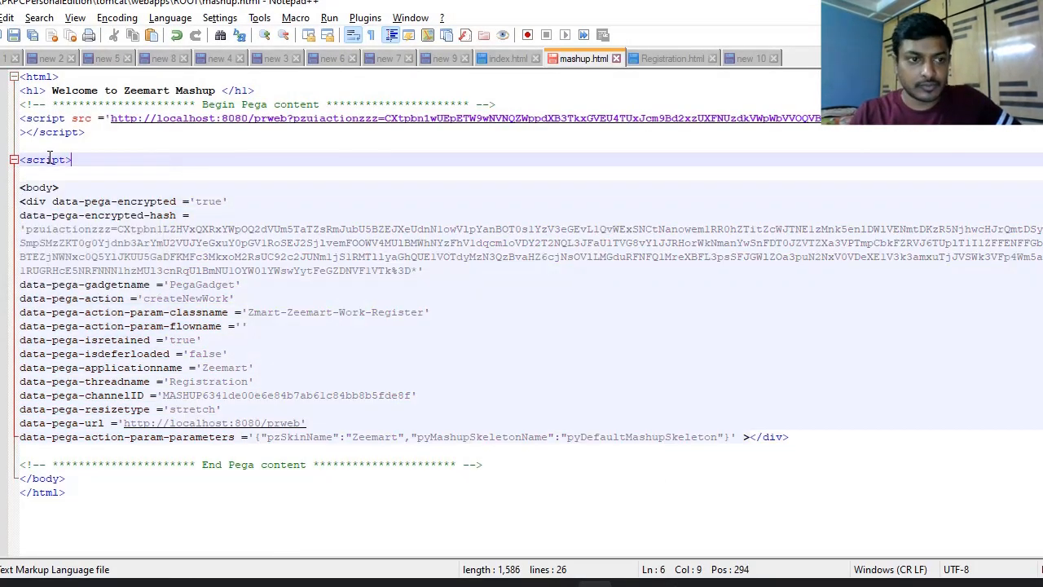
text(<sc)
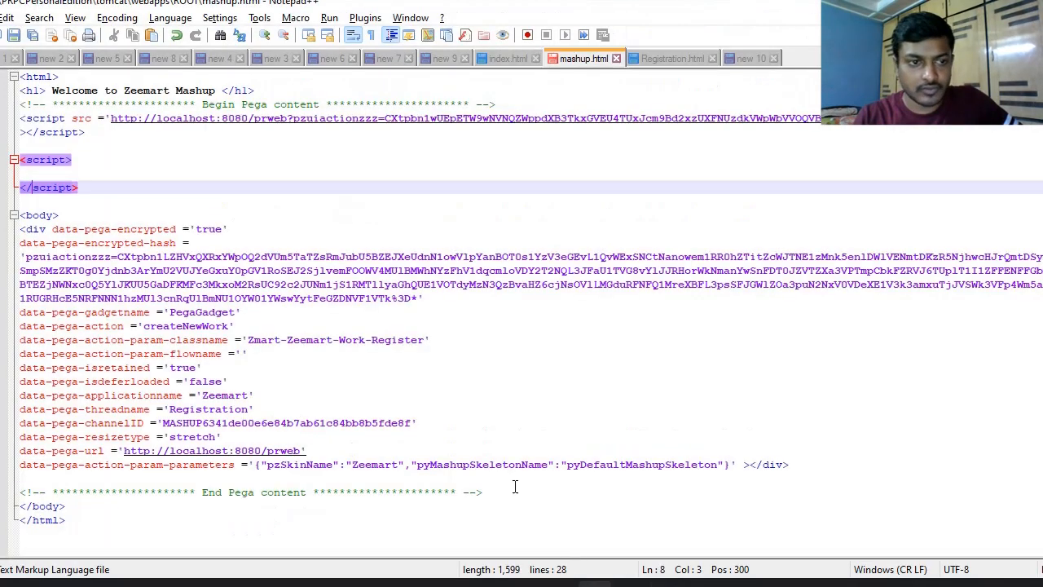
click(82, 173)
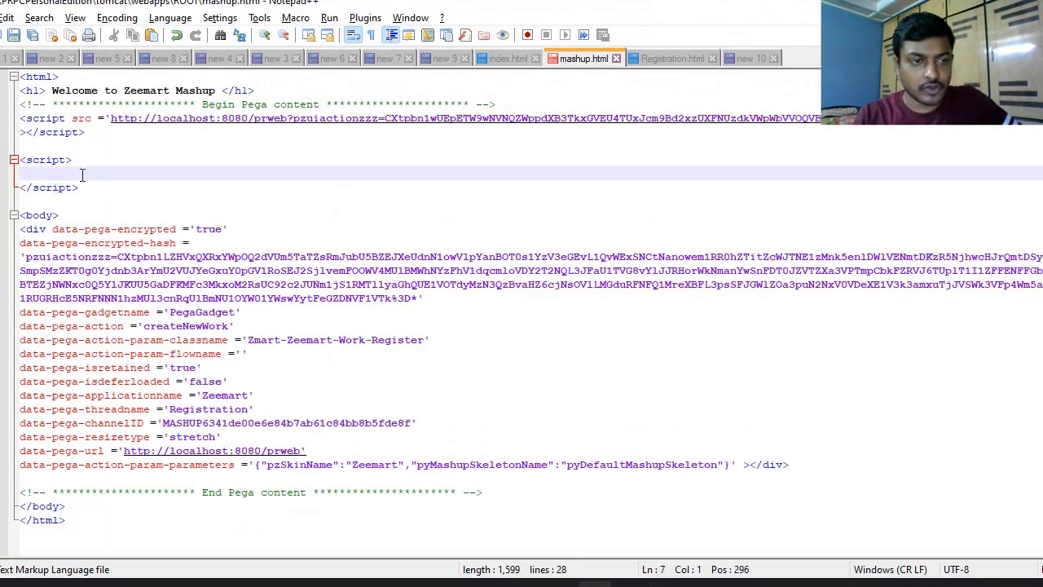
text(data-pega-action-param-parameters='{"UserIdentifier":"<operator id>","Password":"<password>"}')
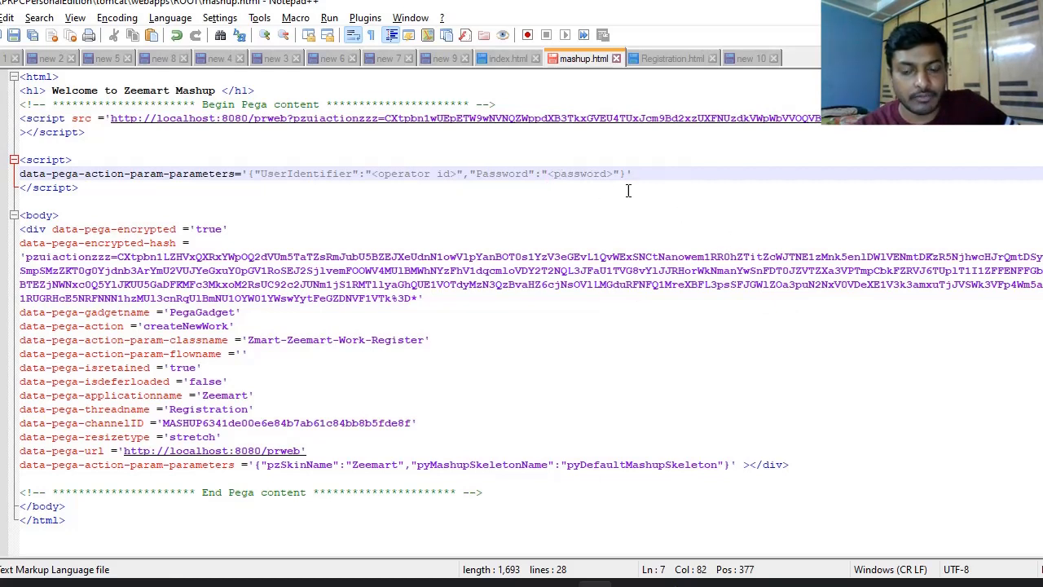
mouse_move(766, 372)
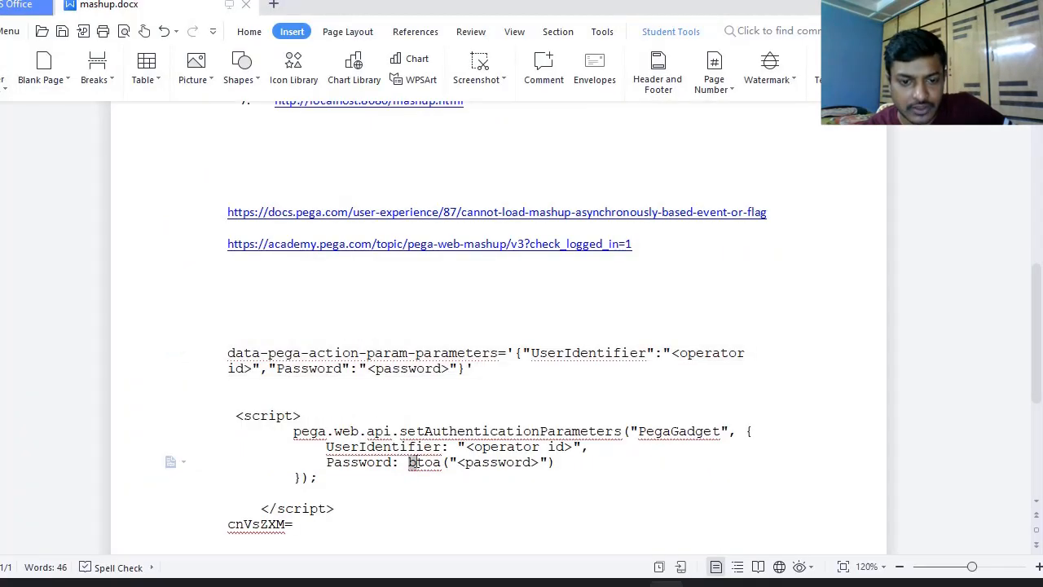
- Highlight btoa and the Password line in the setAuthenticationParameters script notes
double_click(426, 463)
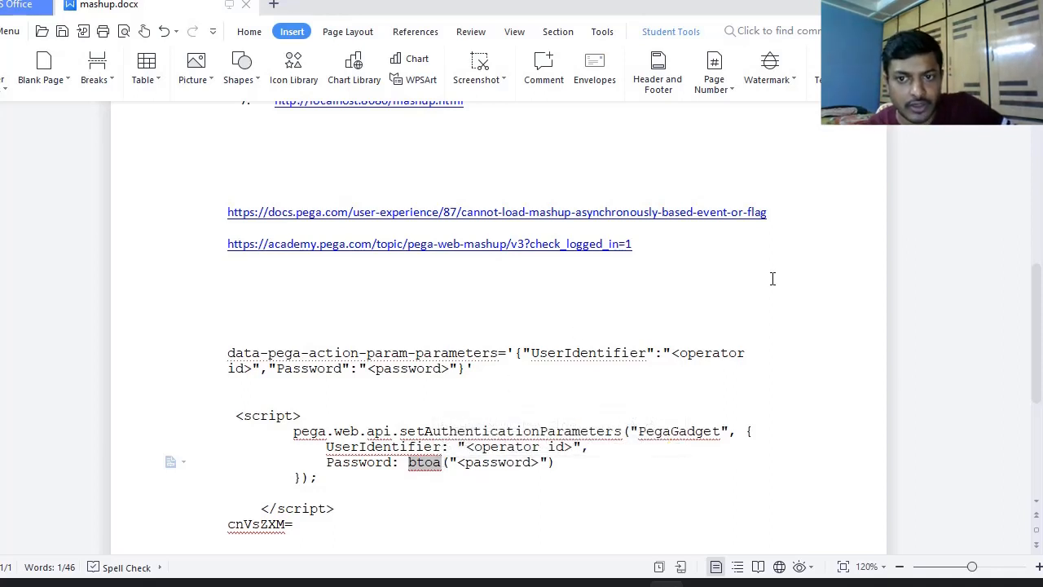
triple_click(497, 212)
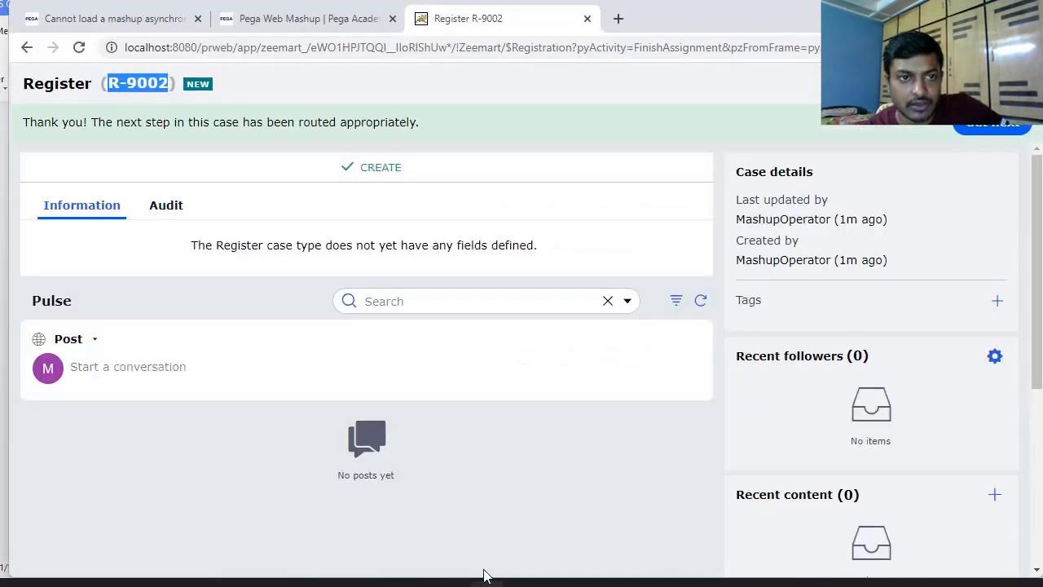
- Read the 'Cannot load a mashup asynchronously' article's Solution and example credential code
click(114, 17)
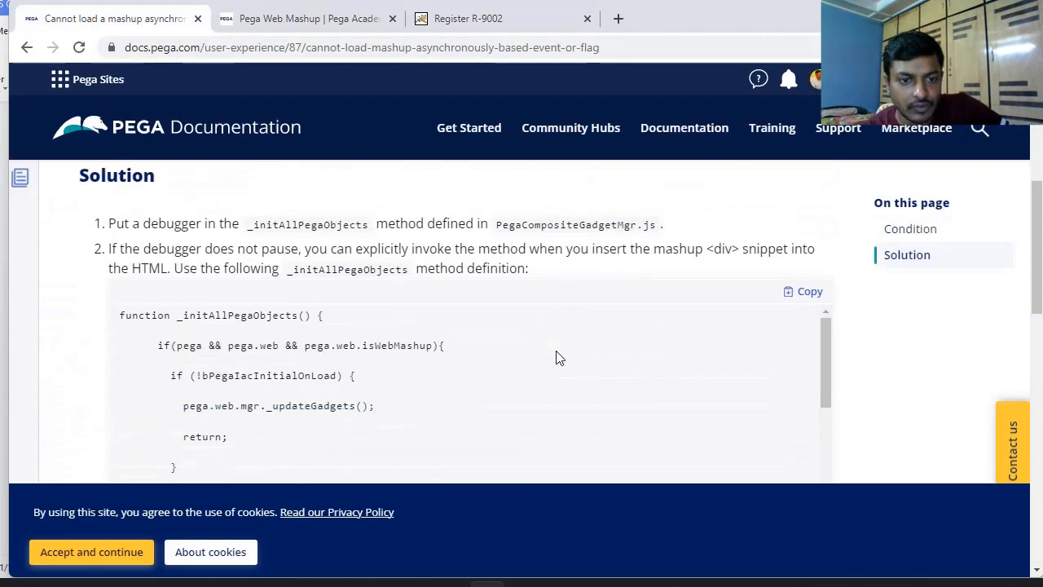
scroll(down, 3)
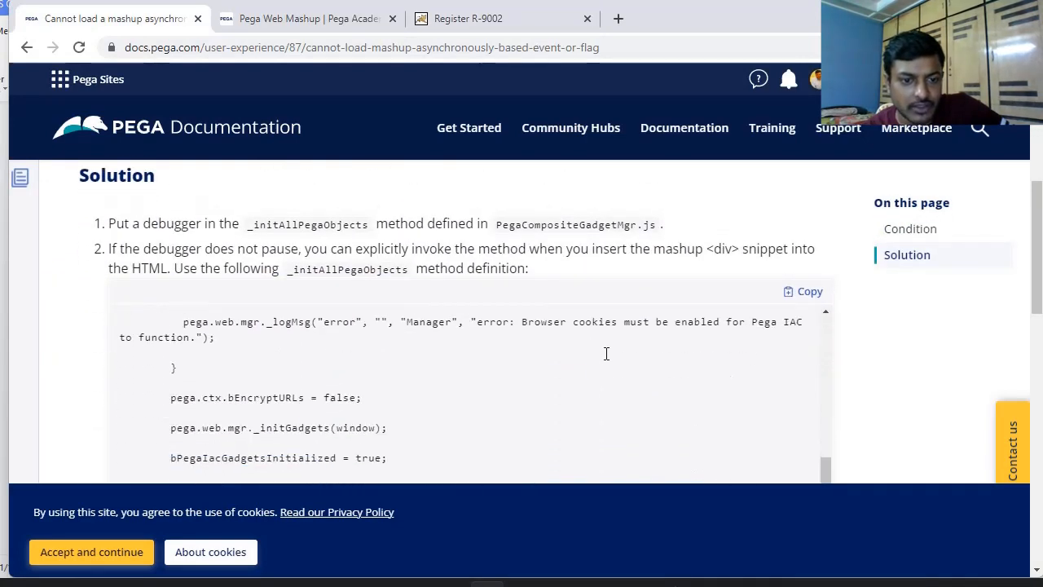
scroll(down, 3)
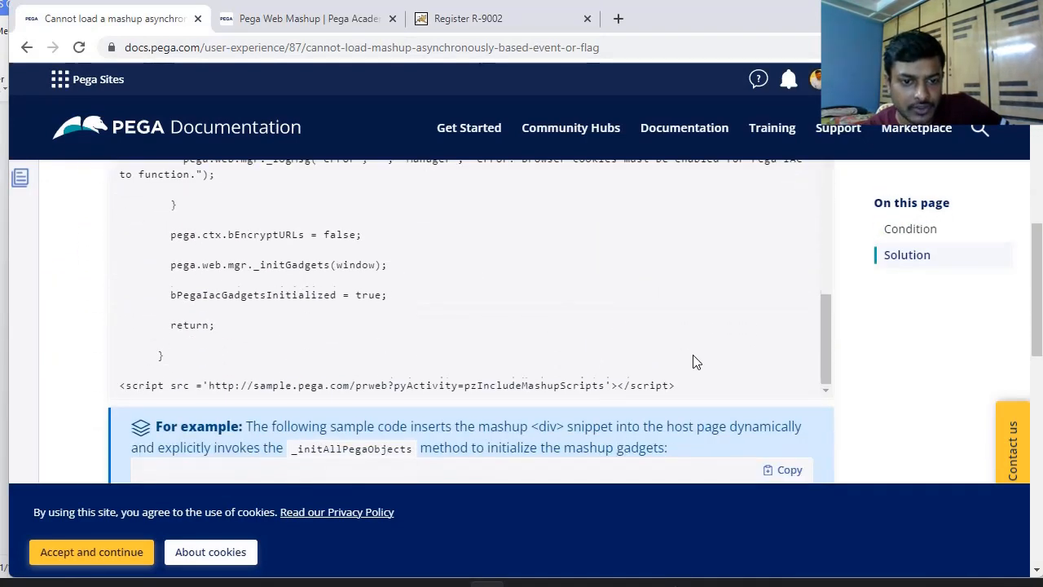
scroll(down, 3)
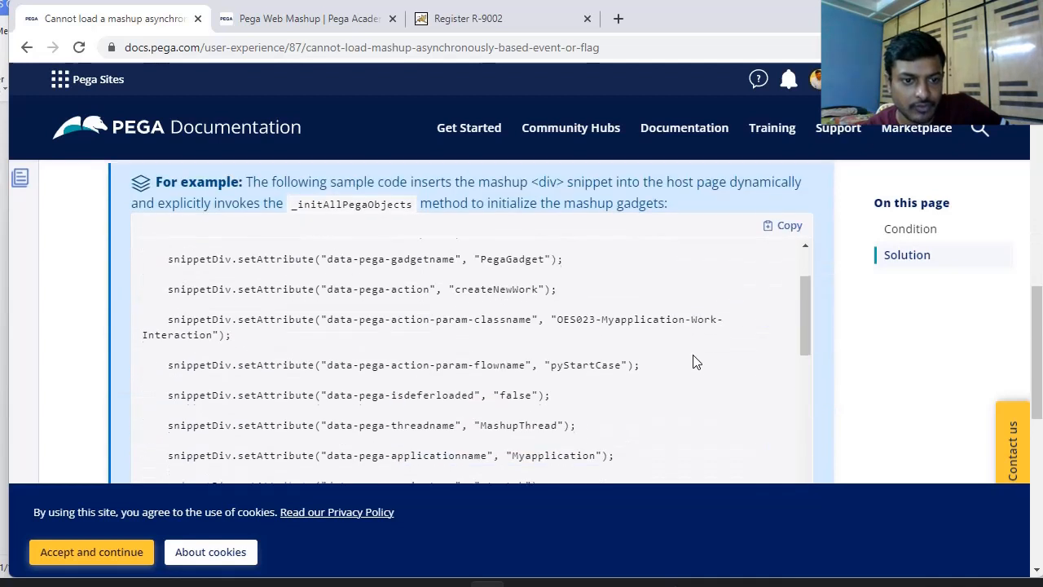
scroll(down, 3)
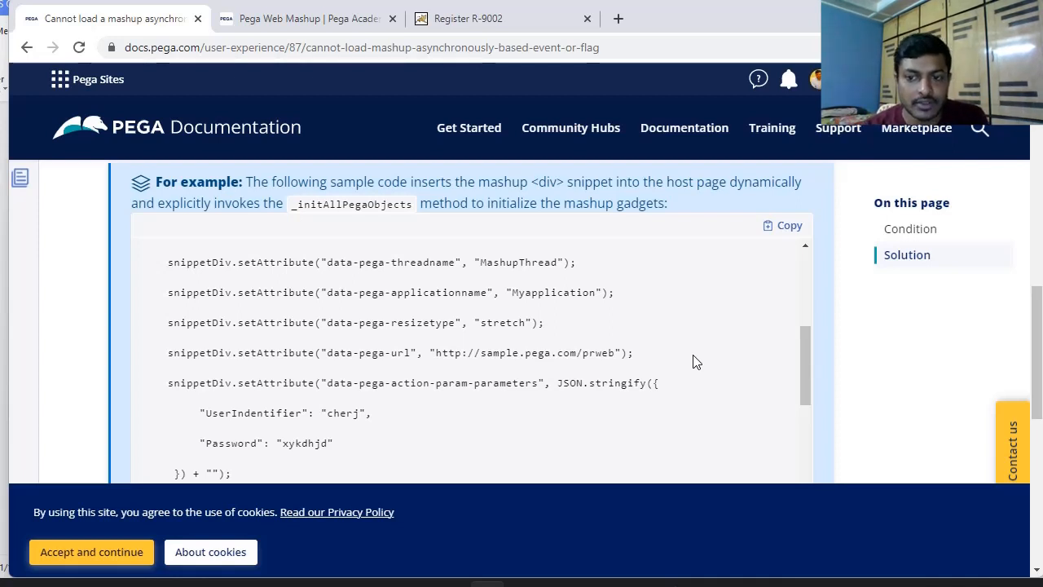
scroll(down, 3)
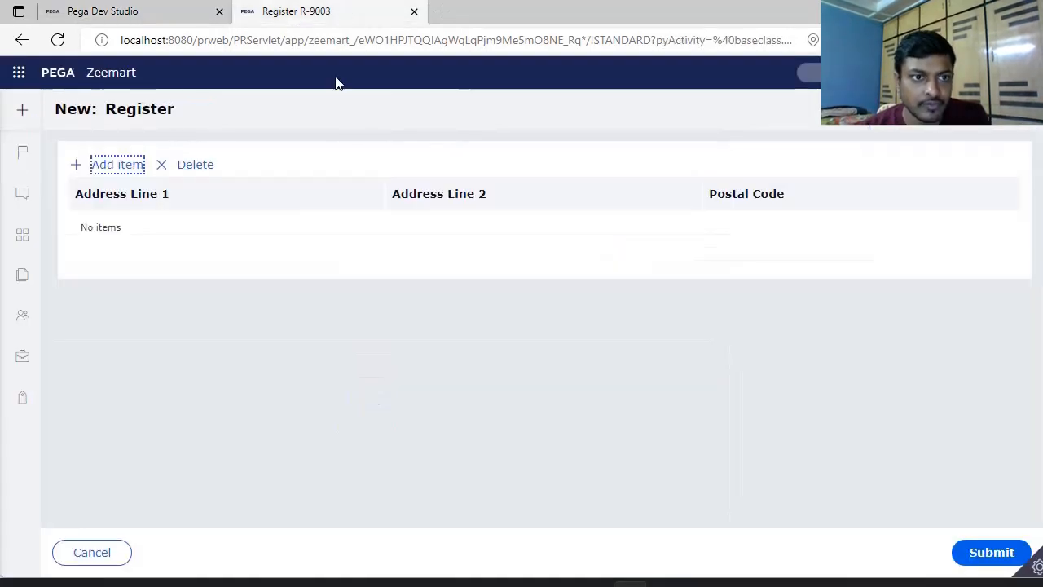
mouse_move(329, 20)
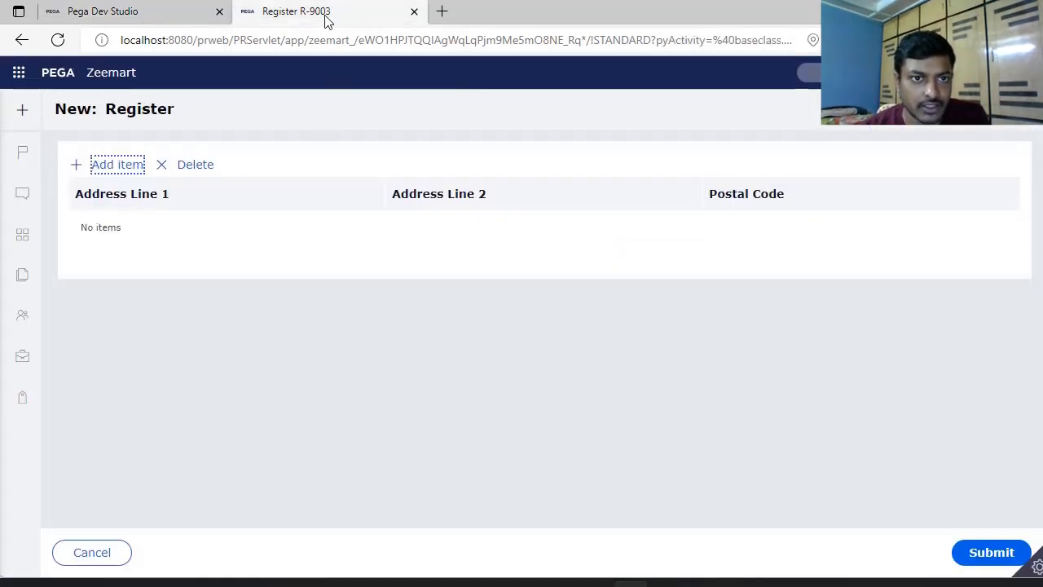
mouse_move(264, 283)
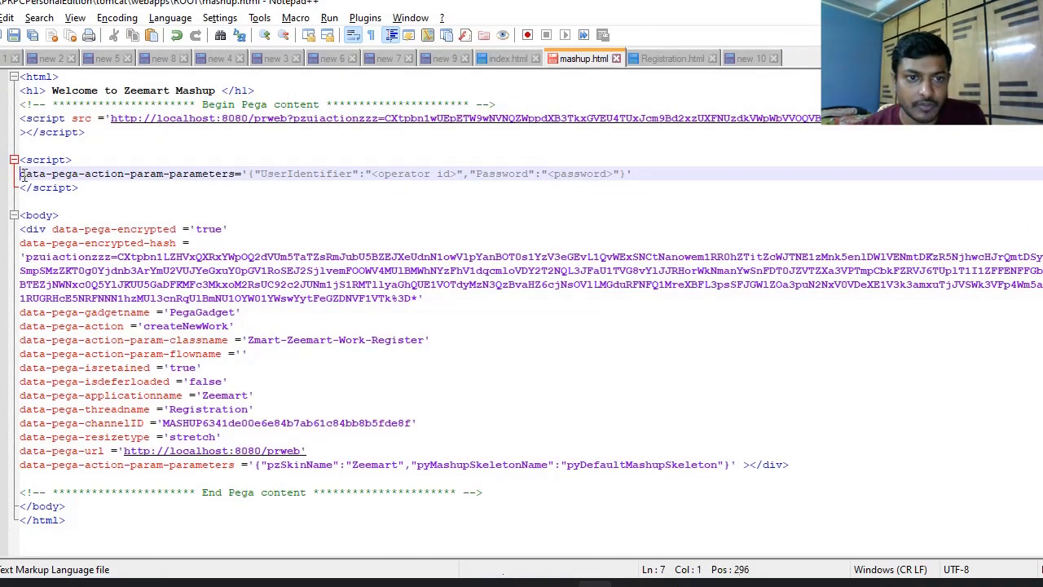
- Select the UserIdentifier and Password JSON value of data-pega-action-param-parameters in mashup.html
drag(20, 173, 629, 172)
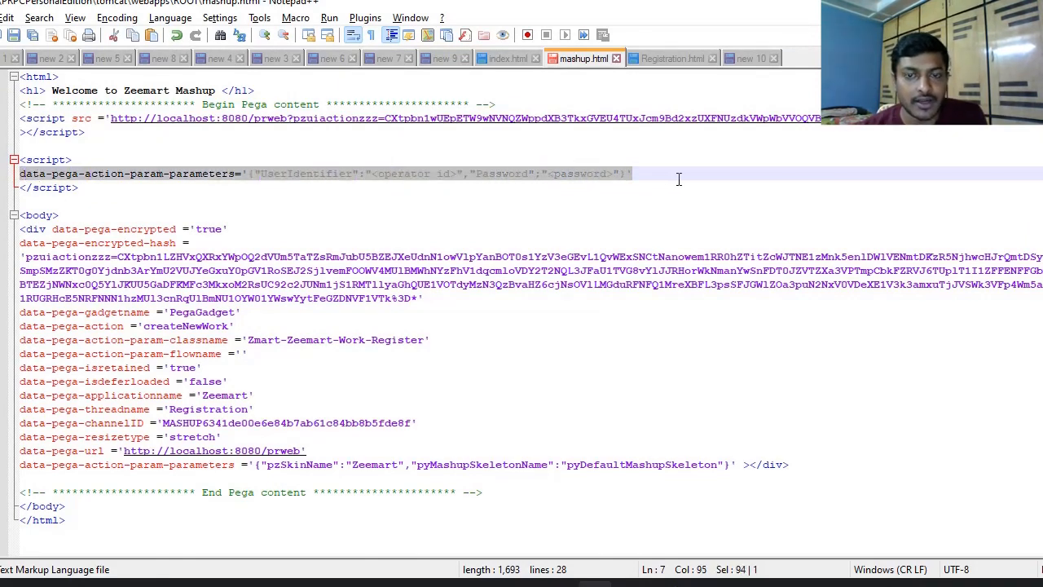